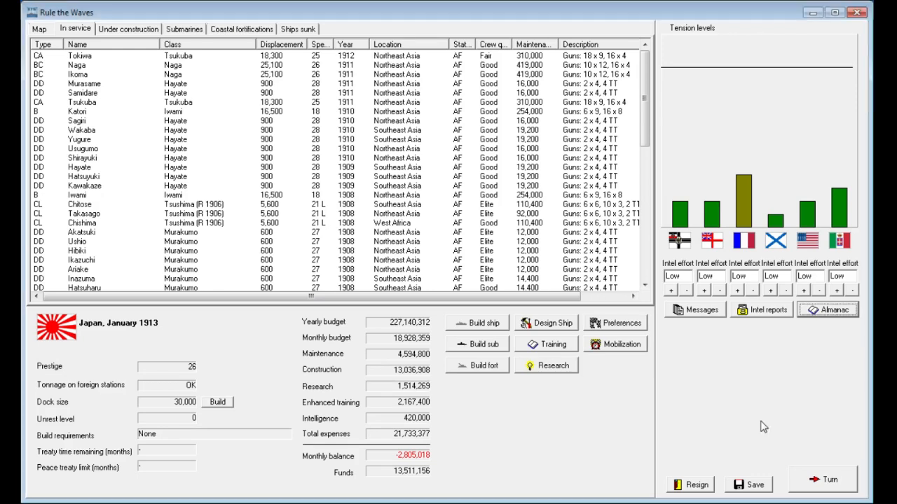
{"action": "mouse_move", "coordinate": [758, 426]}
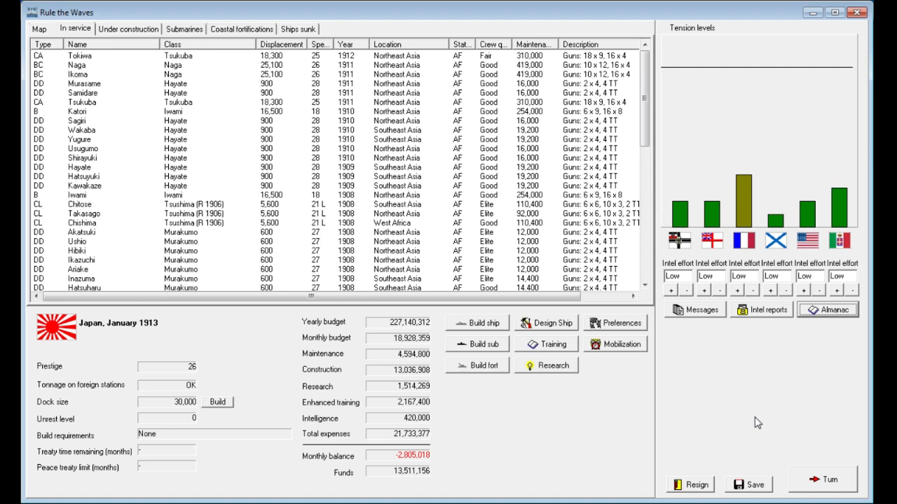
{"action": "mouse_move", "coordinate": [132, 82]}
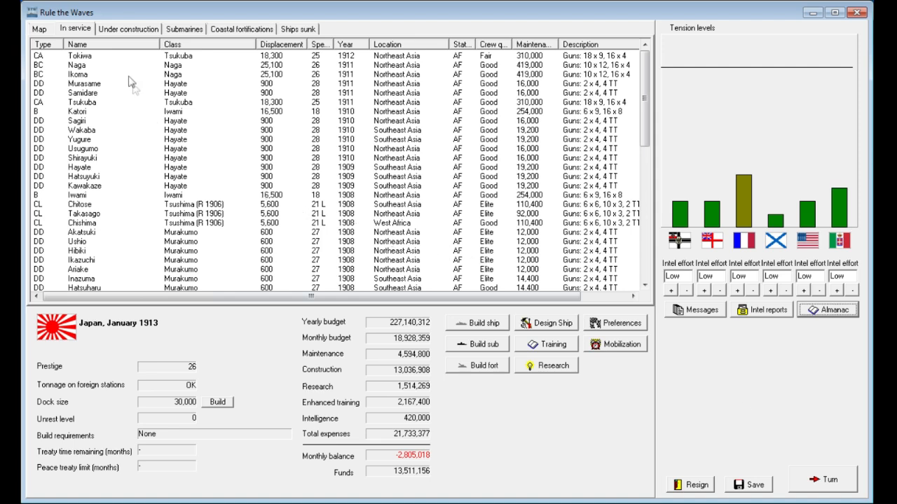
- Switch to the world map view showing navy presence flags
{"action": "left_click", "coordinate": [38, 29]}
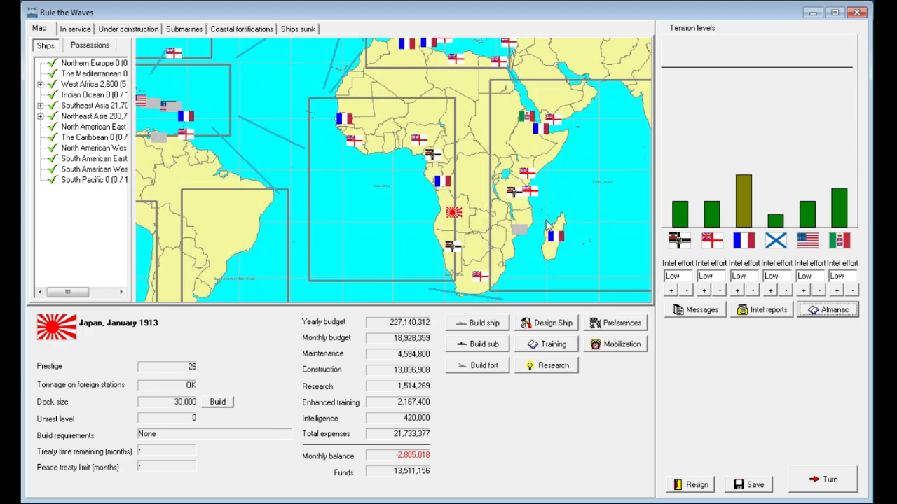
{"action": "mouse_move", "coordinate": [566, 205]}
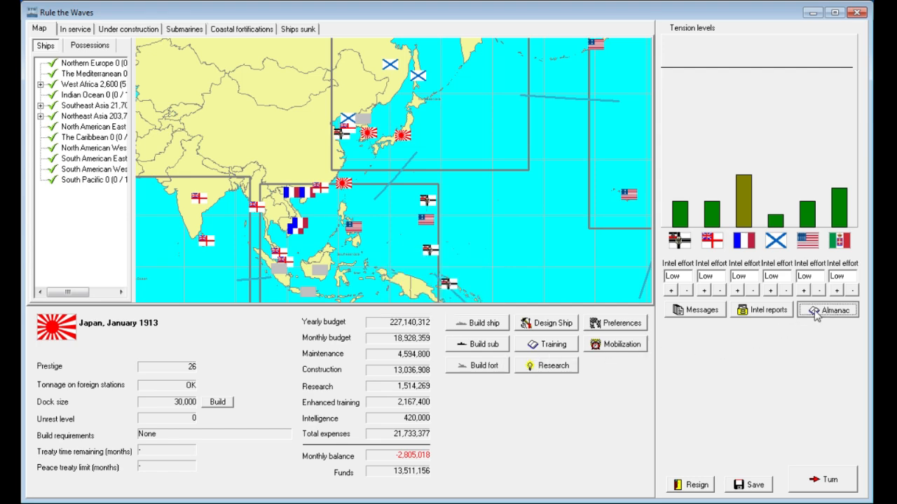
- Open Nation Data, compare BB/BC building and BC/CA in-service rows, and scroll the table
{"action": "left_click", "coordinate": [826, 309]}
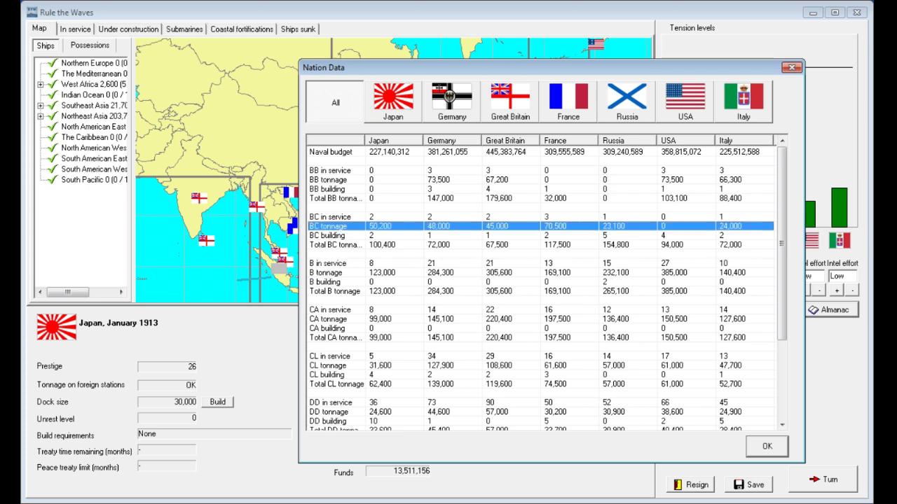
{"action": "left_click", "coordinate": [334, 217]}
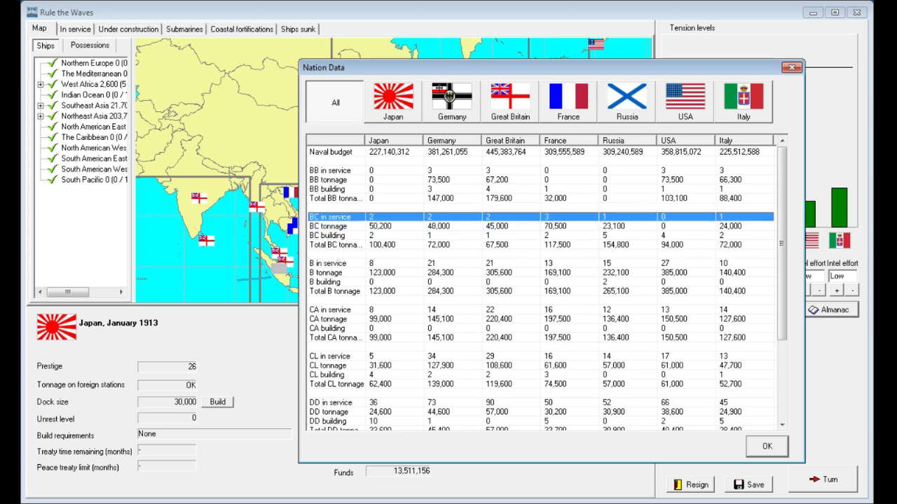
{"action": "left_click", "coordinate": [333, 189]}
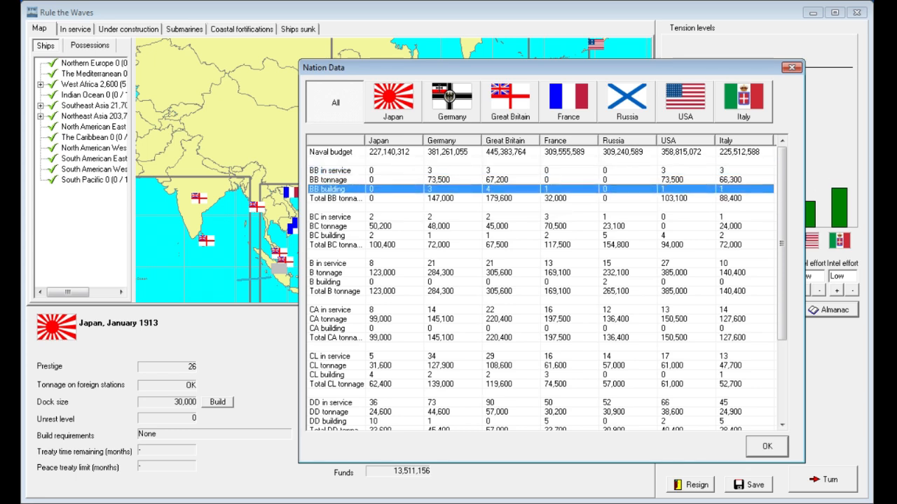
{"action": "left_click", "coordinate": [336, 236]}
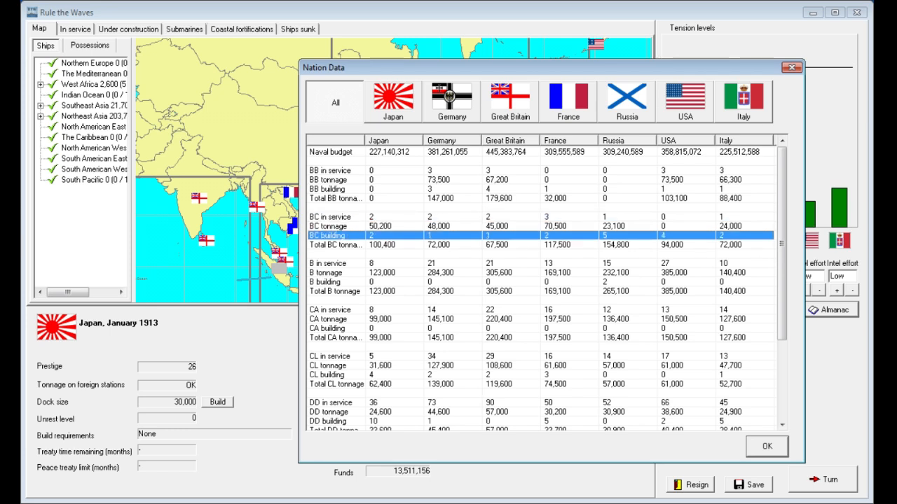
{"action": "left_click", "coordinate": [329, 217]}
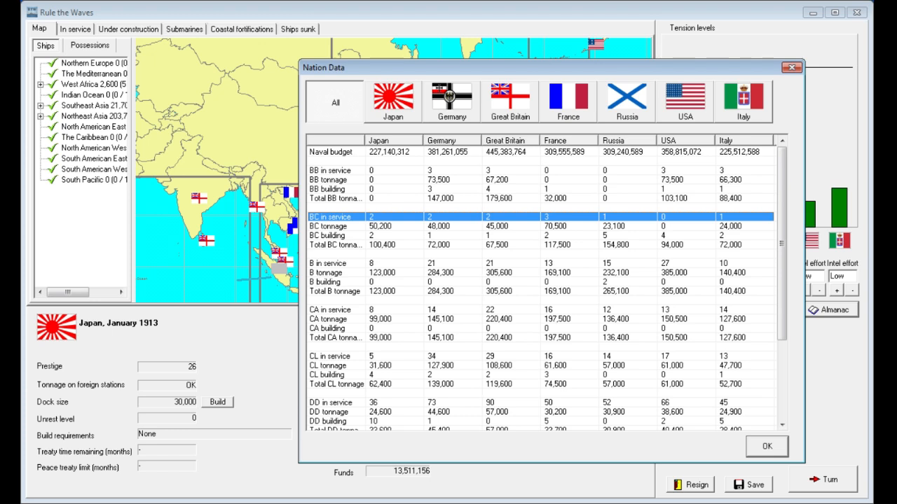
{"action": "left_click", "coordinate": [330, 310]}
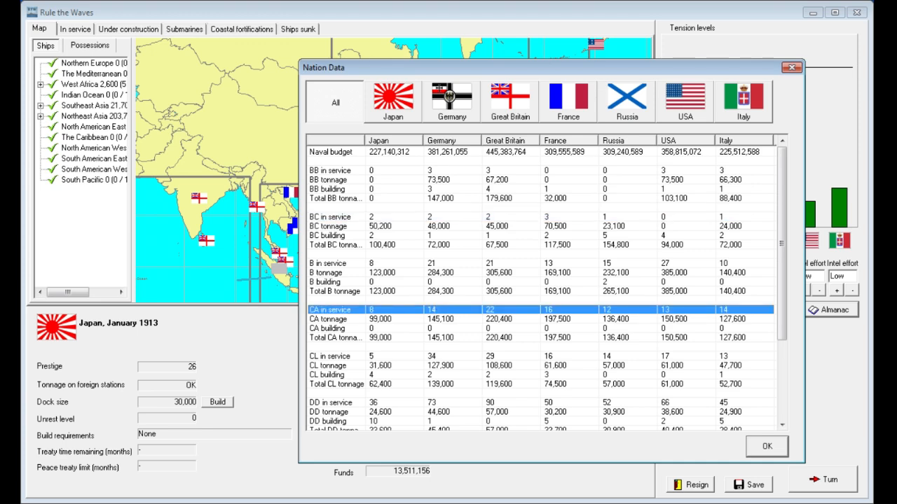
{"action": "scroll", "scroll_direction": "down", "scroll_amount": 3}
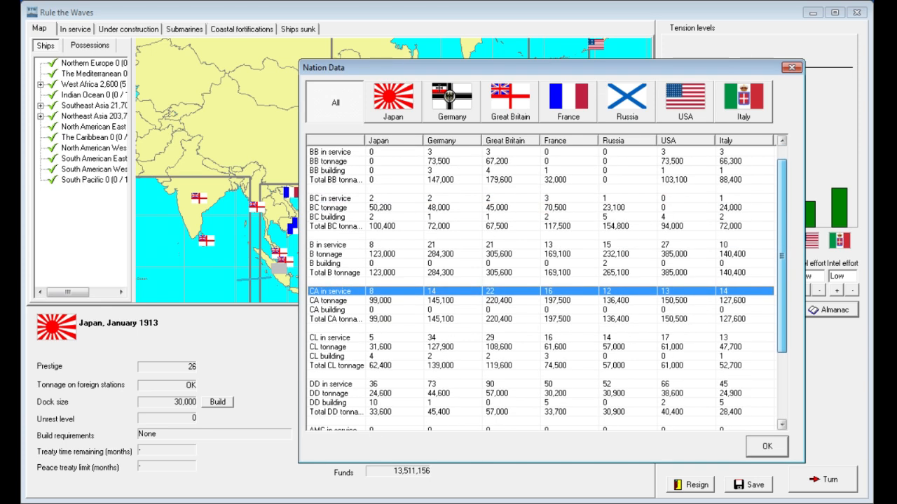
{"action": "scroll", "scroll_direction": "down", "scroll_amount": 3}
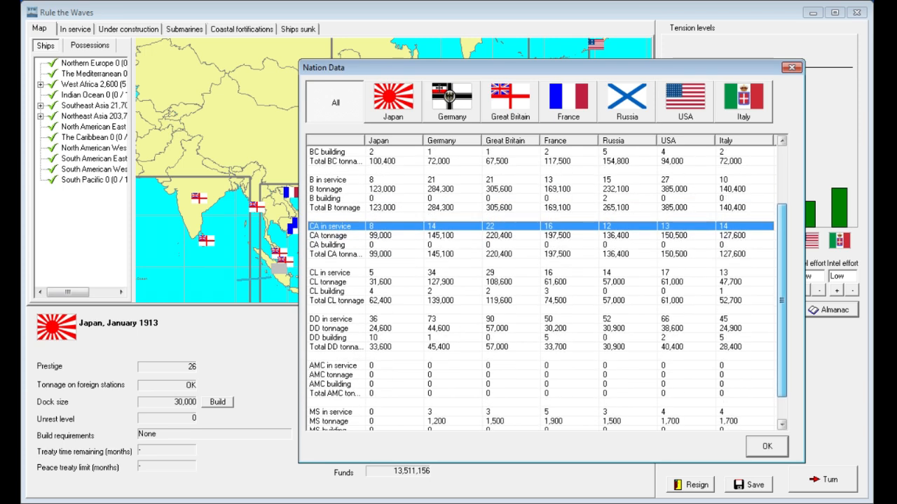
{"action": "scroll", "scroll_direction": "down", "scroll_amount": 3}
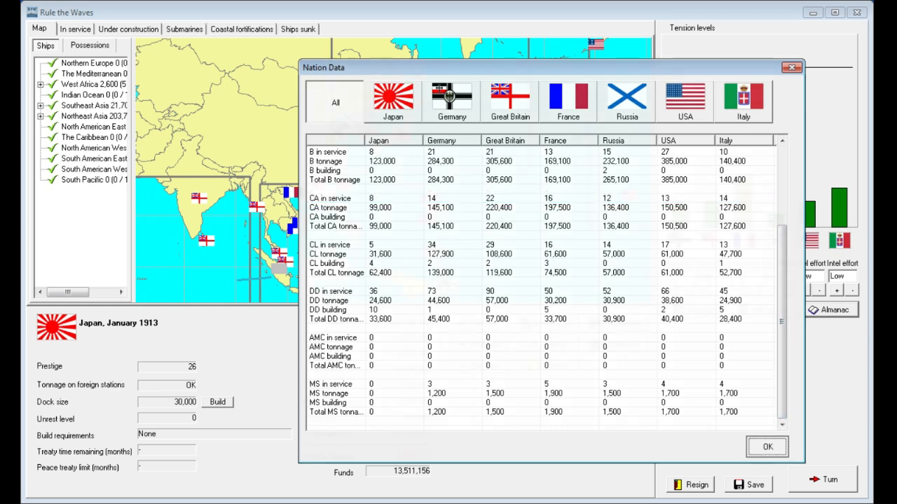
- Close the Nation Data comparison dialog with OK
{"action": "left_click", "coordinate": [767, 447]}
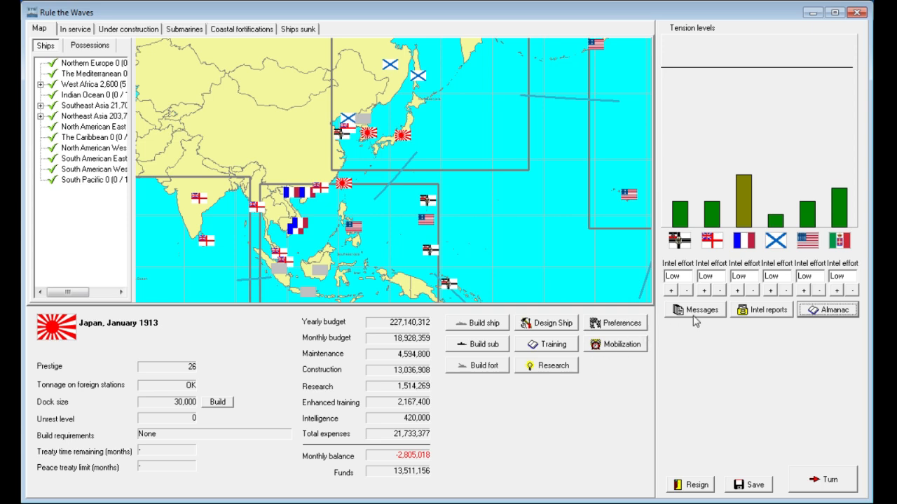
{"action": "mouse_move", "coordinate": [627, 349]}
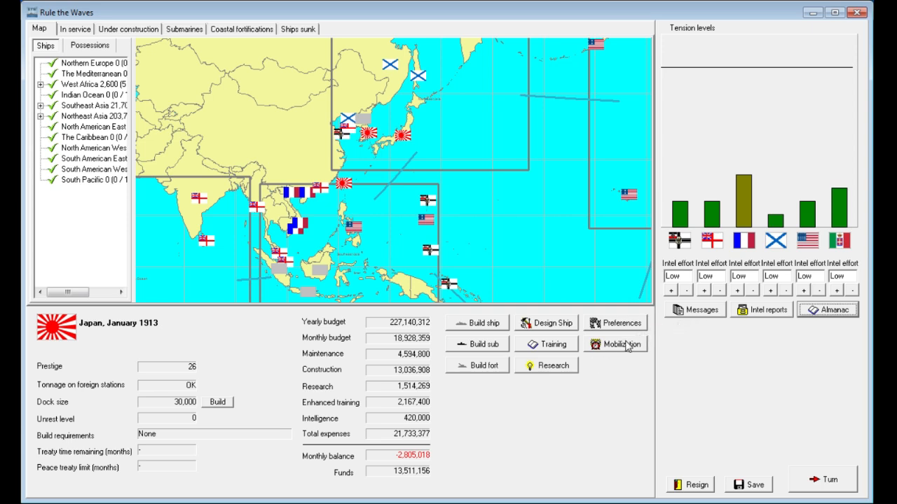
{"action": "mouse_move", "coordinate": [571, 344]}
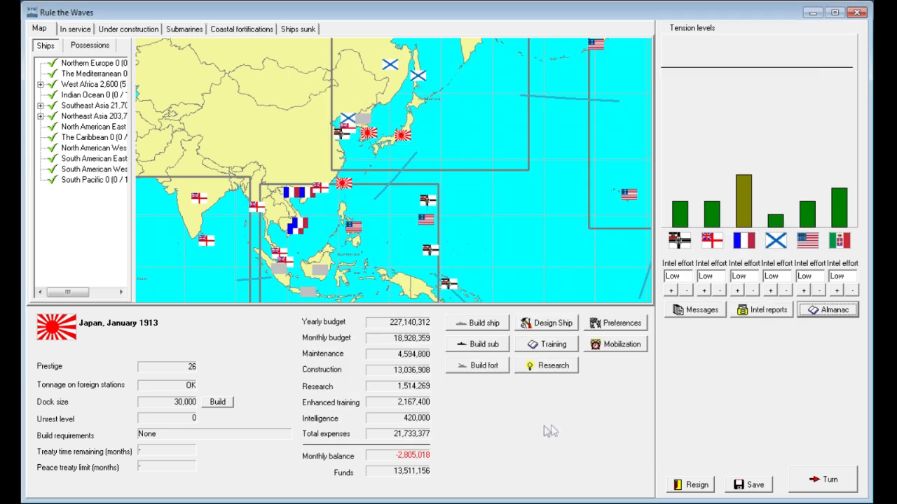
{"action": "mouse_move", "coordinate": [776, 220]}
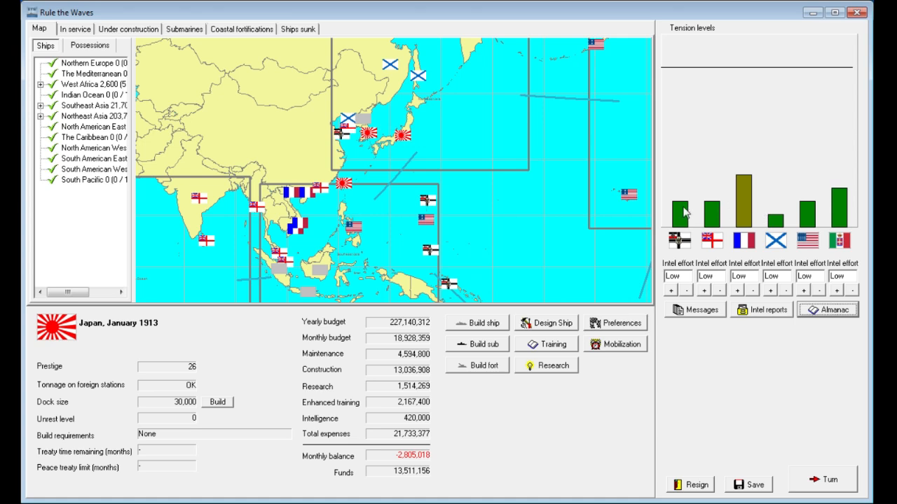
{"action": "mouse_move", "coordinate": [795, 210]}
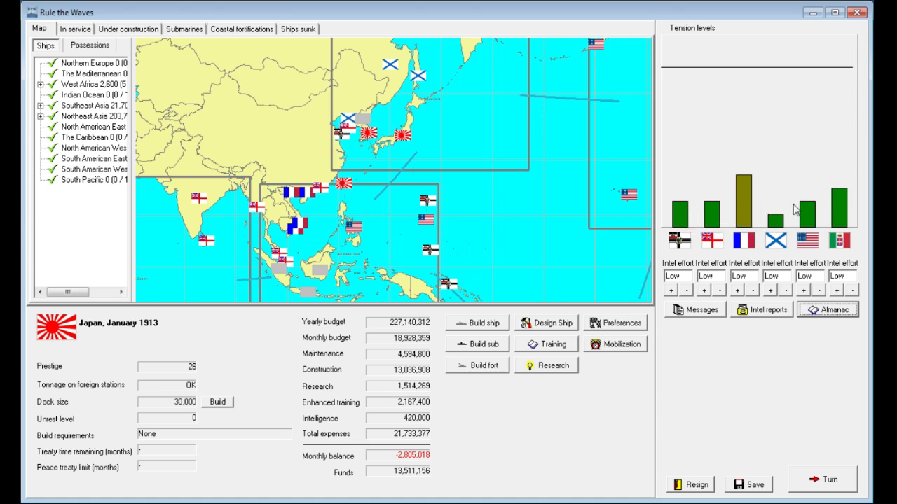
{"action": "mouse_move", "coordinate": [650, 412]}
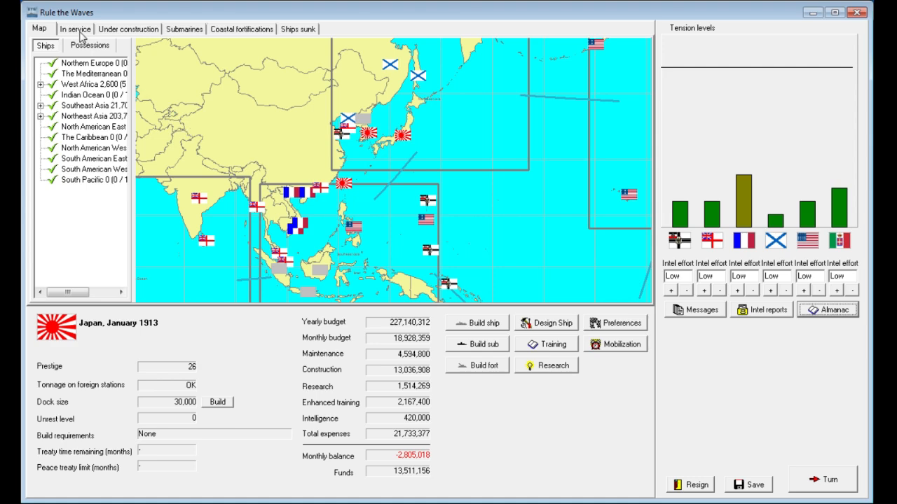
{"action": "left_click", "coordinate": [74, 29]}
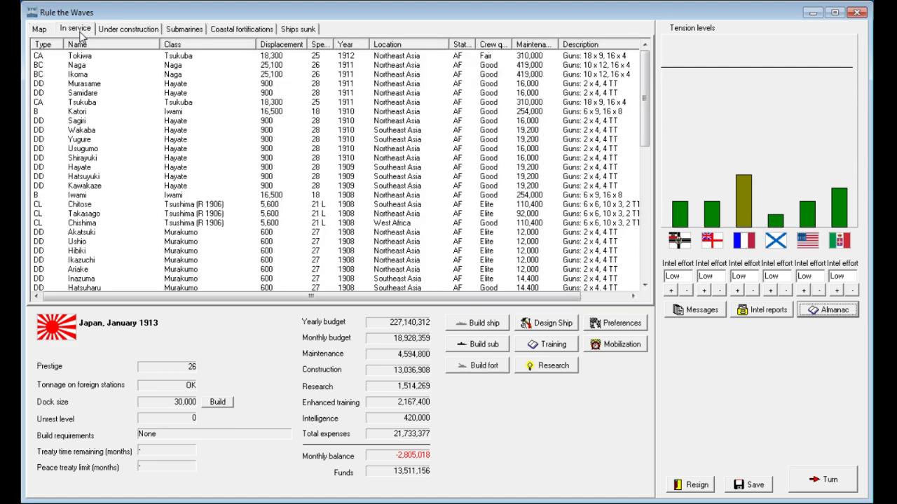
{"action": "left_click", "coordinate": [127, 29]}
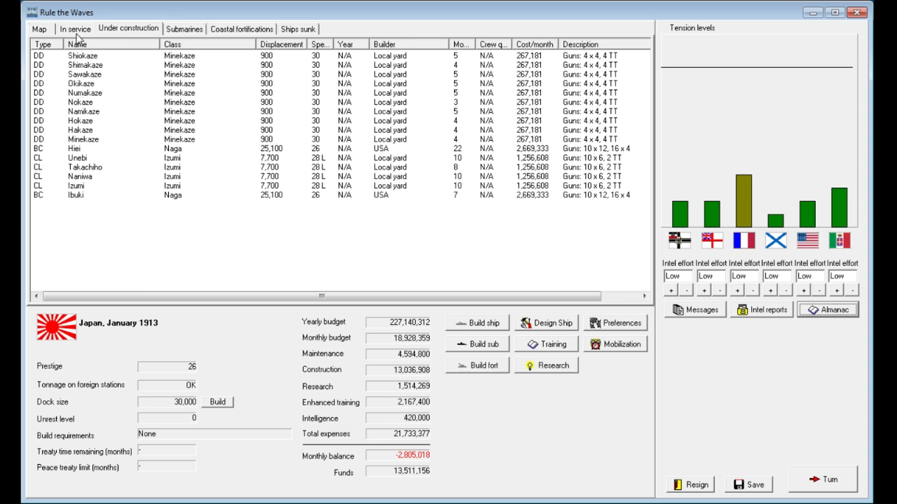
{"action": "mouse_move", "coordinate": [347, 182]}
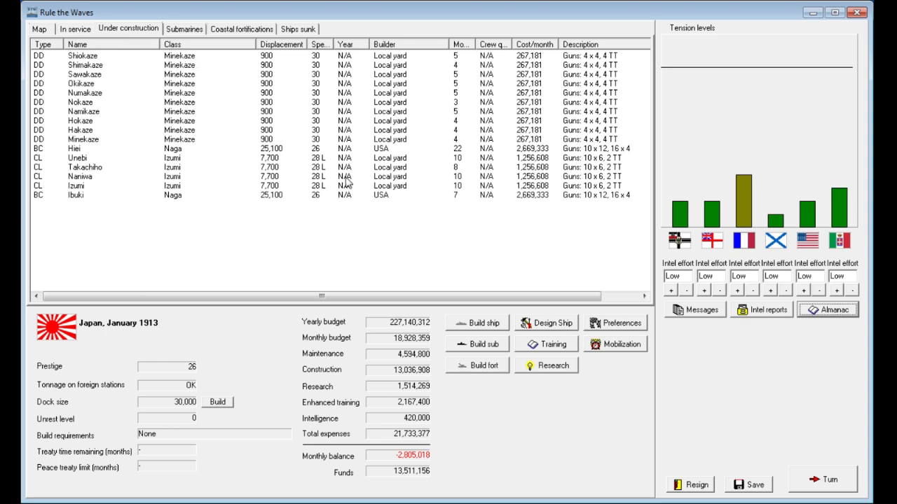
{"action": "left_click", "coordinate": [38, 29]}
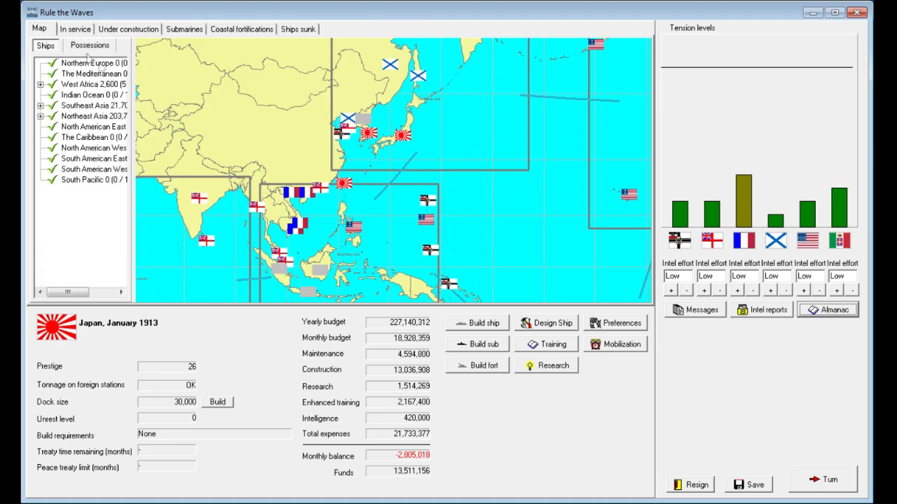
{"action": "left_click", "coordinate": [91, 74]}
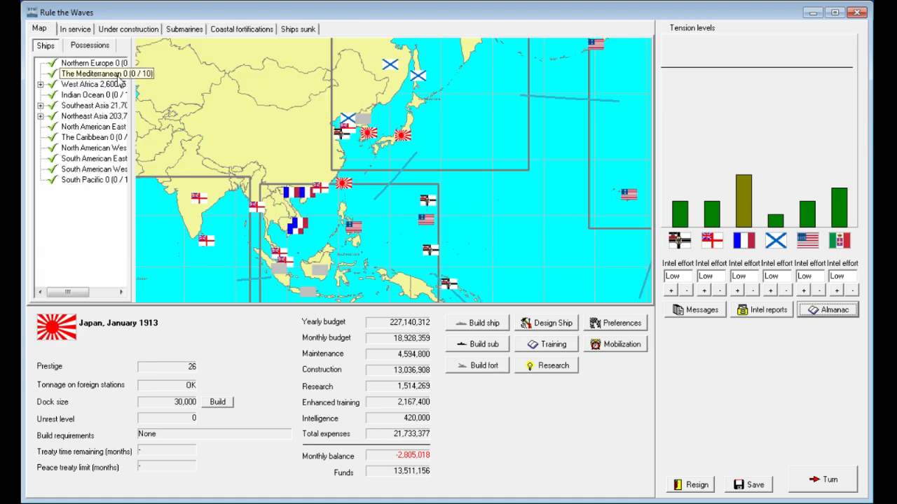
- Open Japan's research overview and close it again
{"action": "left_click", "coordinate": [553, 365]}
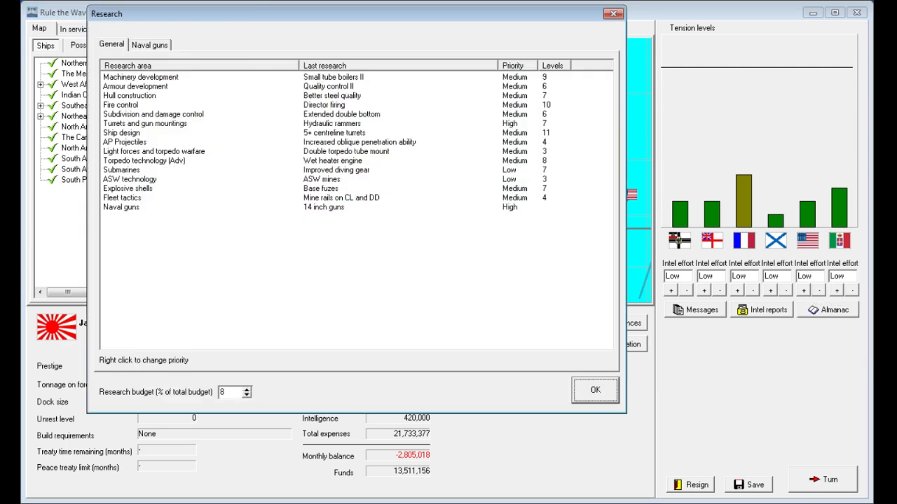
{"action": "left_click", "coordinate": [149, 45]}
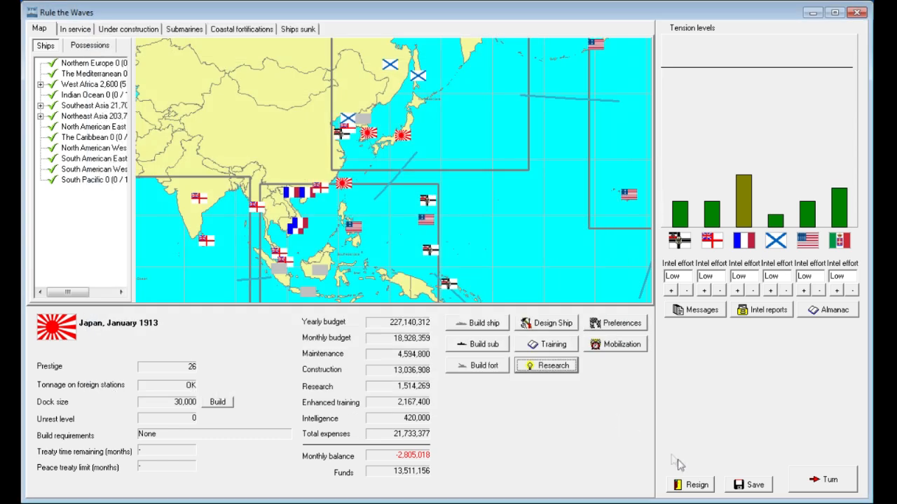
{"action": "mouse_move", "coordinate": [706, 476]}
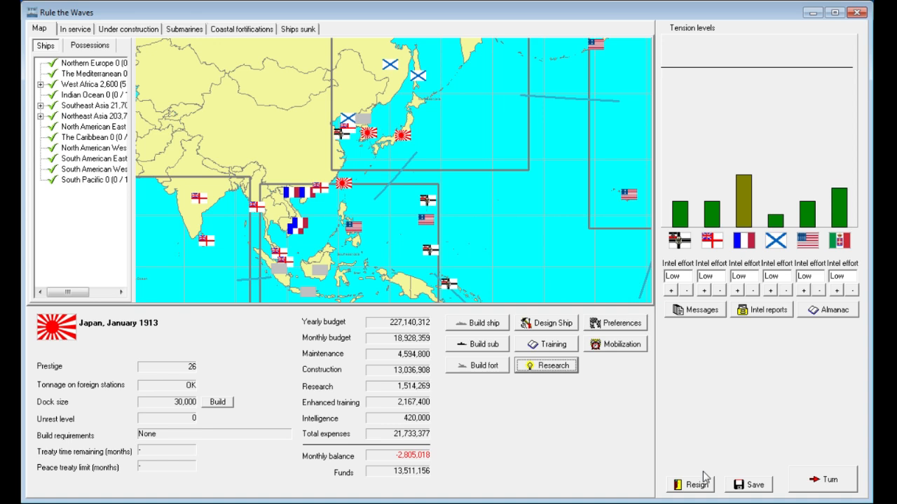
{"action": "mouse_move", "coordinate": [410, 466]}
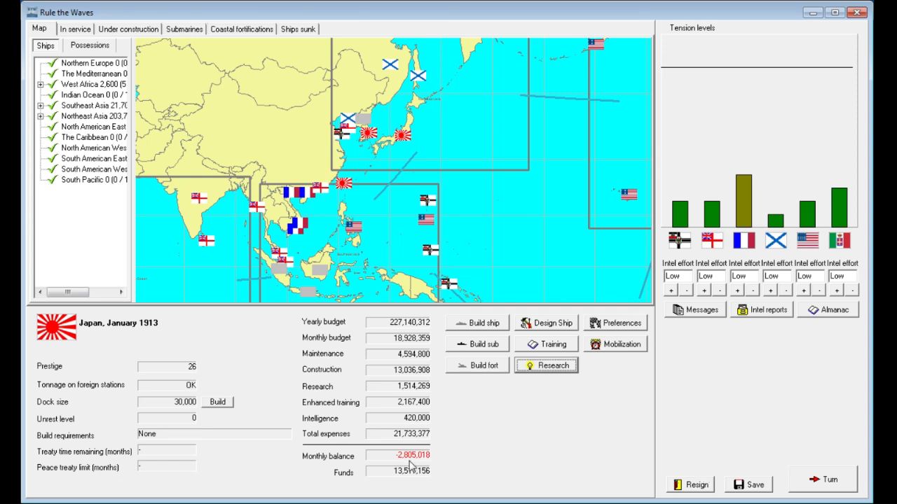
{"action": "mouse_move", "coordinate": [324, 423]}
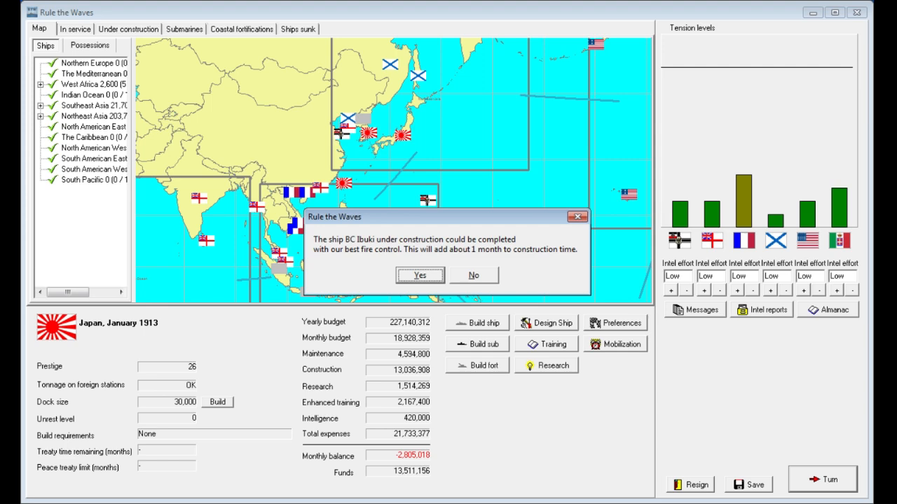
- Answer the Ibuki fire control prompt, decline Germany's Q-Ship offer, and dismiss February messages
{"action": "left_click", "coordinate": [419, 275]}
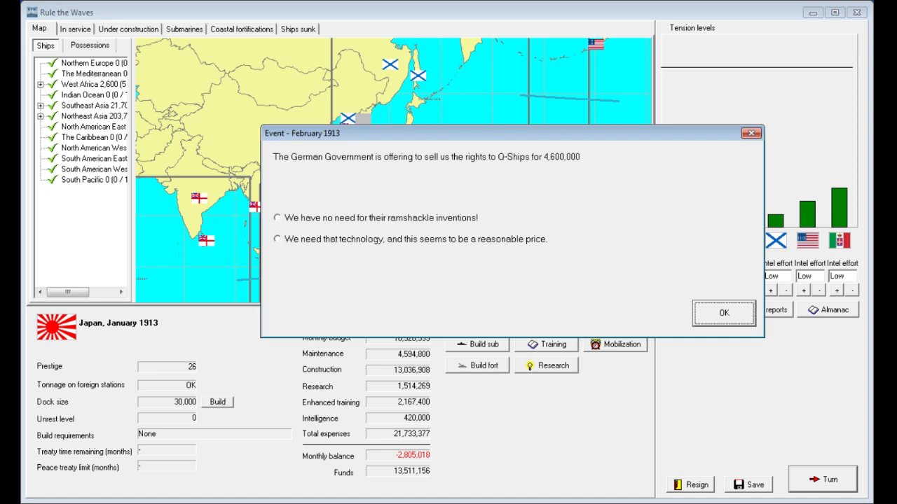
{"action": "left_click", "coordinate": [277, 218]}
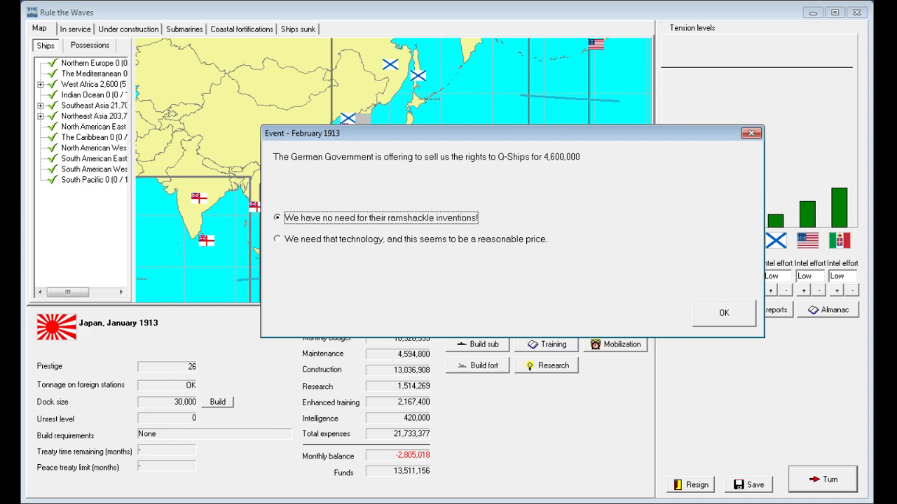
{"action": "left_click", "coordinate": [723, 313]}
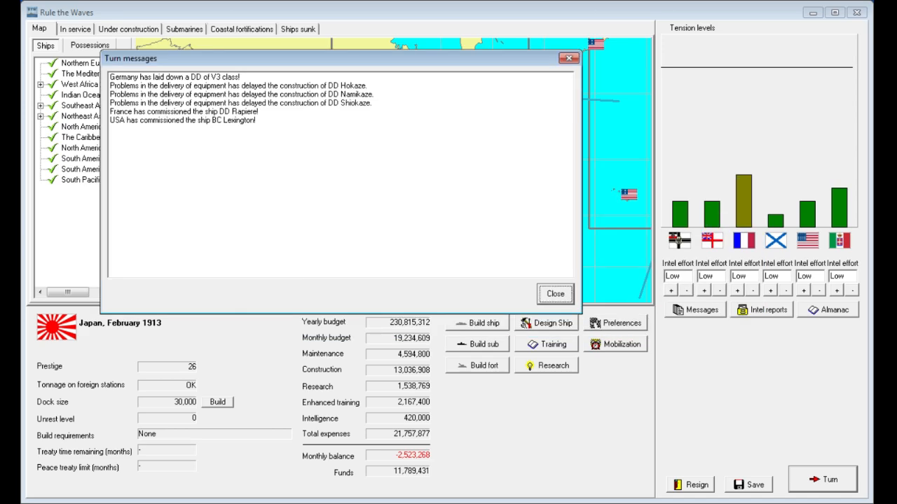
{"action": "left_click", "coordinate": [554, 294]}
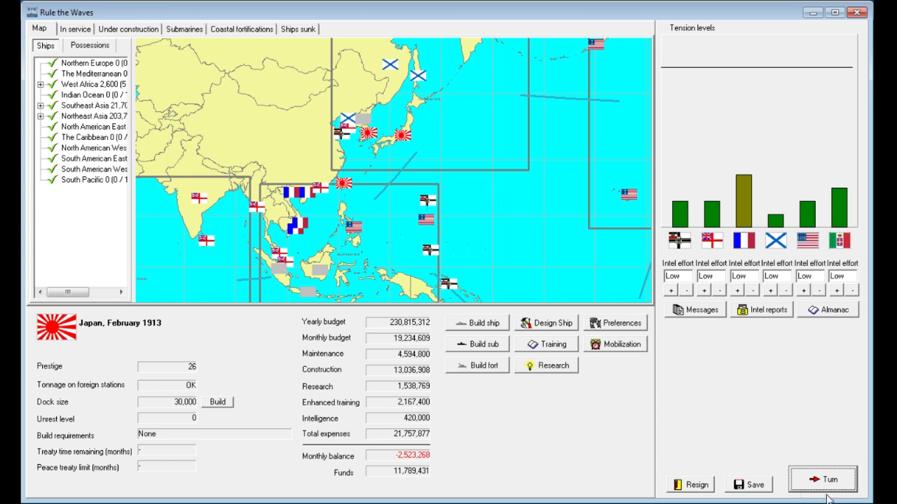
{"action": "mouse_move", "coordinate": [824, 487]}
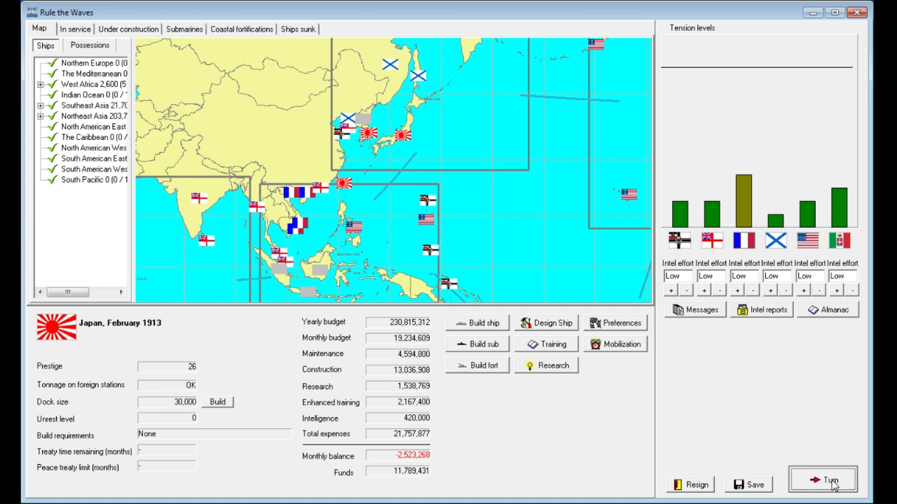
- Advance to April 1913, refusing Germany's technology purchase and acknowledging DD Nokaze's commissioning
{"action": "left_click", "coordinate": [823, 479]}
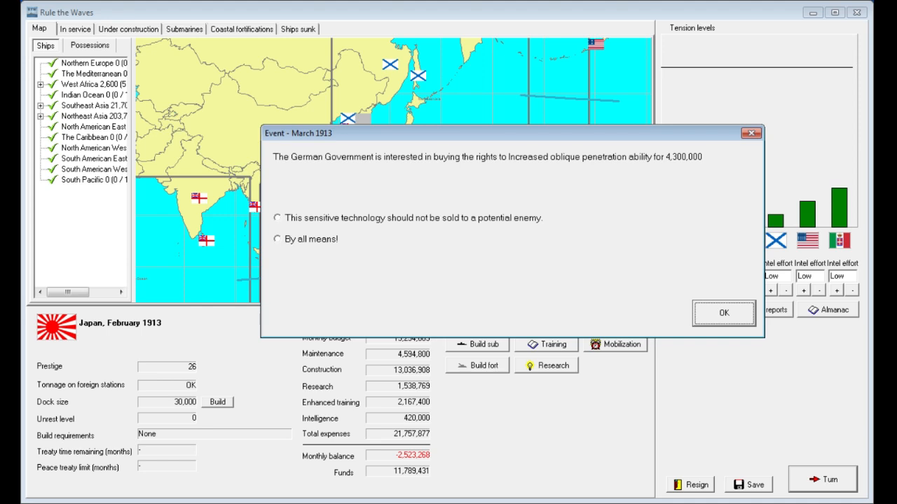
{"action": "left_click", "coordinate": [277, 218]}
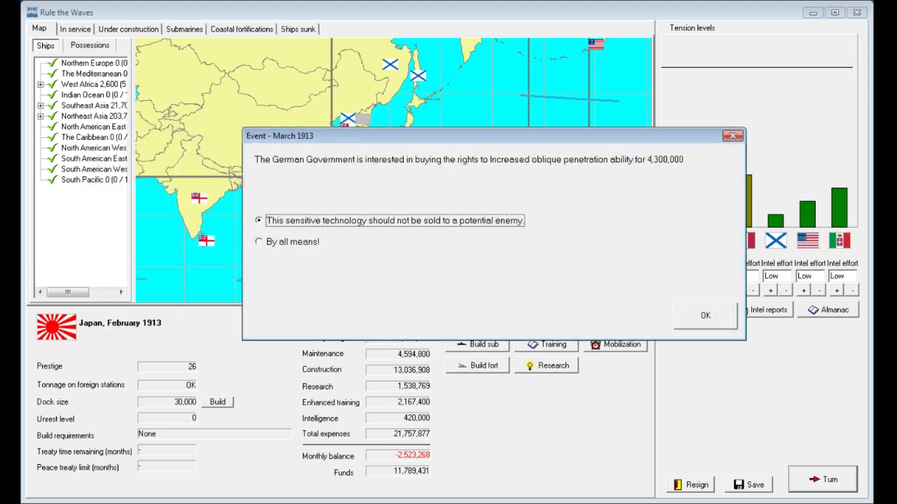
{"action": "left_click", "coordinate": [704, 315]}
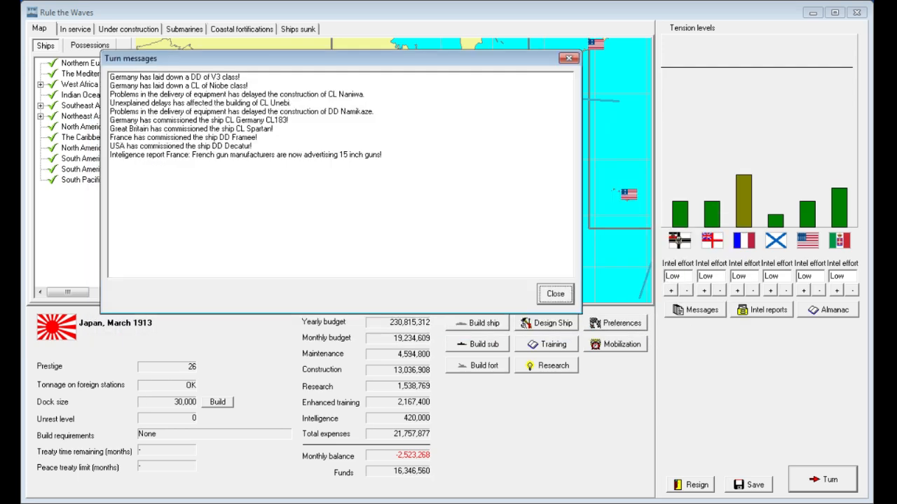
{"action": "left_click", "coordinate": [554, 294]}
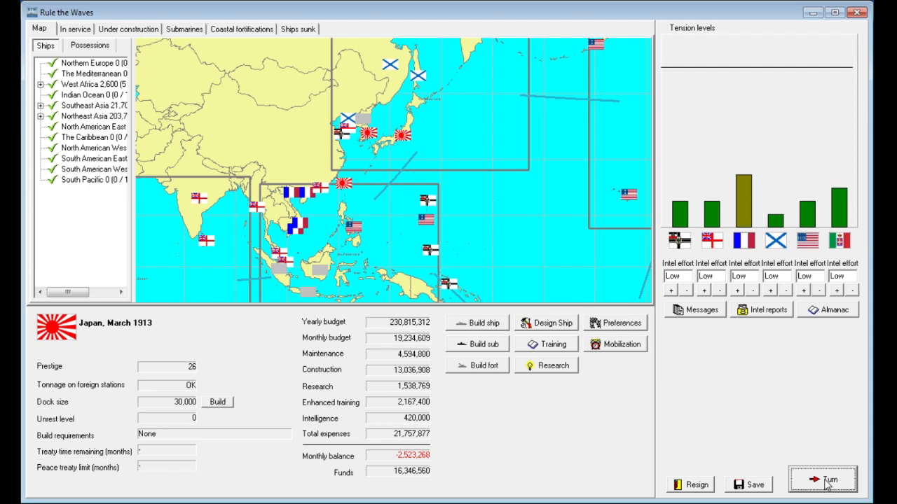
{"action": "left_click", "coordinate": [822, 479]}
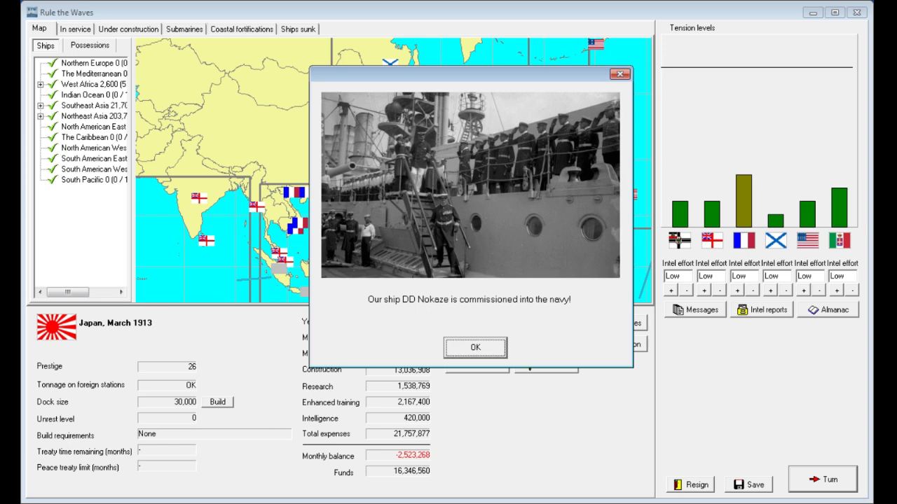
{"action": "left_click", "coordinate": [475, 347]}
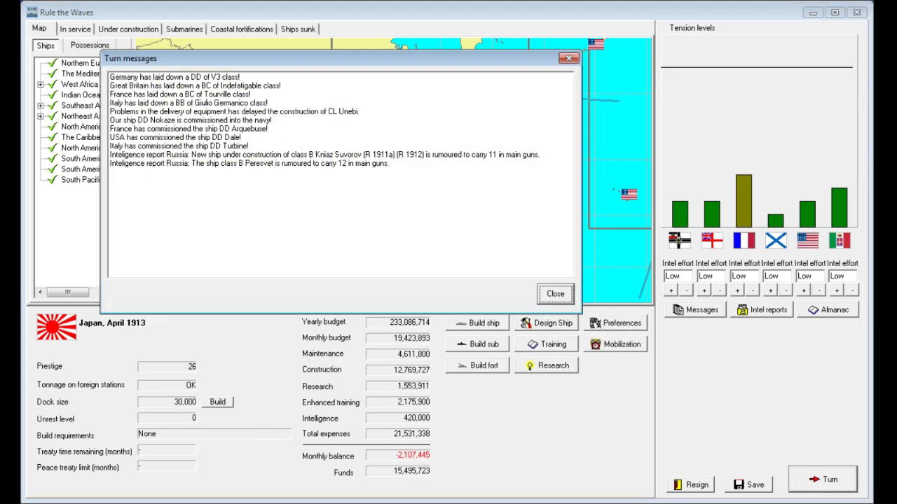
{"action": "left_click", "coordinate": [555, 293]}
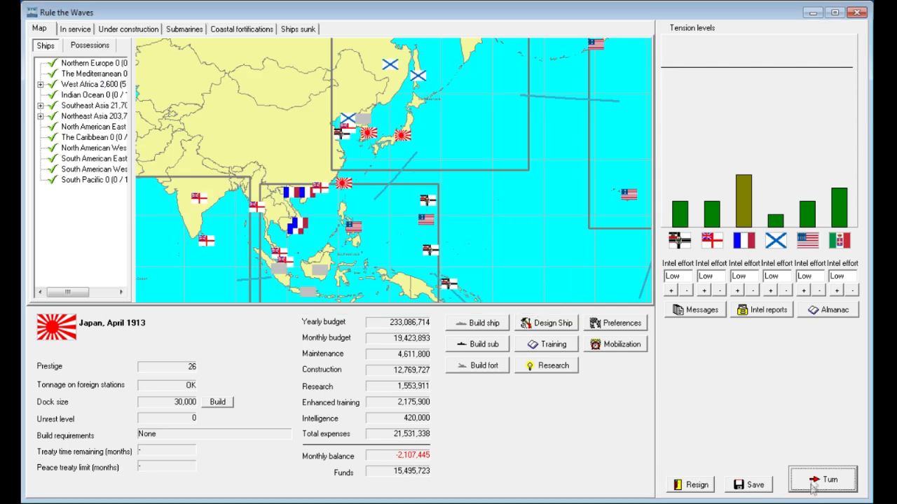
- Advance to May, acknowledging DD Hakaze, answering the palace funding request and research notices
{"action": "left_click", "coordinate": [822, 479]}
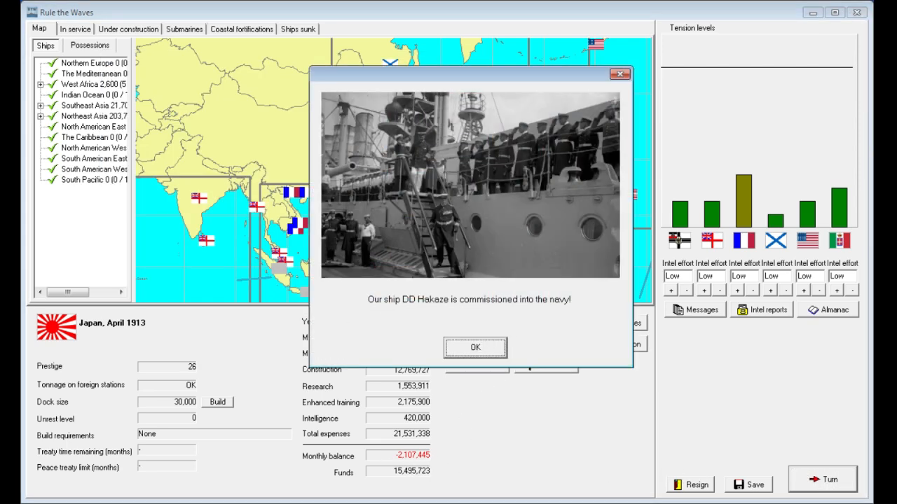
{"action": "left_click", "coordinate": [475, 347]}
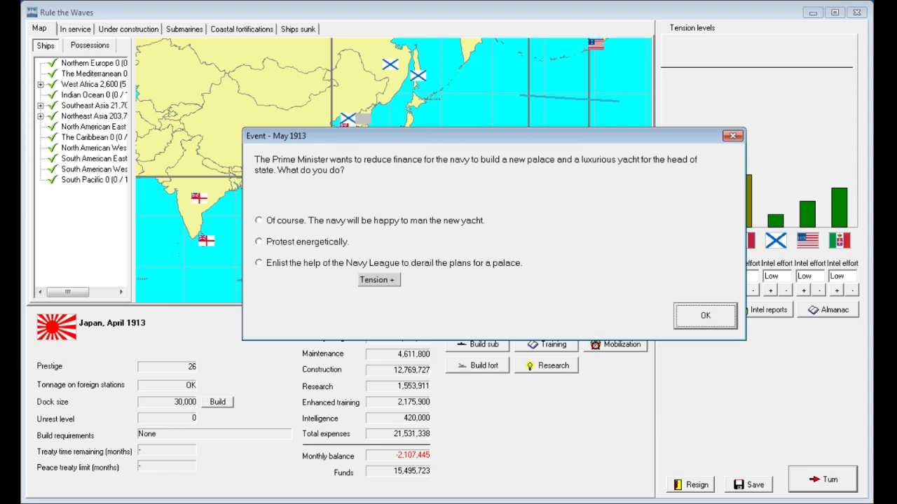
{"action": "left_click", "coordinate": [259, 263]}
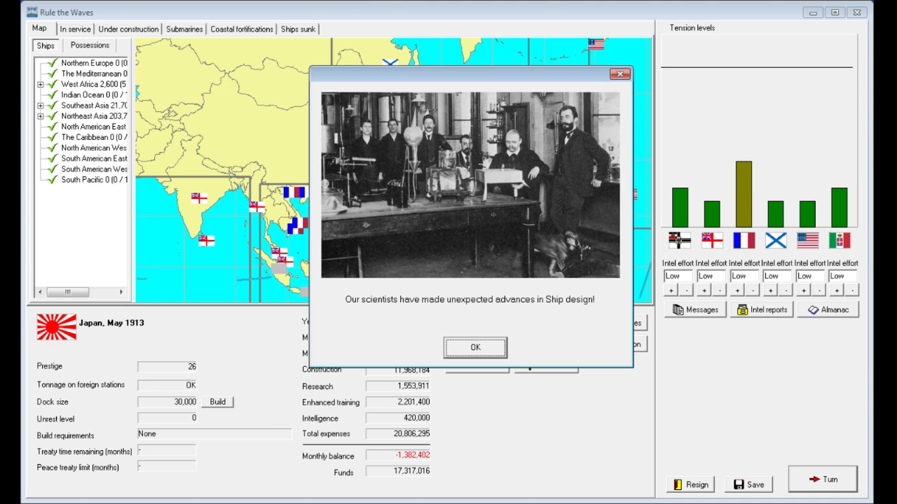
{"action": "left_click", "coordinate": [475, 347]}
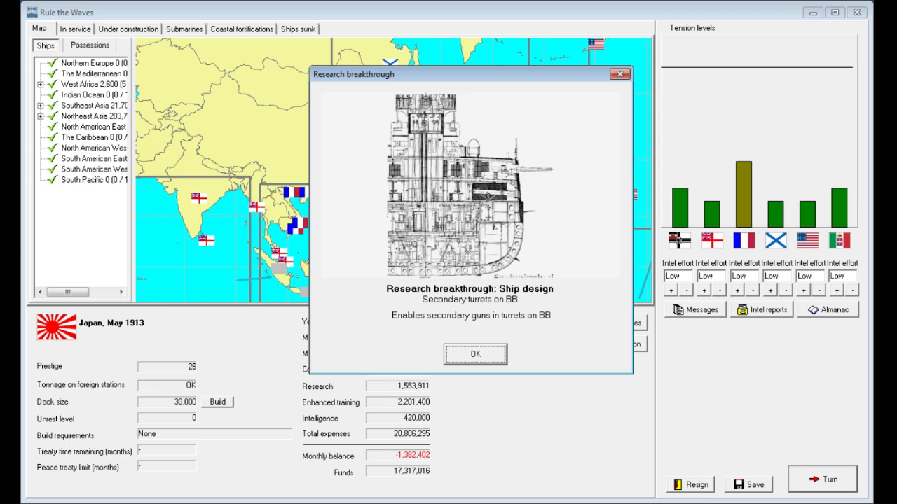
{"action": "left_click", "coordinate": [475, 354]}
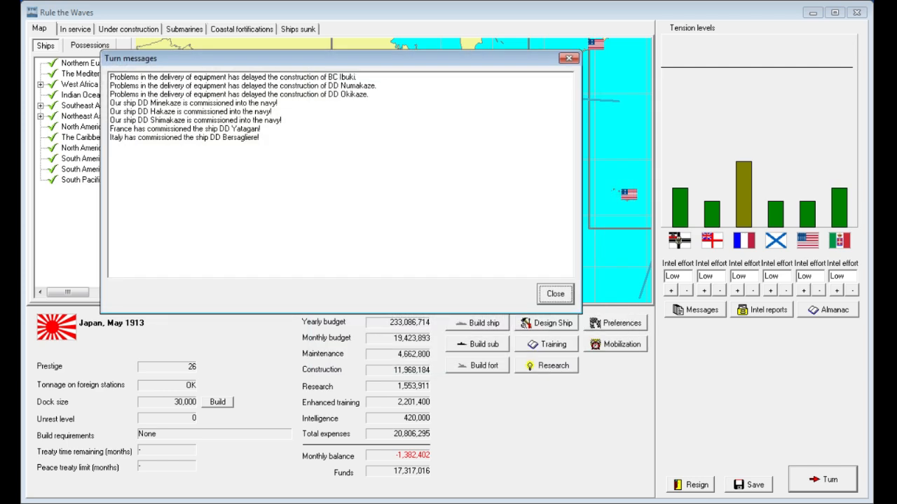
- Review ships under construction and advance to June, acknowledging DD Hokaze's commissioning
{"action": "left_click", "coordinate": [555, 293]}
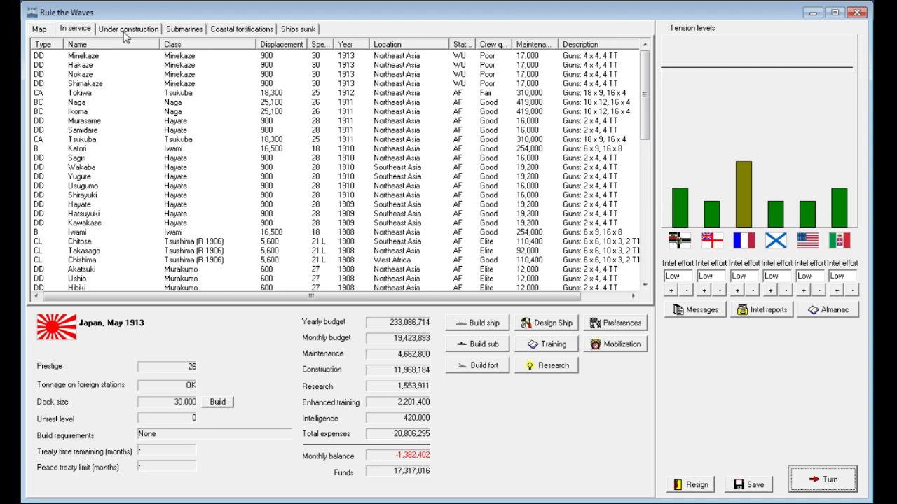
{"action": "left_click", "coordinate": [127, 28]}
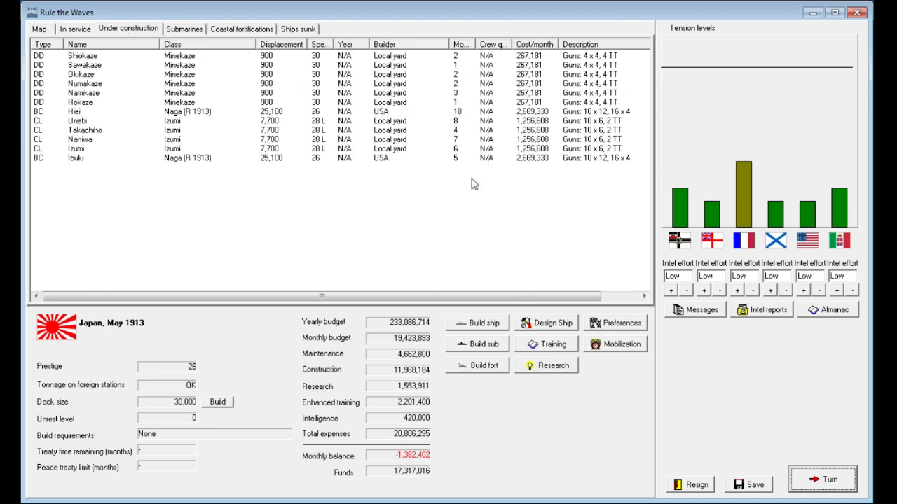
{"action": "mouse_move", "coordinate": [633, 371]}
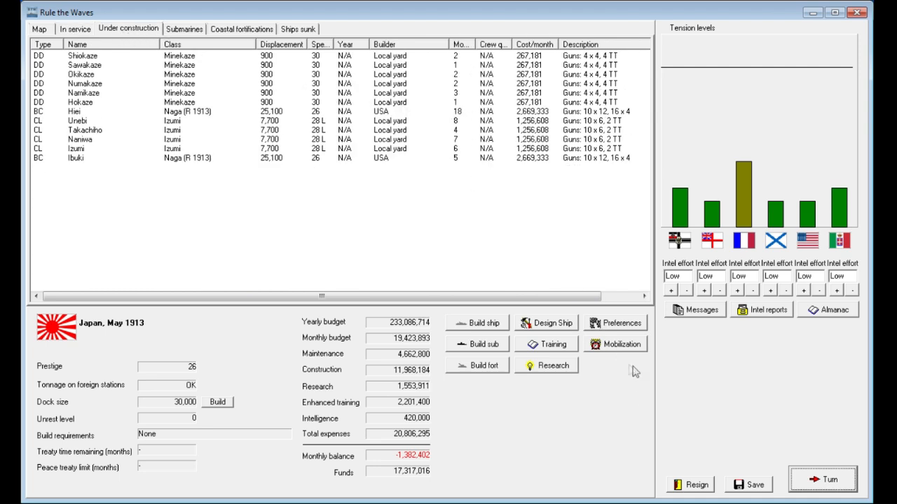
{"action": "left_click", "coordinate": [823, 479]}
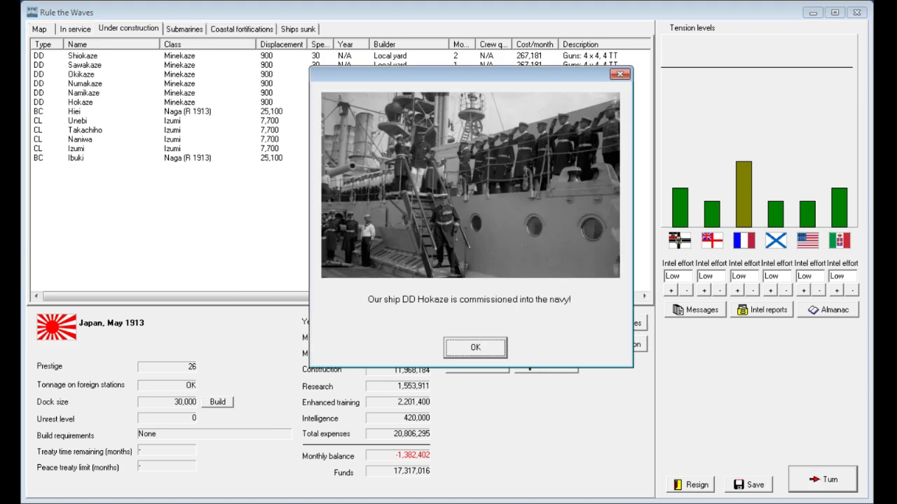
{"action": "left_click", "coordinate": [475, 347]}
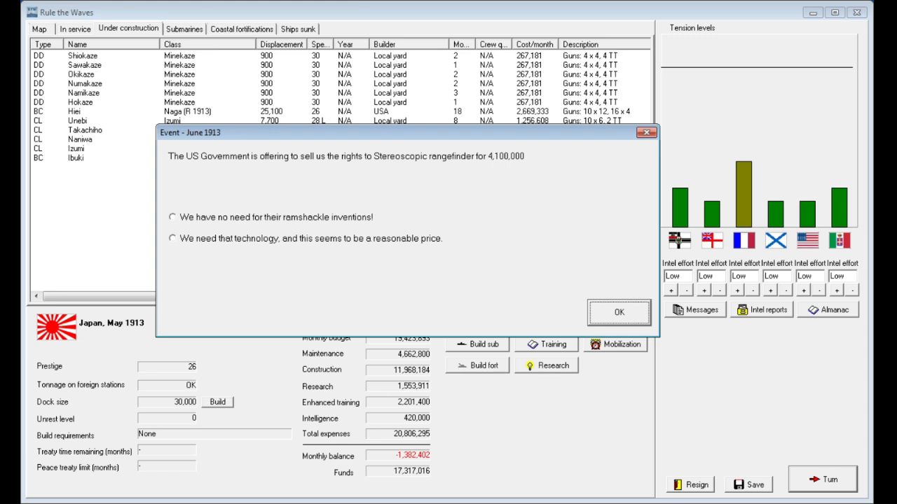
- Buy the US stereoscopic rangefinder rights and advance to July 1913
{"action": "left_click", "coordinate": [173, 238]}
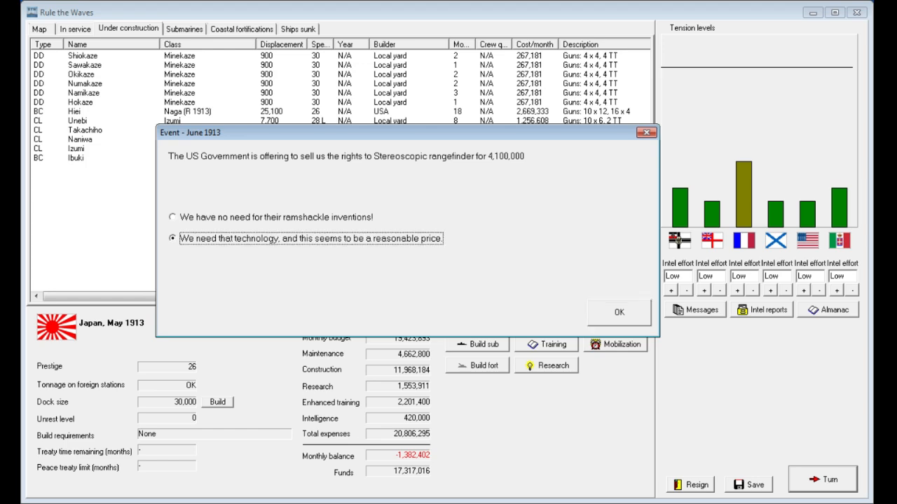
{"action": "left_click", "coordinate": [617, 311]}
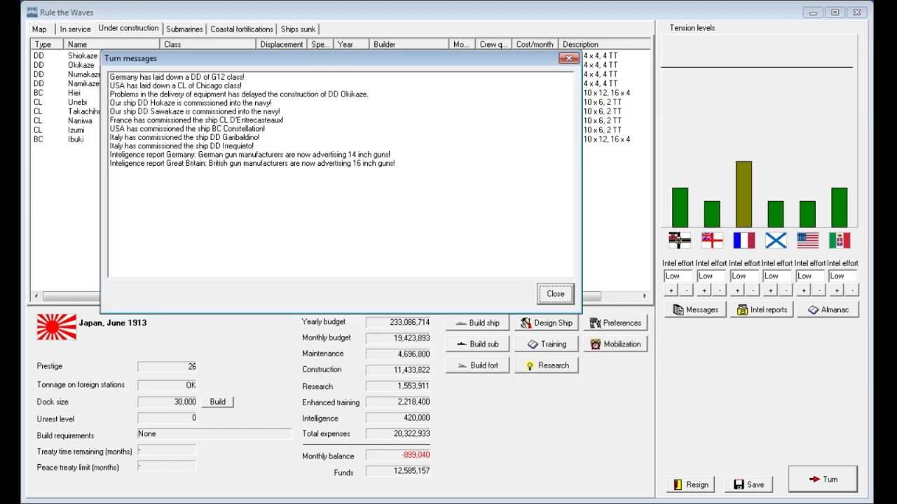
{"action": "left_click", "coordinate": [555, 294]}
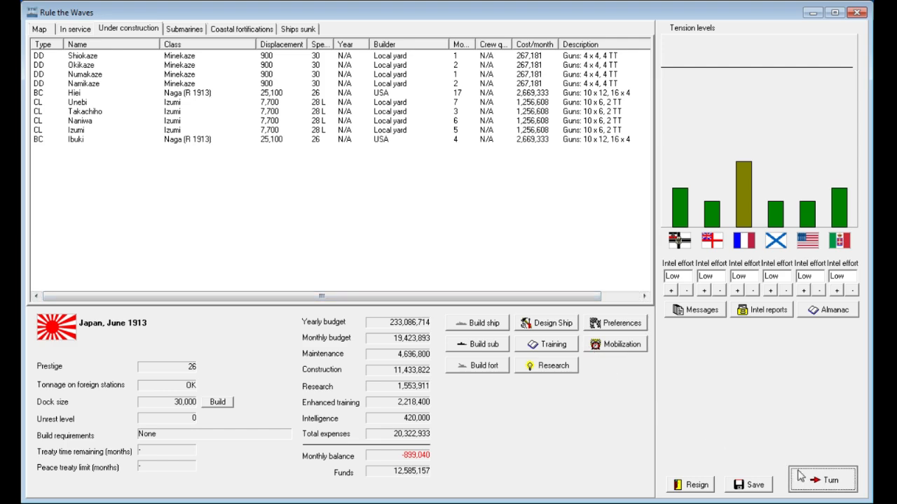
{"action": "left_click", "coordinate": [822, 479]}
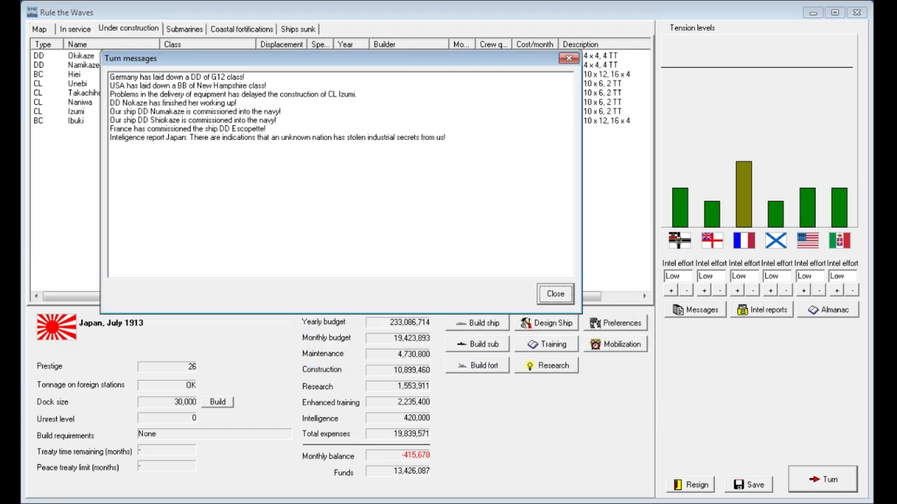
{"action": "left_click", "coordinate": [554, 293]}
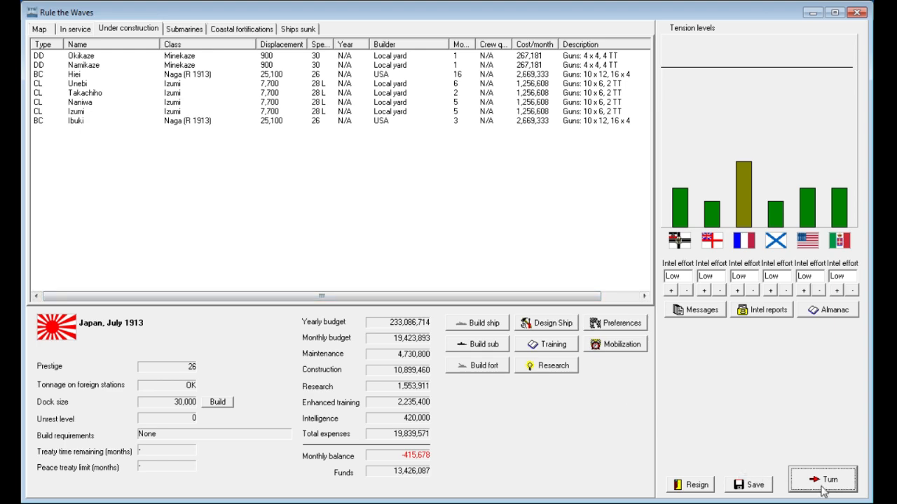
- Advance to August 1913 and acknowledge the notices and AP Projectiles research breakthrough
{"action": "left_click", "coordinate": [822, 480]}
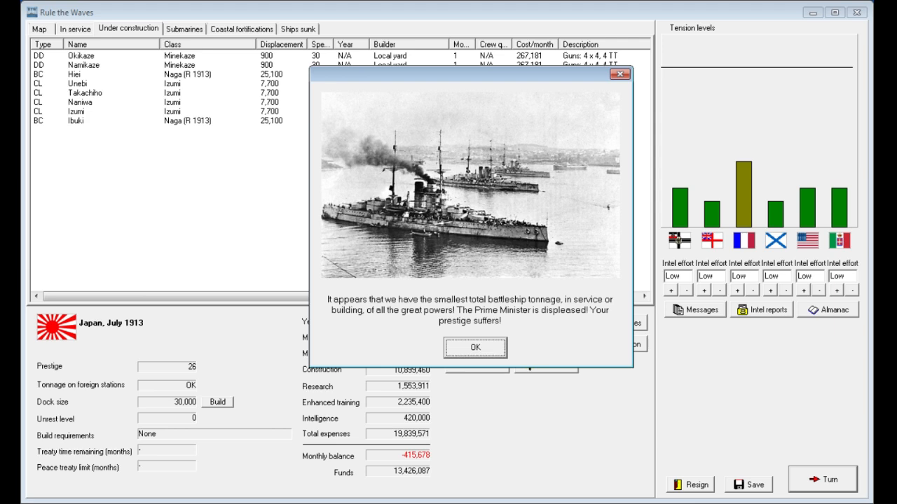
{"action": "left_click", "coordinate": [475, 348]}
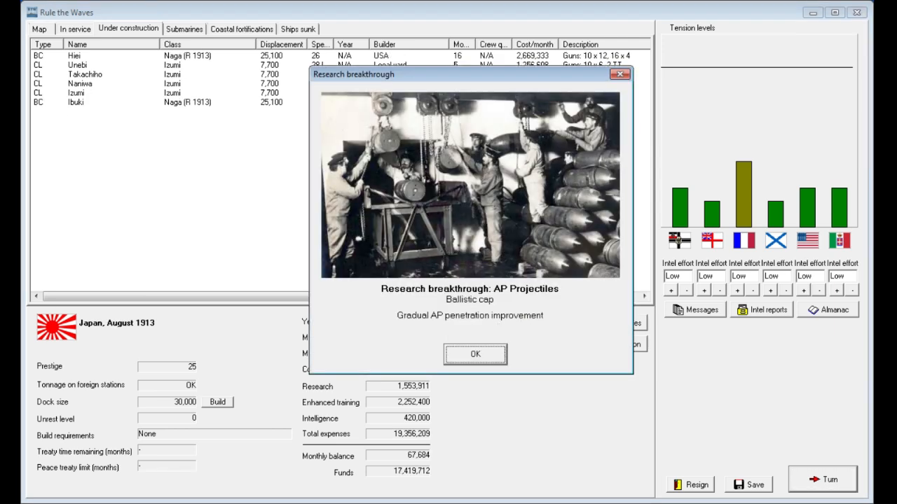
{"action": "left_click", "coordinate": [475, 353]}
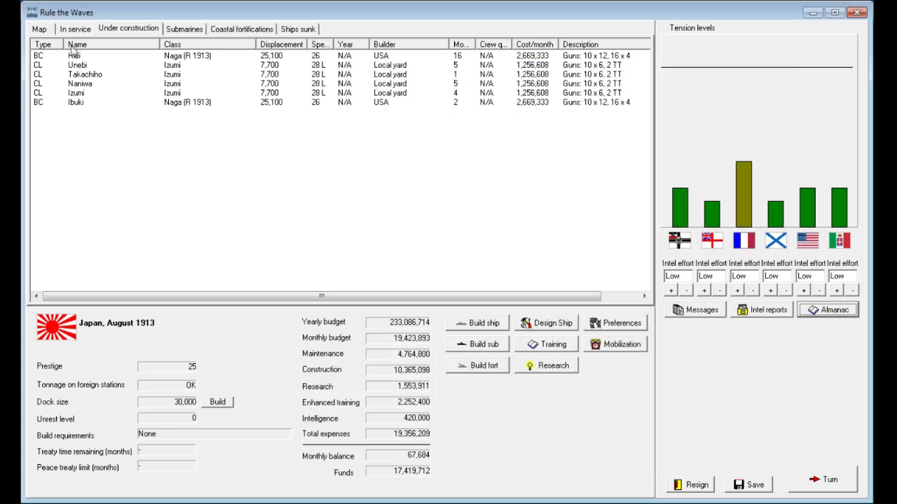
- Check the world map and in-service fleet, then view Izumi cruisers, Ibuki and Hiei under construction
{"action": "left_click", "coordinate": [39, 29]}
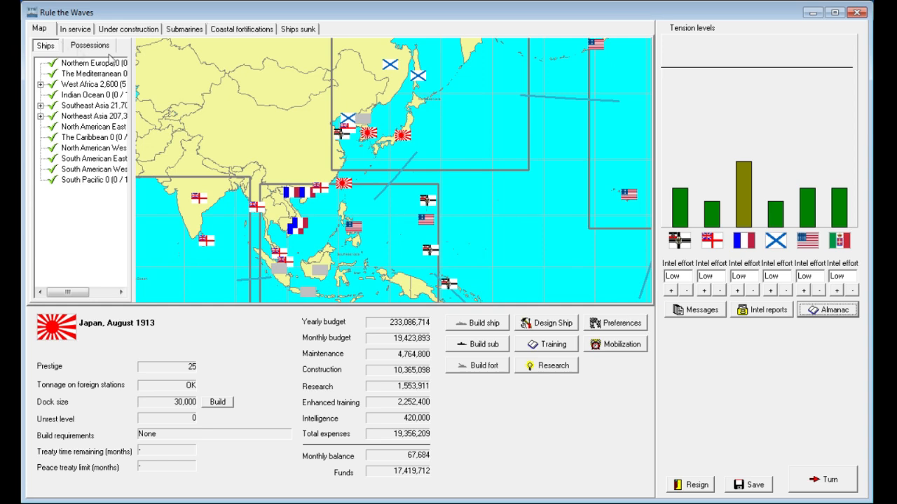
{"action": "mouse_move", "coordinate": [359, 310]}
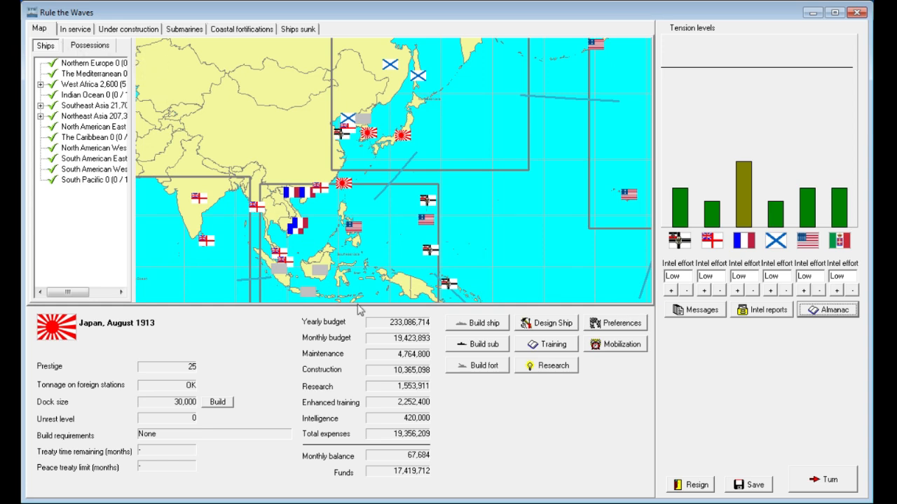
{"action": "mouse_move", "coordinate": [317, 400]}
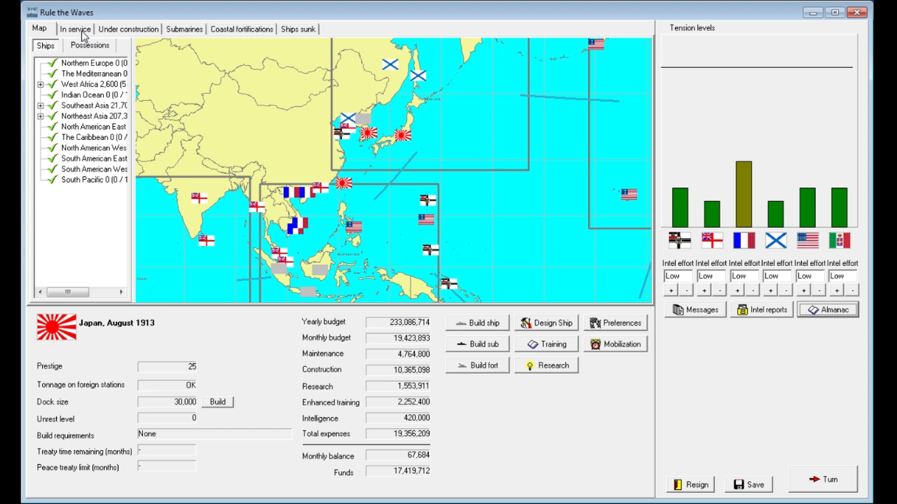
{"action": "left_click", "coordinate": [128, 29]}
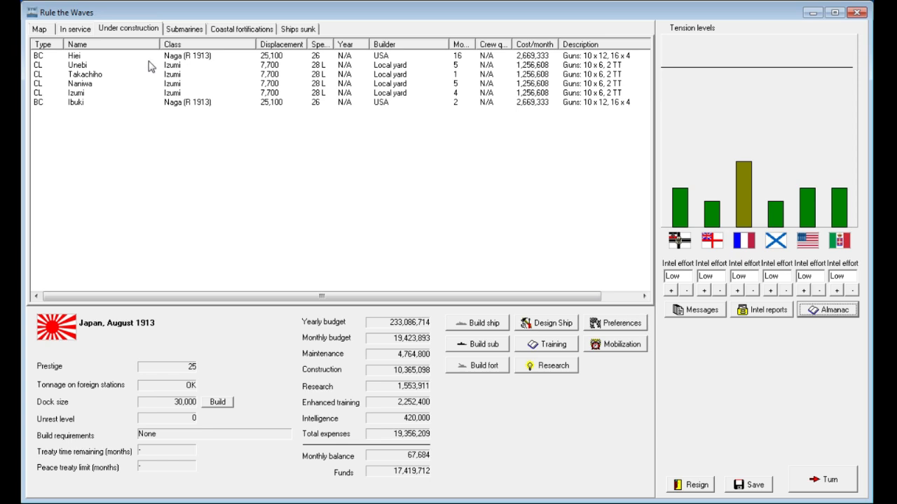
{"action": "mouse_move", "coordinate": [159, 97]}
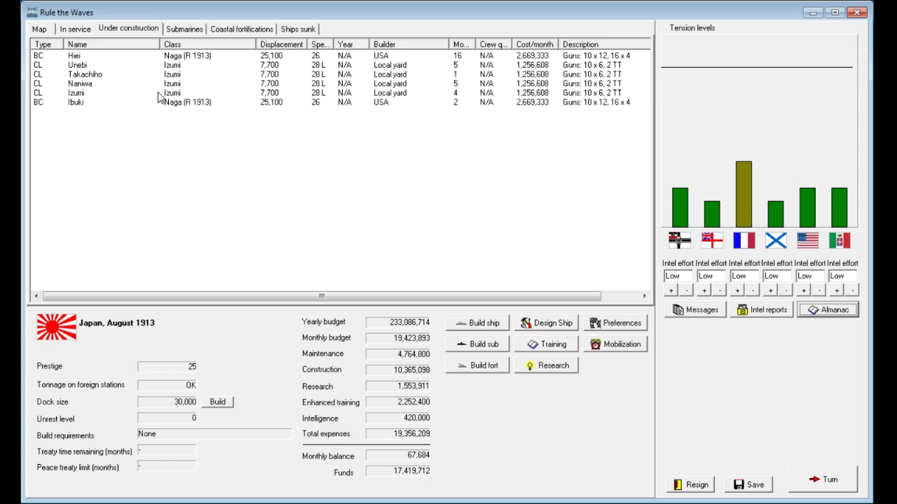
{"action": "double_click", "coordinate": [75, 93]}
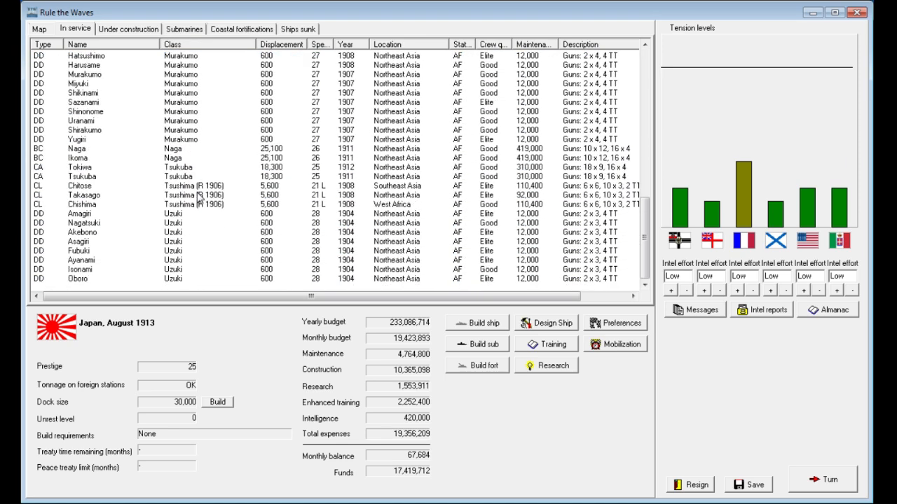
{"action": "scroll", "scroll_direction": "down", "scroll_amount": 3}
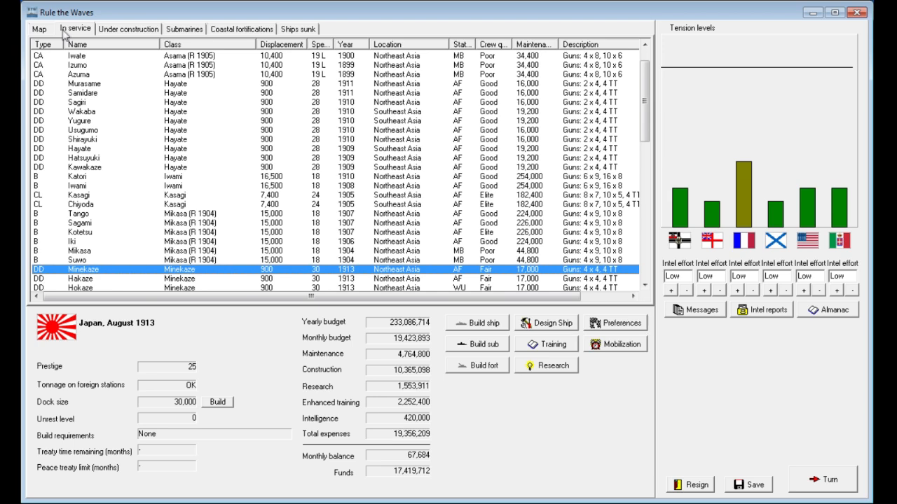
{"action": "left_click", "coordinate": [128, 28]}
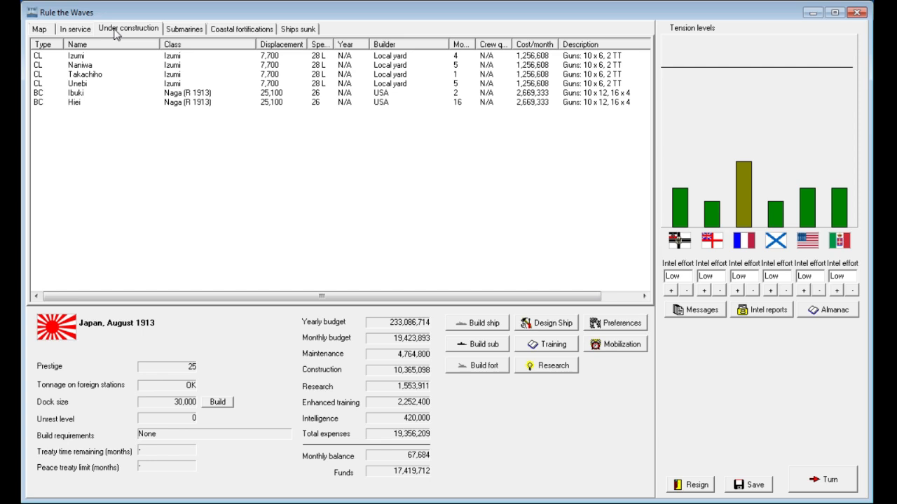
{"action": "mouse_move", "coordinate": [284, 89]}
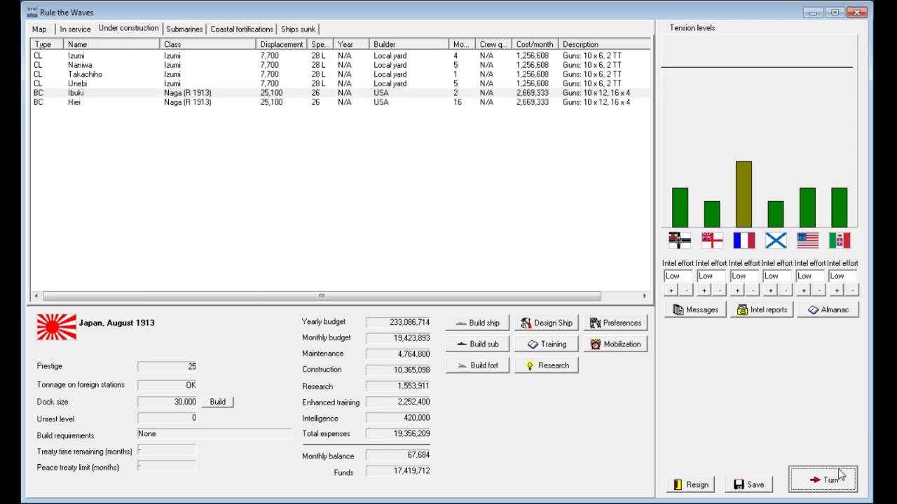
- Advance a month, acknowledging industrialisation and Takachiho, and answer the Italian 3 inch gun offer
{"action": "left_click", "coordinate": [830, 480]}
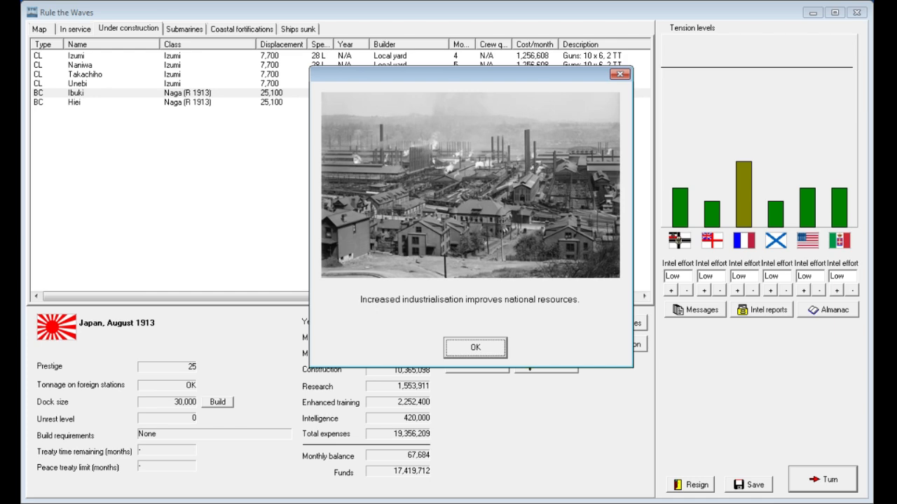
{"action": "left_click", "coordinate": [475, 348]}
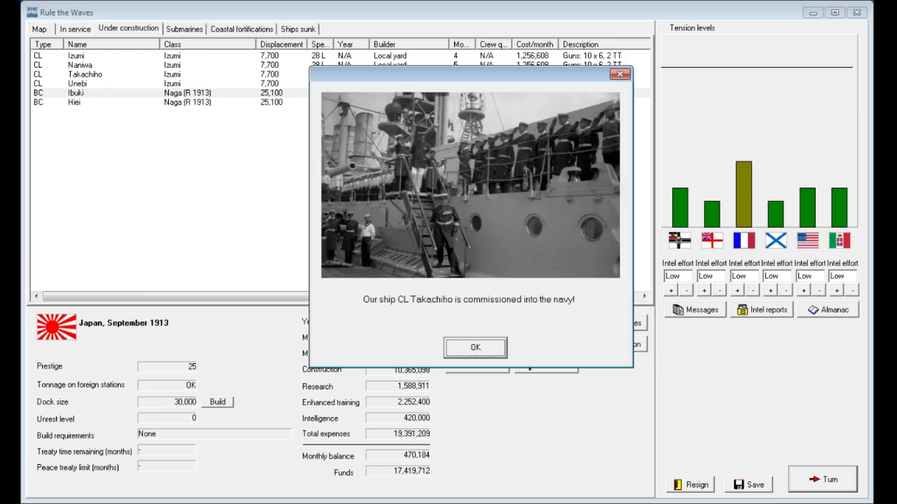
{"action": "left_click", "coordinate": [475, 347]}
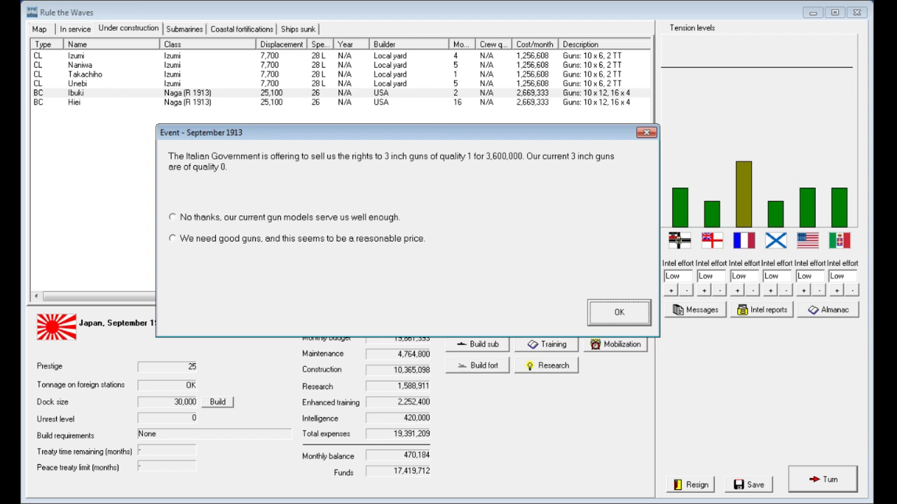
{"action": "left_click", "coordinate": [172, 217]}
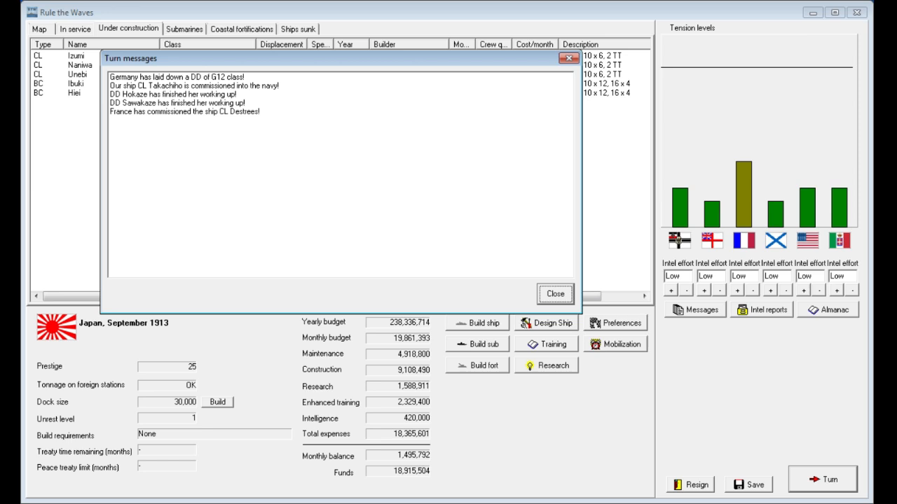
{"action": "left_click", "coordinate": [554, 293]}
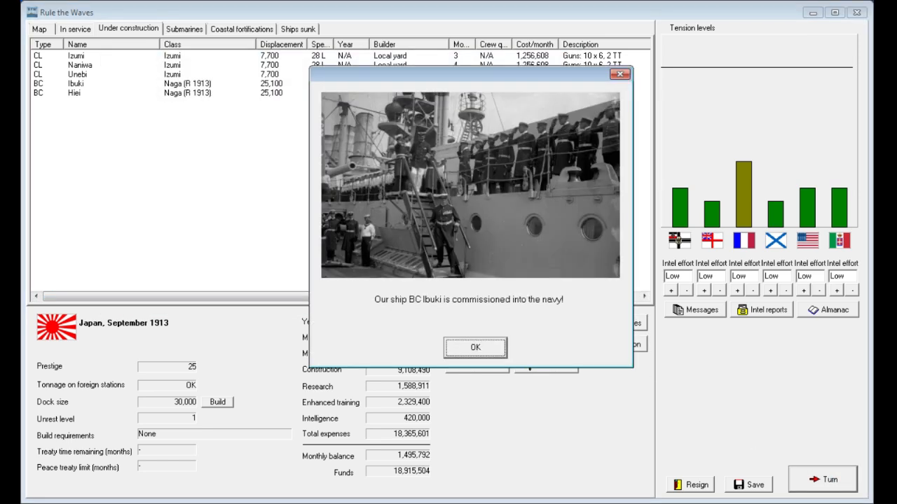
- Acknowledge BC Ibuki's commissioning and use the scandal to embarrass Russia
{"action": "left_click", "coordinate": [475, 348]}
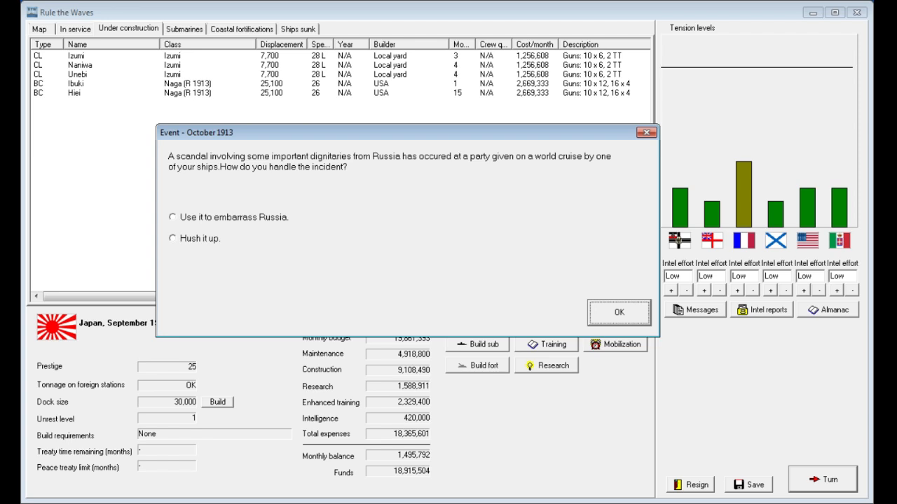
{"action": "left_click", "coordinate": [171, 216]}
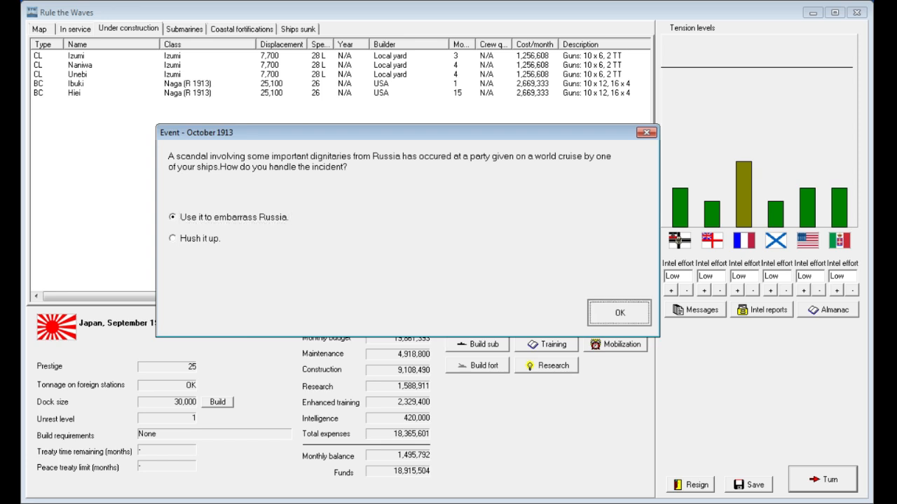
{"action": "left_click", "coordinate": [619, 313]}
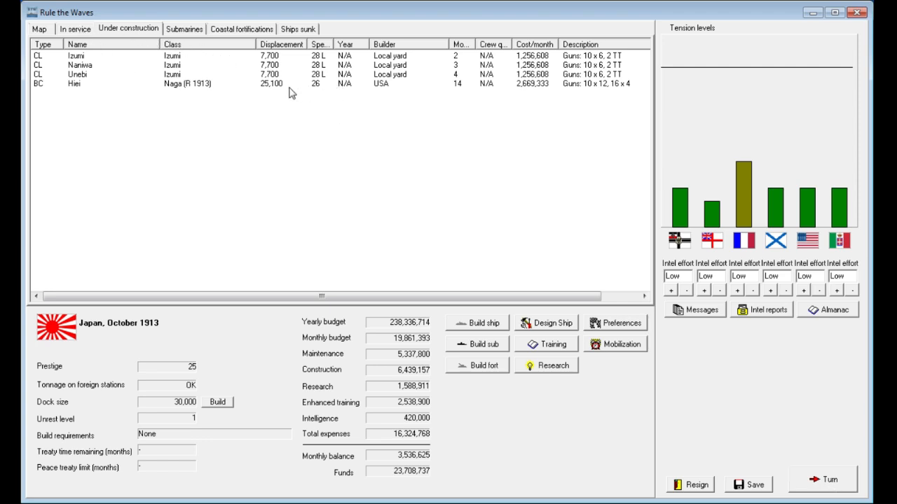
{"action": "mouse_move", "coordinate": [114, 54]}
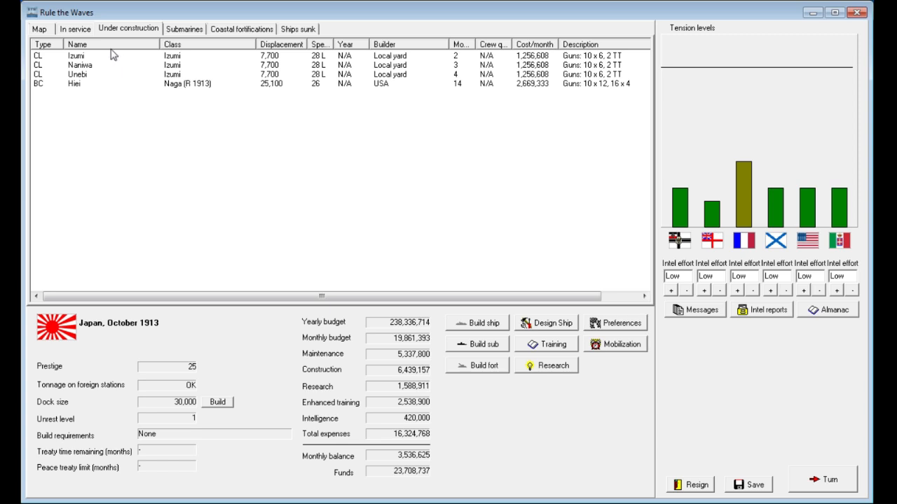
- Review ships in service and the buildable designs, then open a blank ship design sheet
{"action": "left_click", "coordinate": [74, 29]}
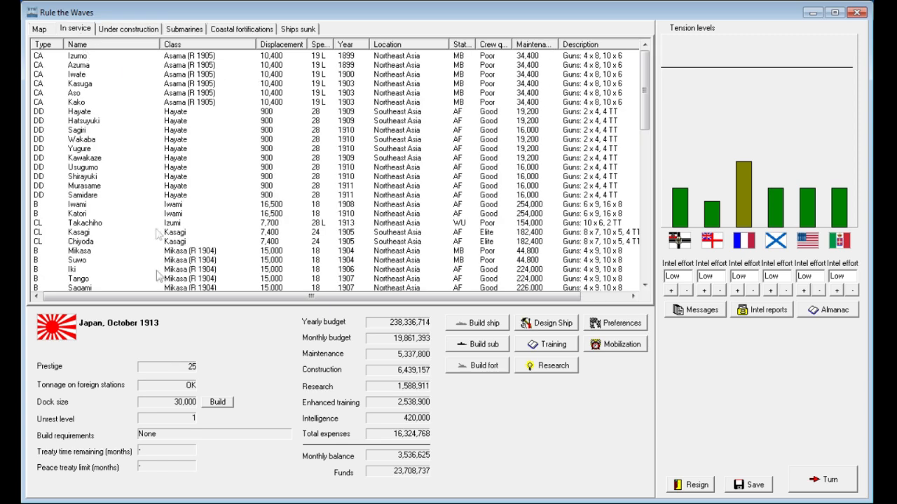
{"action": "mouse_move", "coordinate": [198, 422]}
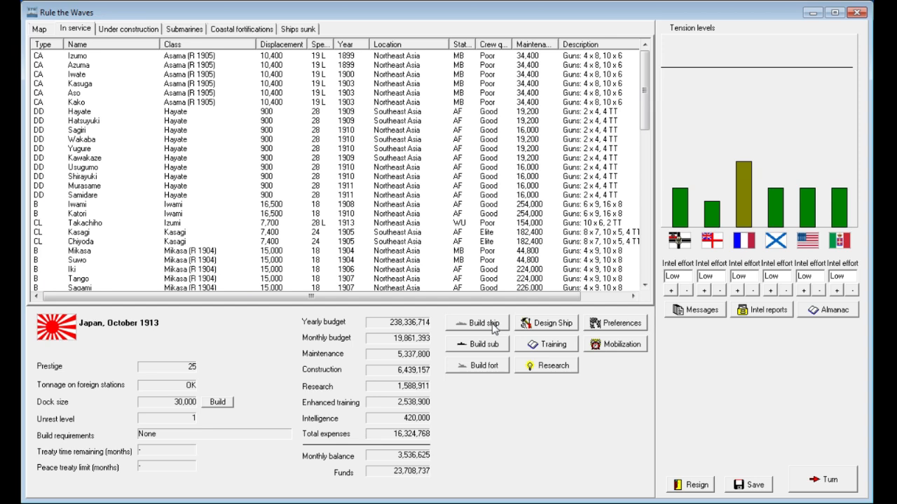
{"action": "left_click", "coordinate": [477, 323]}
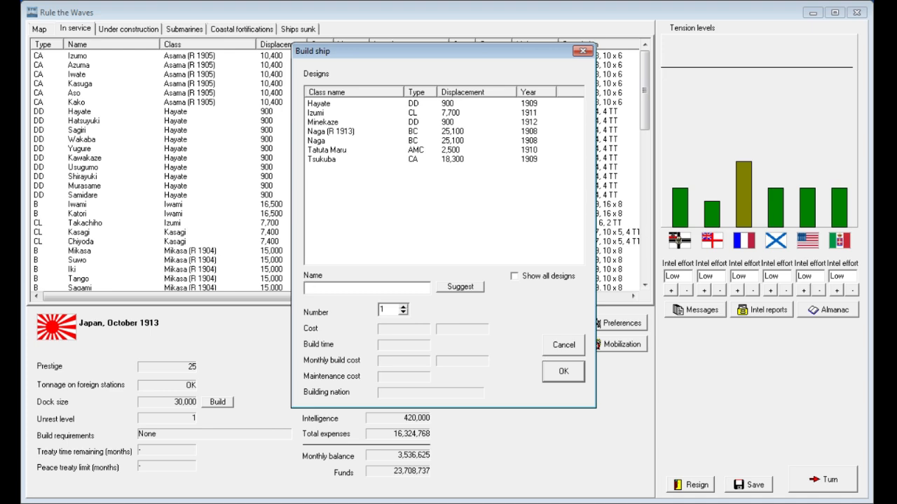
{"action": "left_click", "coordinate": [562, 345]}
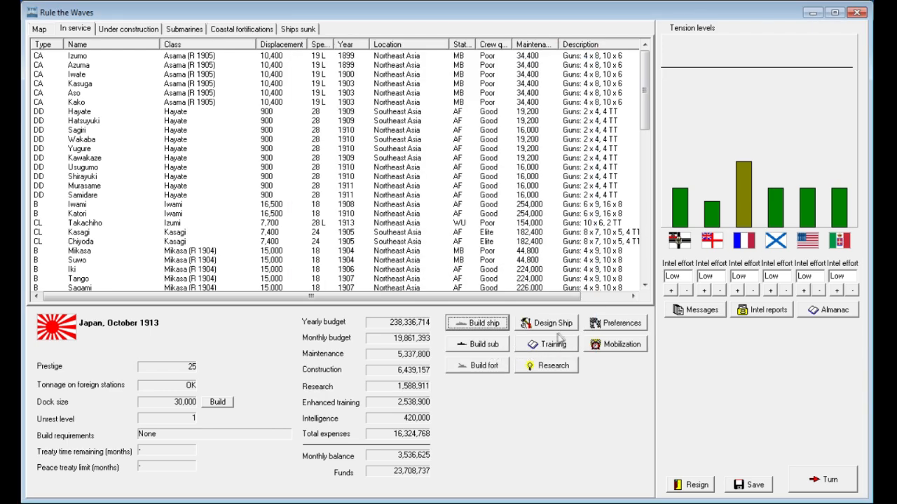
{"action": "left_click", "coordinate": [546, 323]}
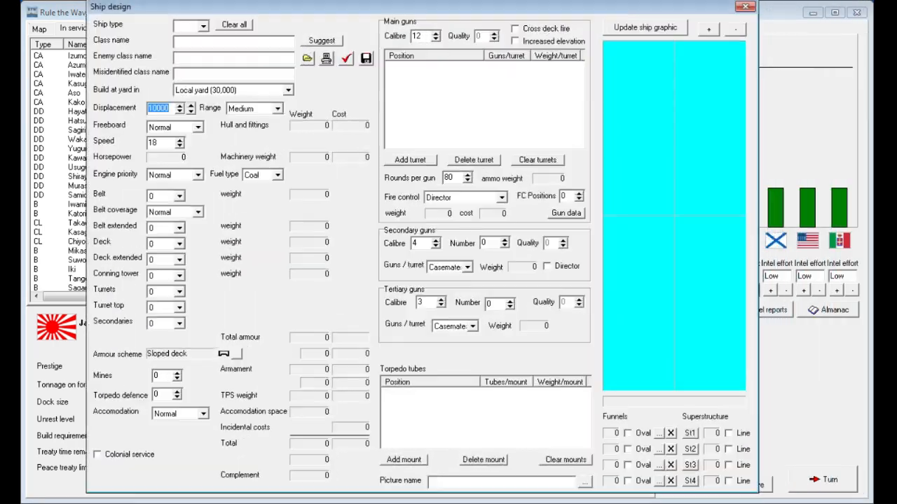
{"action": "left_click", "coordinate": [202, 27]}
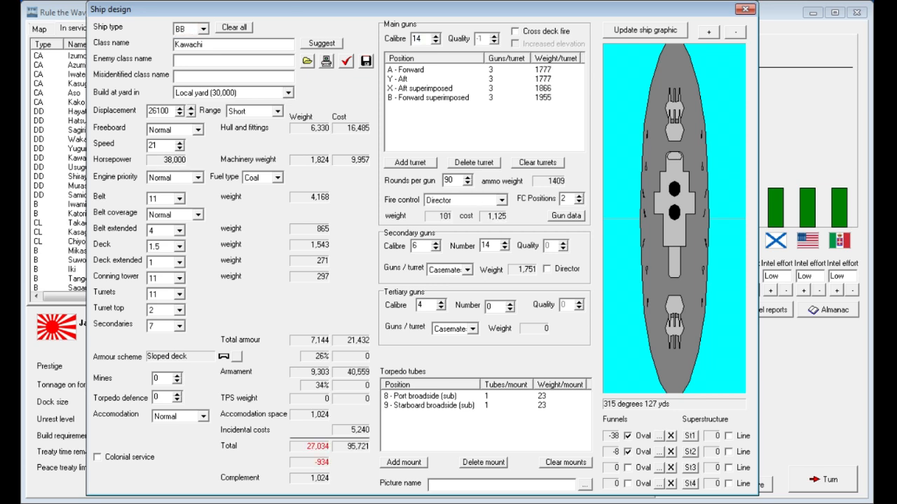
{"action": "left_click", "coordinate": [434, 35]}
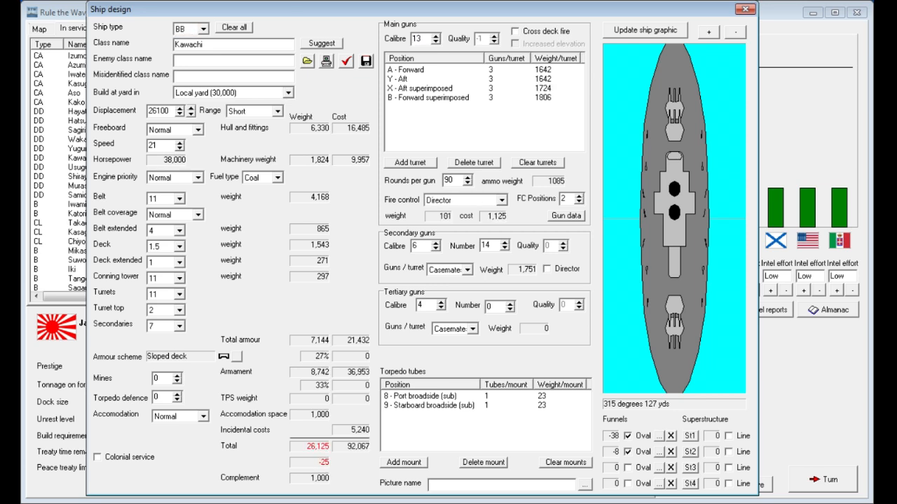
{"action": "left_click", "coordinate": [432, 35]}
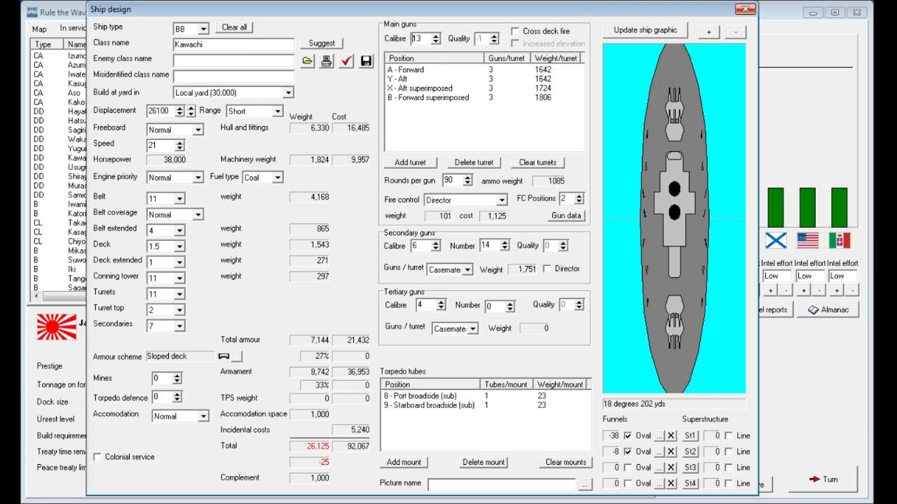
{"action": "left_click", "coordinate": [744, 9]}
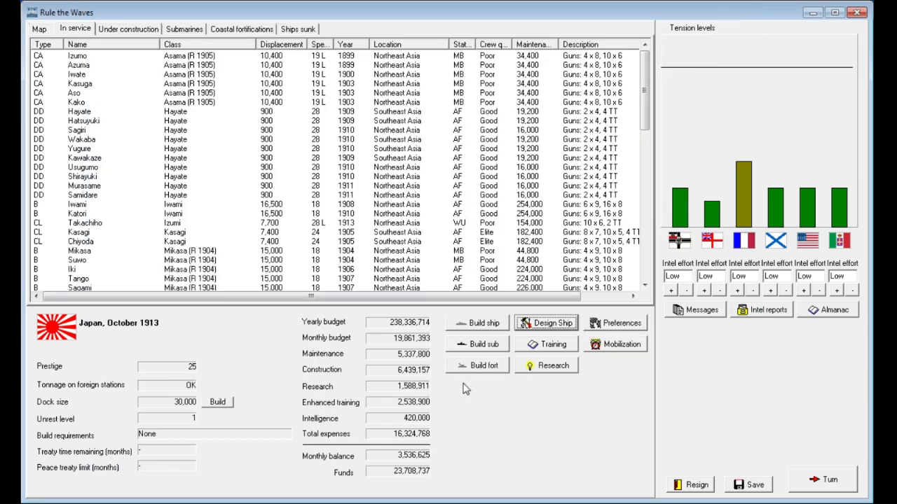
- Inspect the 14-inch gun penetration values in naval gun research, then close the overview
{"action": "left_click", "coordinate": [553, 365]}
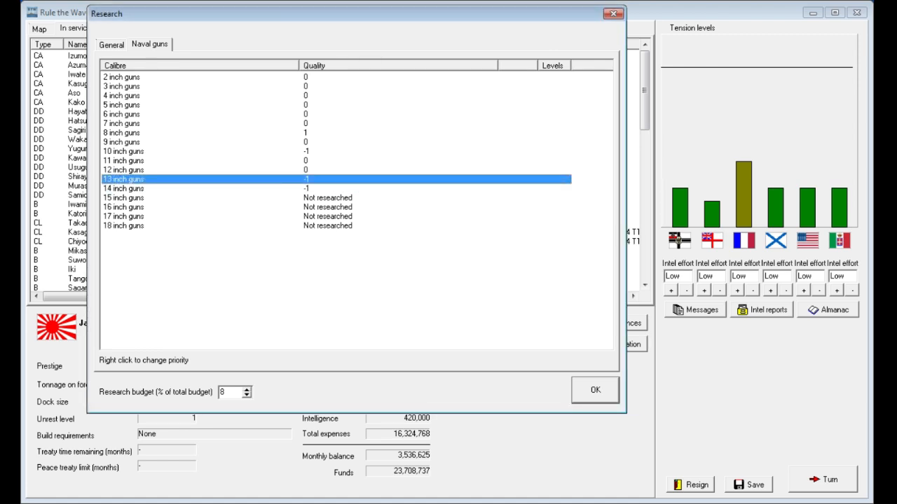
{"action": "left_click", "coordinate": [123, 169]}
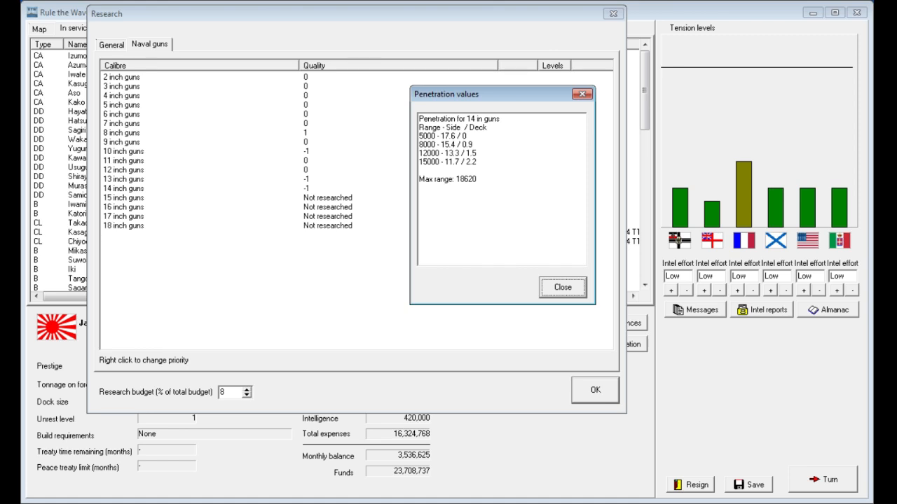
{"action": "left_click", "coordinate": [447, 161]}
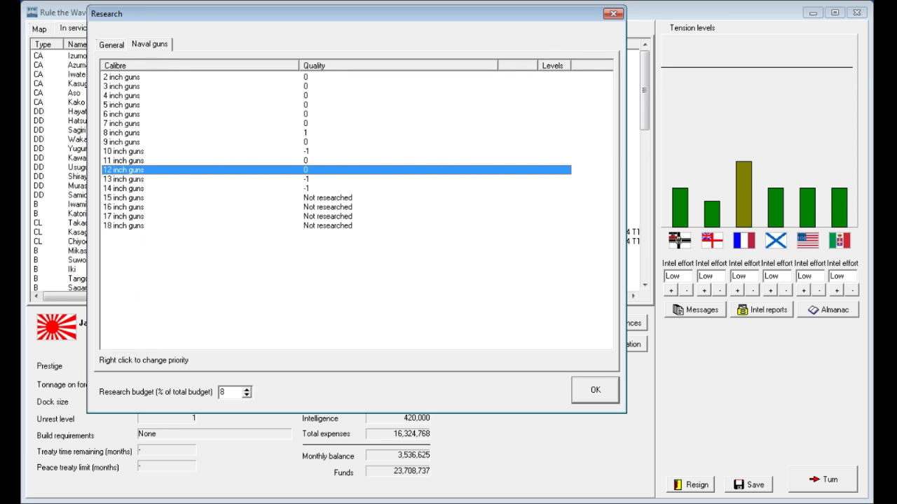
{"action": "left_click", "coordinate": [122, 179]}
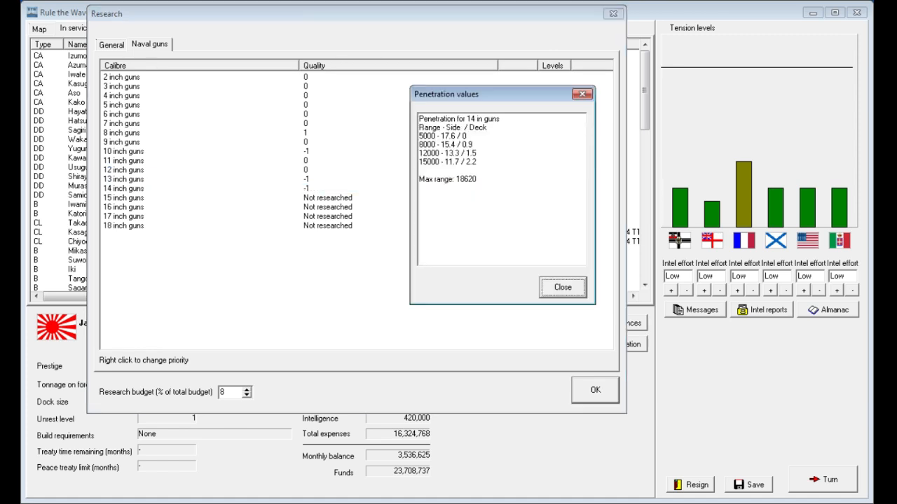
{"action": "left_click", "coordinate": [562, 287]}
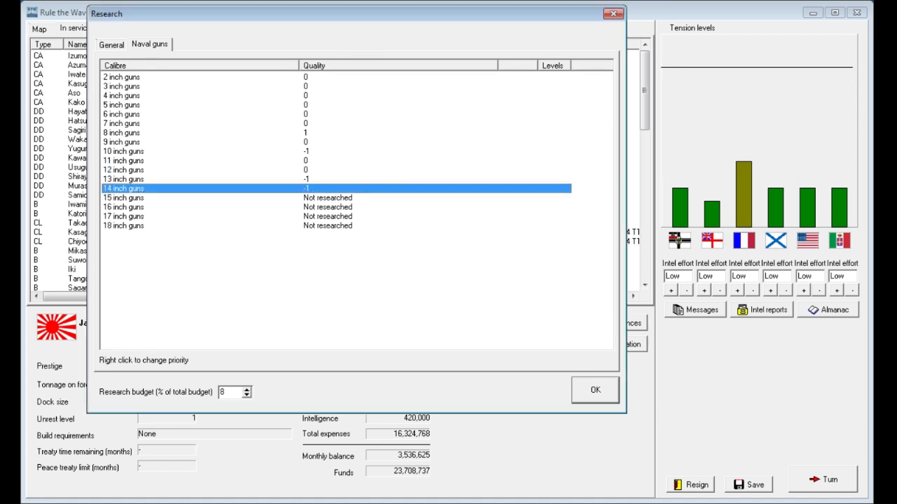
{"action": "left_click", "coordinate": [122, 170]}
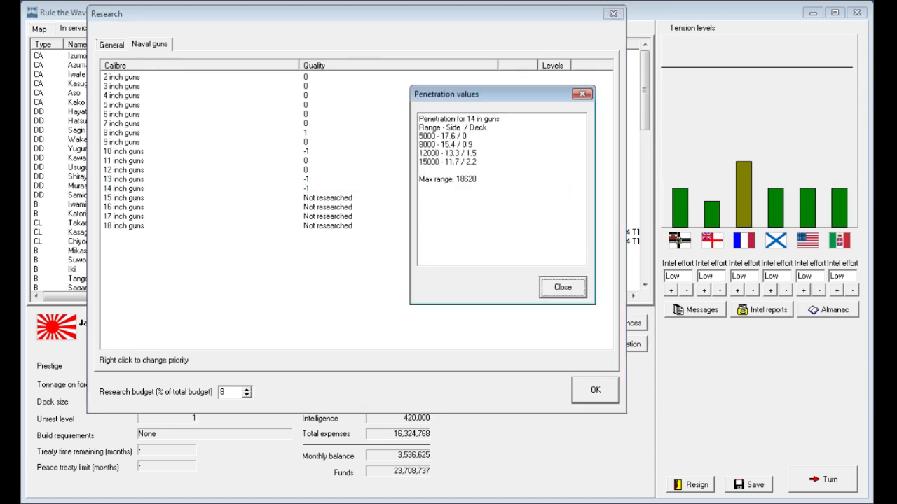
{"action": "left_click", "coordinate": [562, 288]}
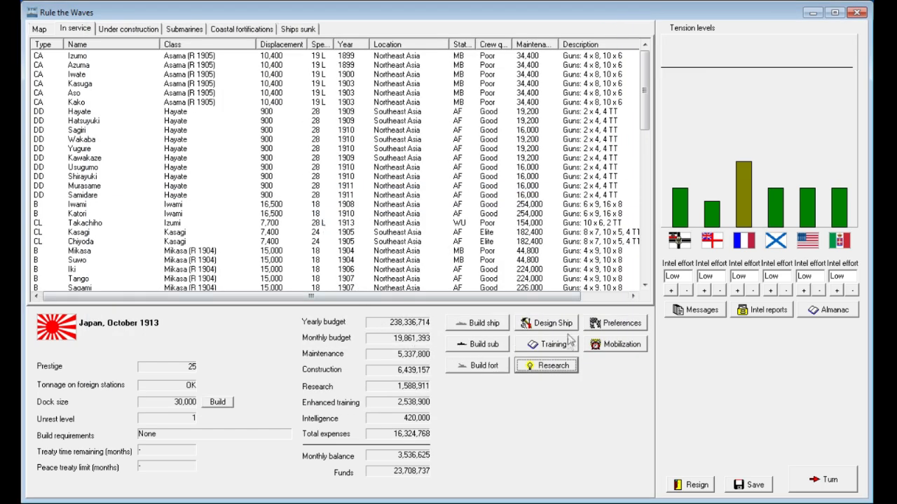
{"action": "left_click", "coordinate": [552, 323]}
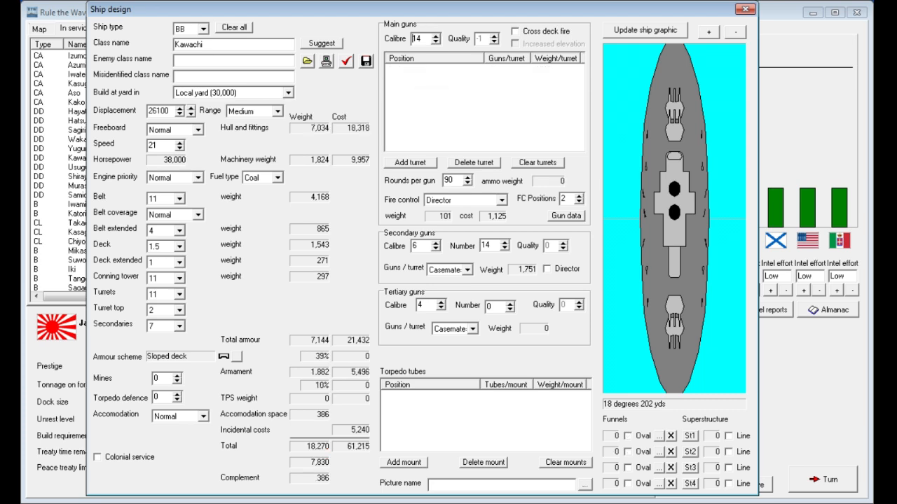
- Auto-design a BB, producing the 29,600-ton, 19-knot Shikishima with four 14-inch turrets
{"action": "left_click", "coordinate": [432, 42]}
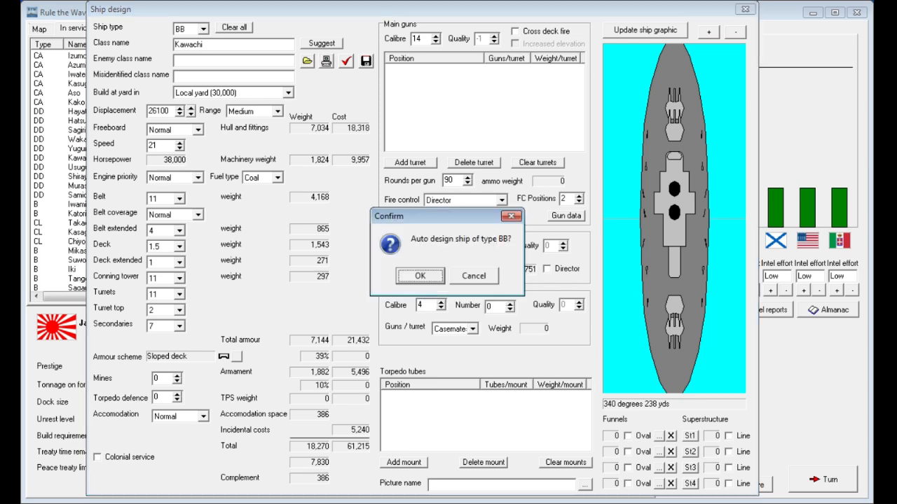
{"action": "left_click", "coordinate": [419, 276]}
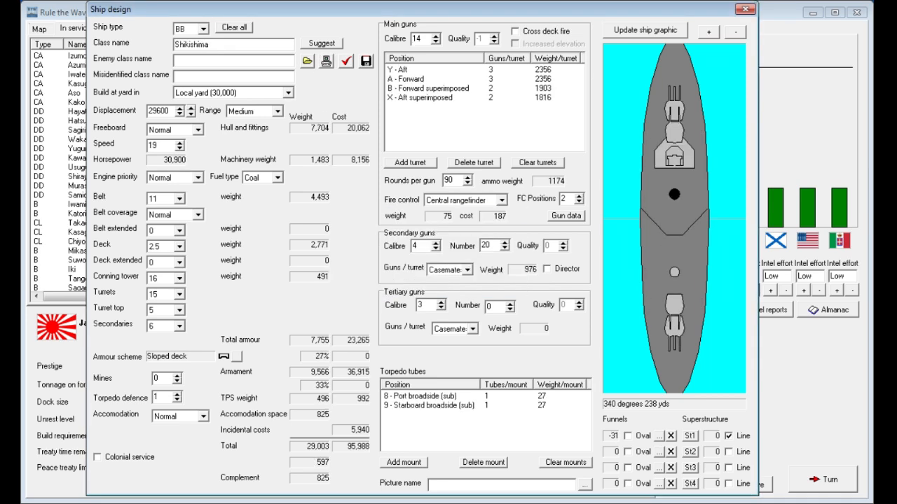
- Set displacement to 30,000 tons, settle speed at 20 knots, and remove the forward superimposed turret
{"action": "left_click", "coordinate": [428, 88]}
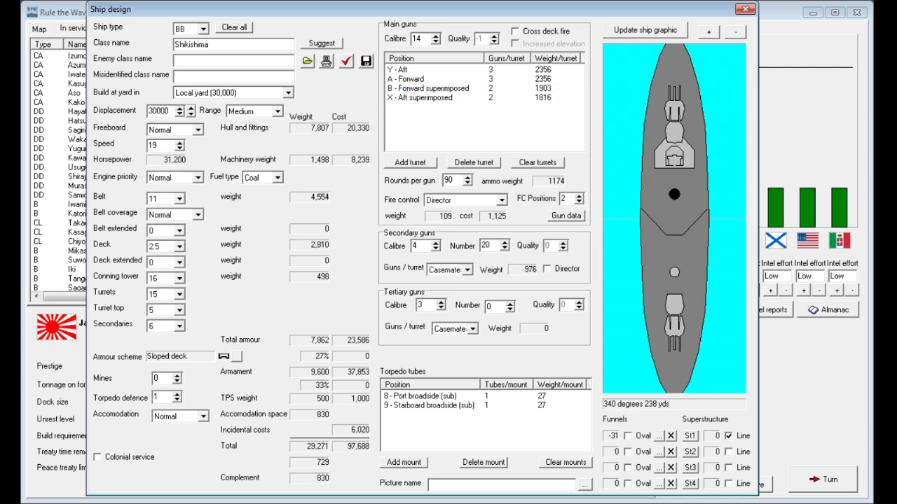
{"action": "mouse_move", "coordinate": [149, 109]}
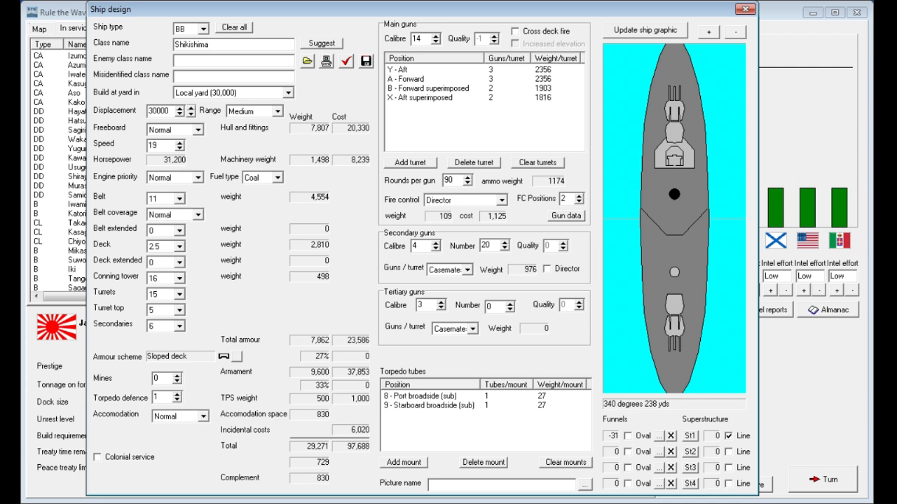
{"action": "left_click", "coordinate": [181, 142]}
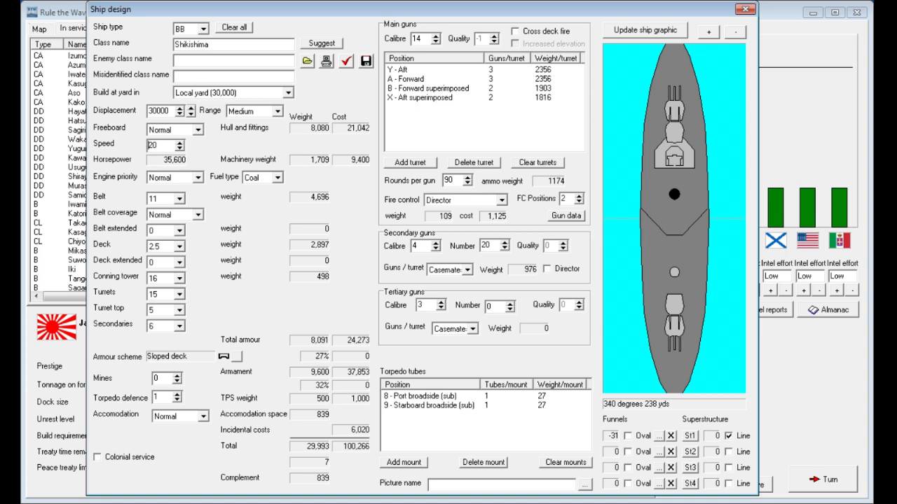
{"action": "left_click", "coordinate": [179, 142]}
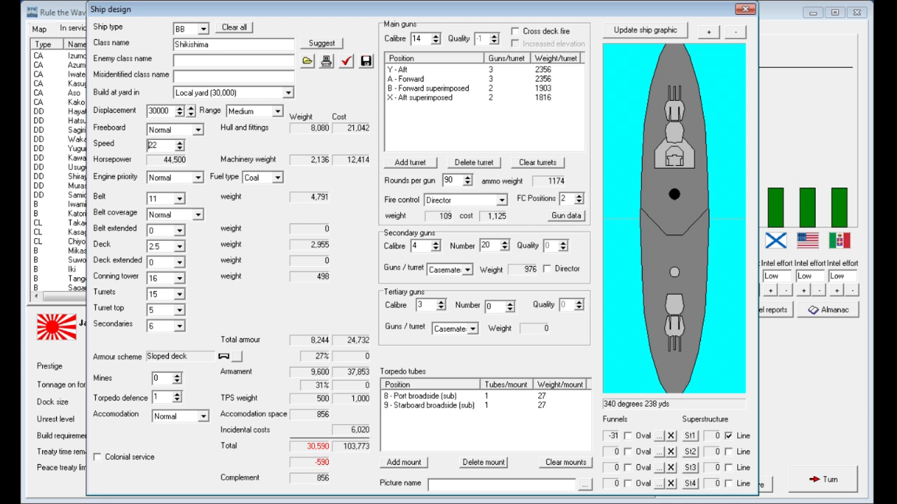
{"action": "left_click", "coordinate": [172, 147]}
{"action": "type", "text": "20"}
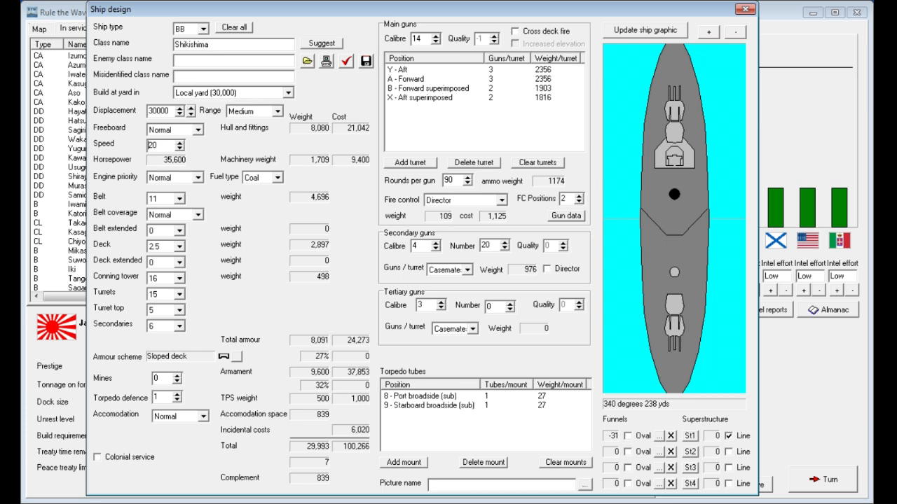
{"action": "left_click", "coordinate": [427, 88]}
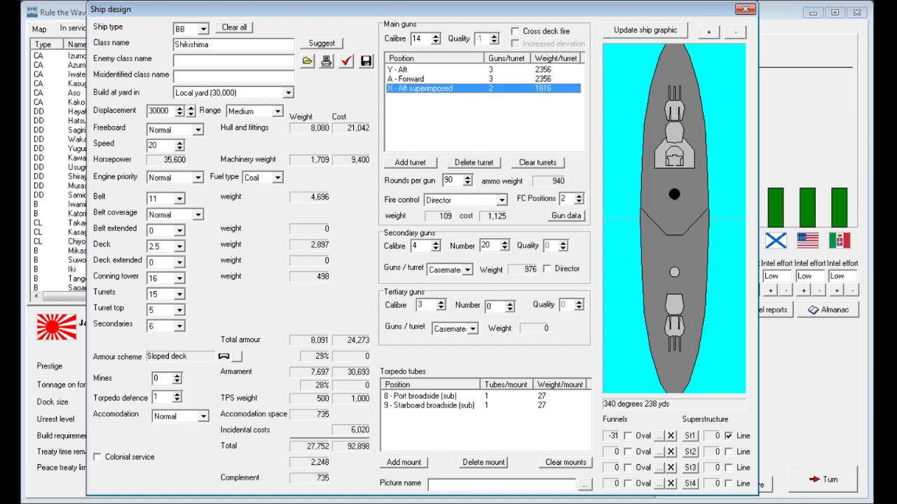
- Add triple turrets at the X and B superimposed positions and redraw the ship
{"action": "left_click", "coordinate": [410, 161]}
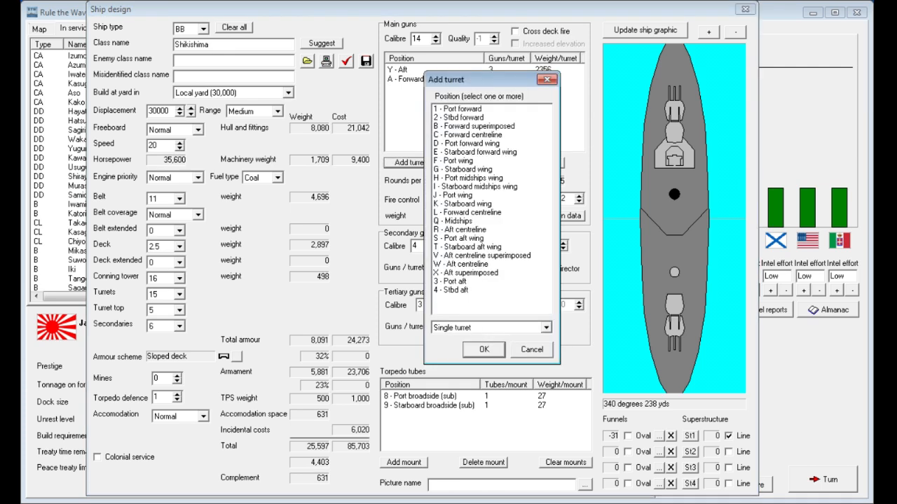
{"action": "left_click", "coordinate": [483, 272]}
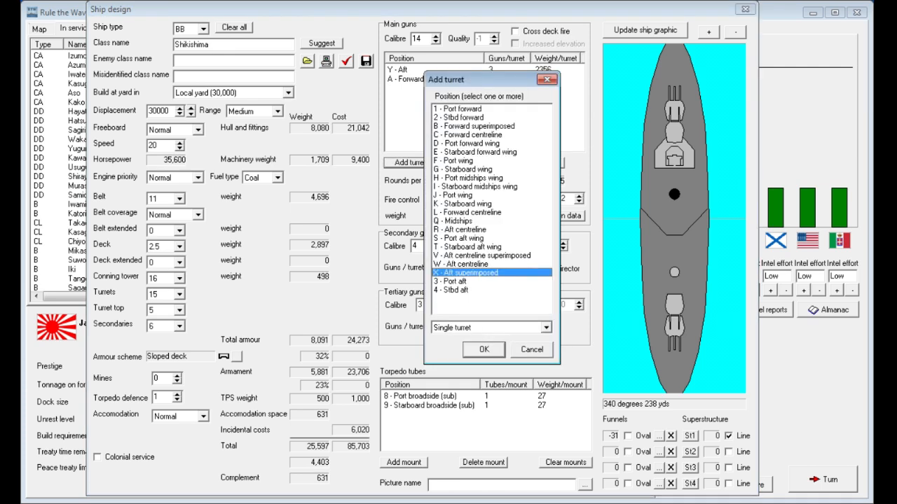
{"action": "left_click", "coordinate": [483, 349]}
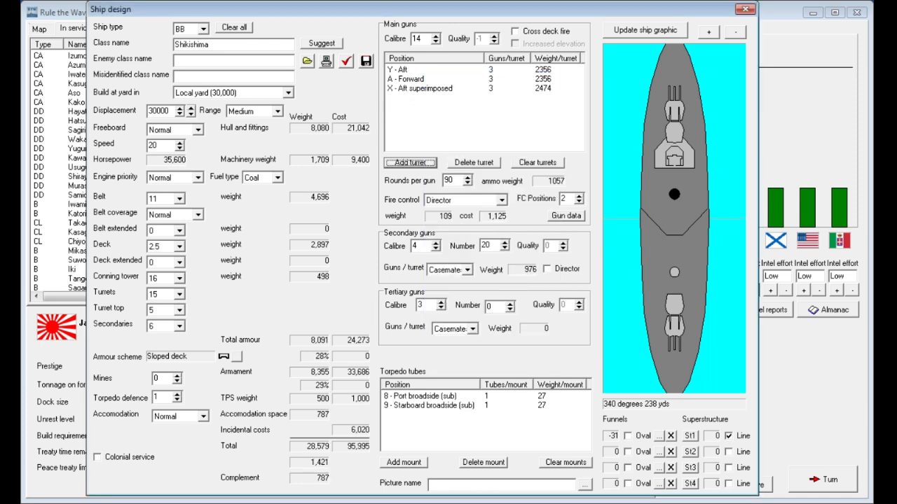
{"action": "left_click", "coordinate": [410, 162]}
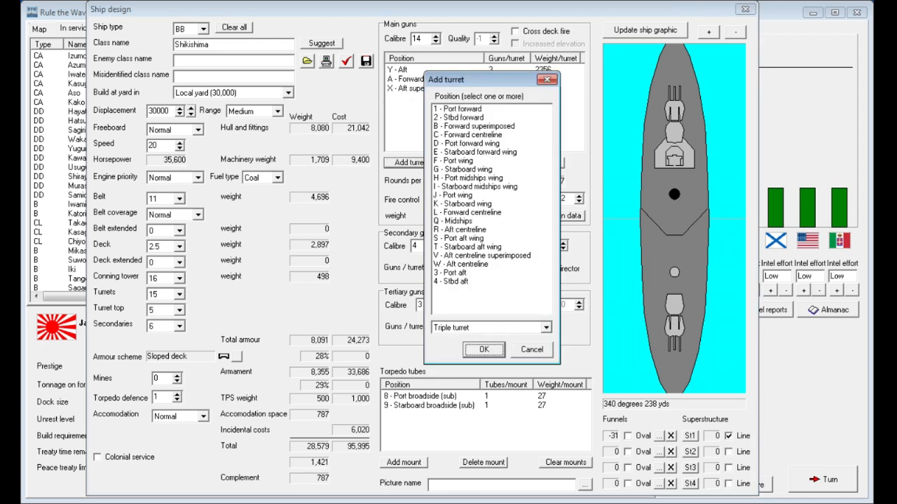
{"action": "left_click", "coordinate": [469, 135]}
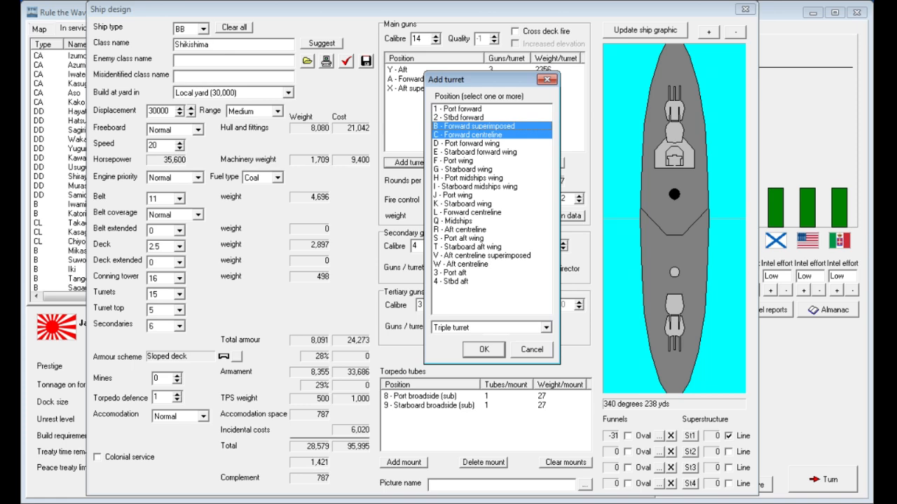
{"action": "left_click", "coordinate": [483, 350]}
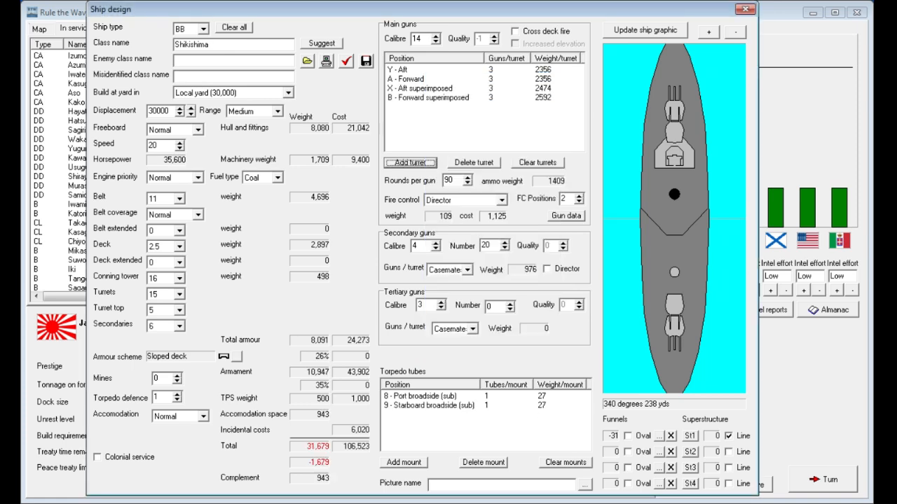
{"action": "left_click", "coordinate": [643, 30]}
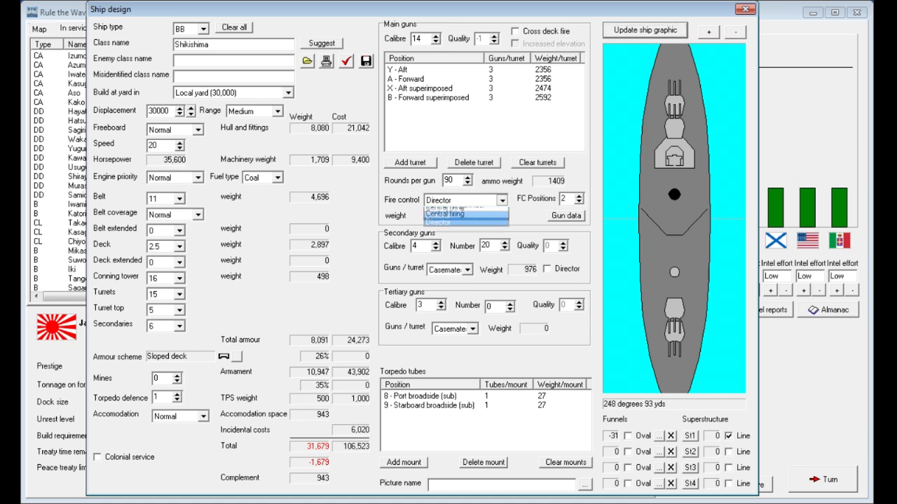
- Keep director fire control and delete the A, Y and X main turrets
{"action": "left_click", "coordinate": [502, 199]}
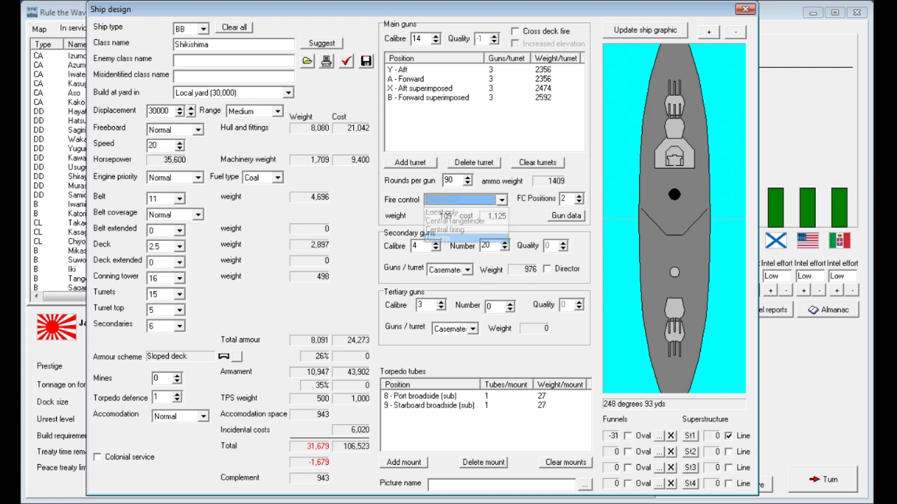
{"action": "left_click", "coordinate": [437, 238]}
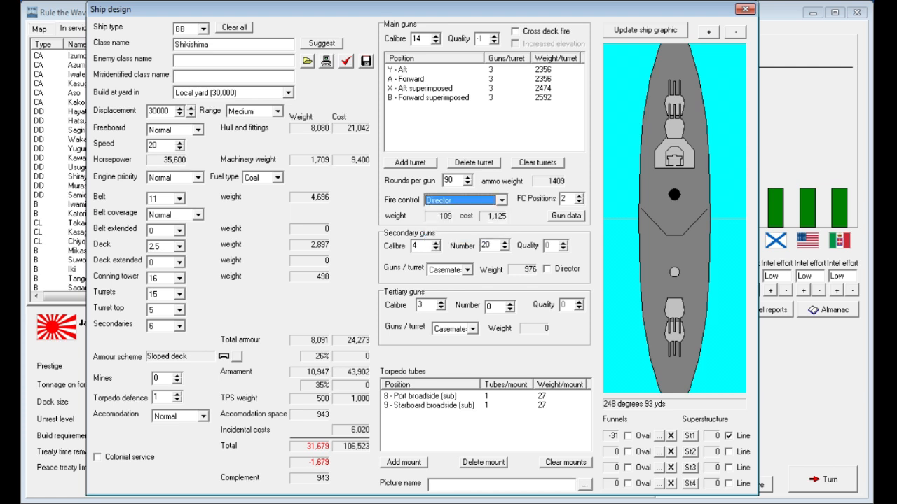
{"action": "left_click", "coordinate": [435, 79]}
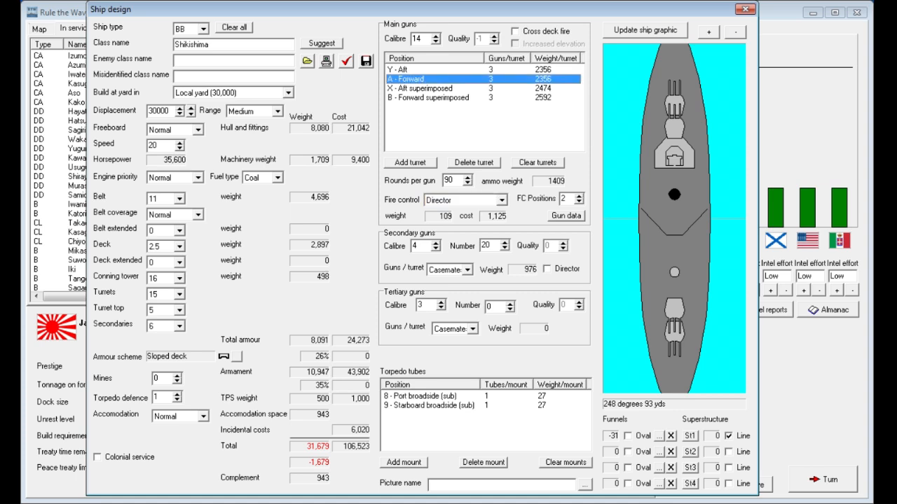
{"action": "left_click", "coordinate": [474, 162]}
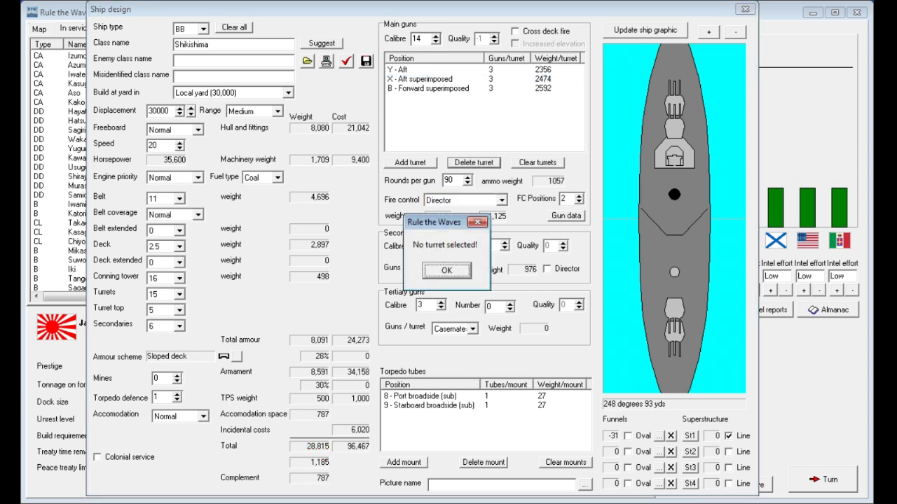
{"action": "left_click", "coordinate": [446, 271]}
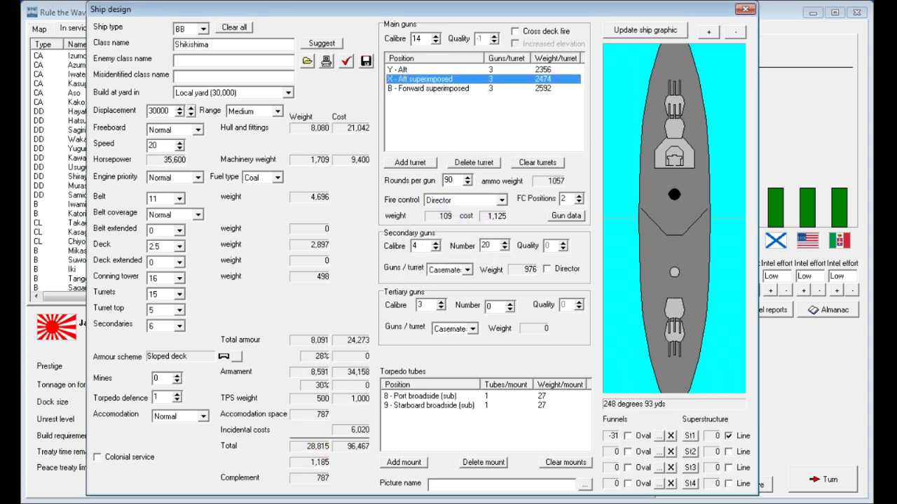
{"action": "left_click", "coordinate": [473, 162]}
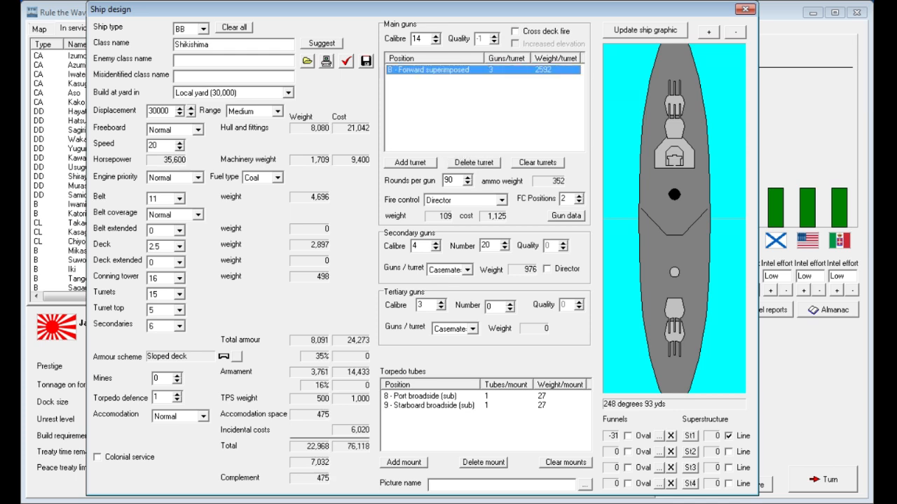
{"action": "left_click", "coordinate": [474, 162]}
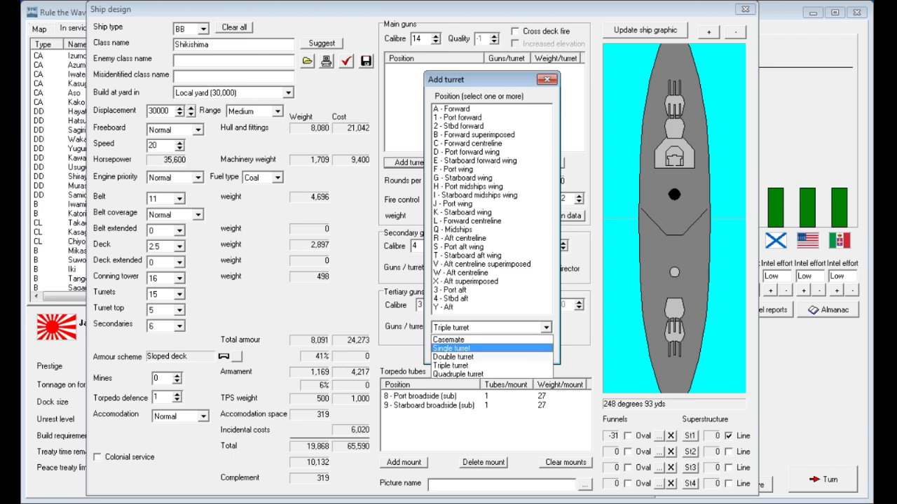
- Add twin 14-inch turrets at A forward, Y aft, and B and X superimposed
{"action": "left_click", "coordinate": [453, 356]}
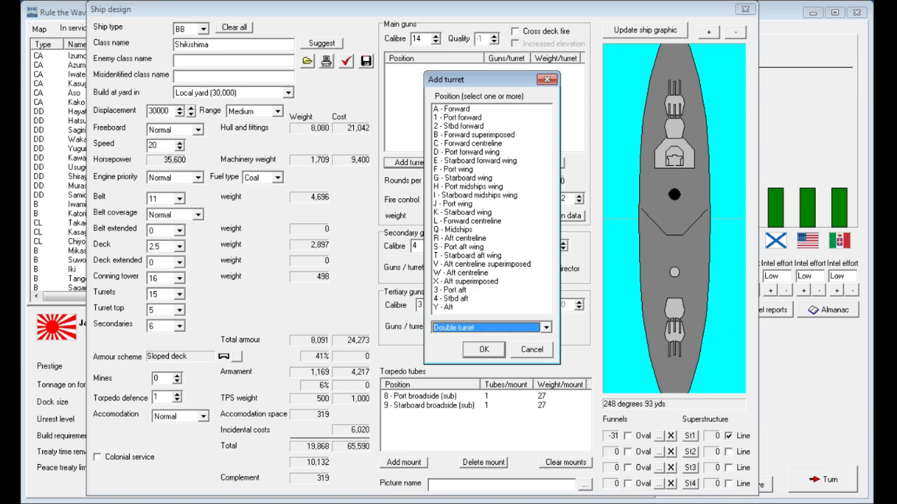
{"action": "left_click", "coordinate": [483, 349]}
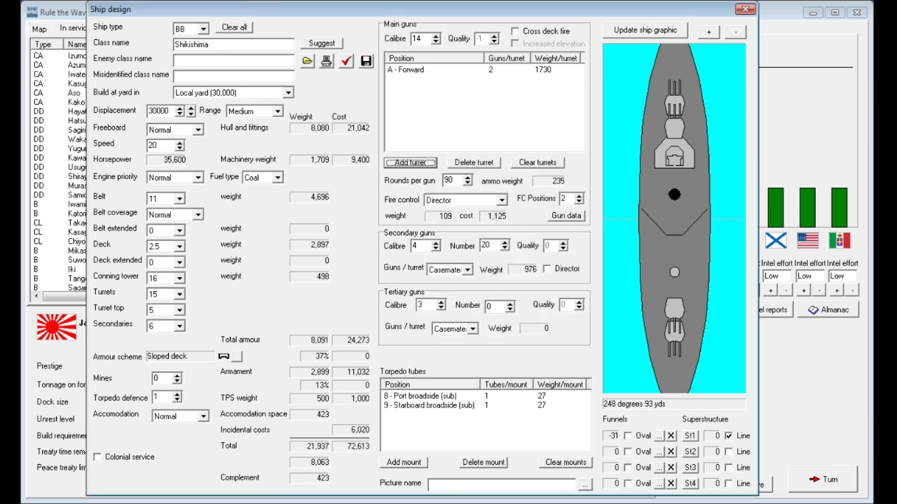
{"action": "left_click", "coordinate": [409, 161]}
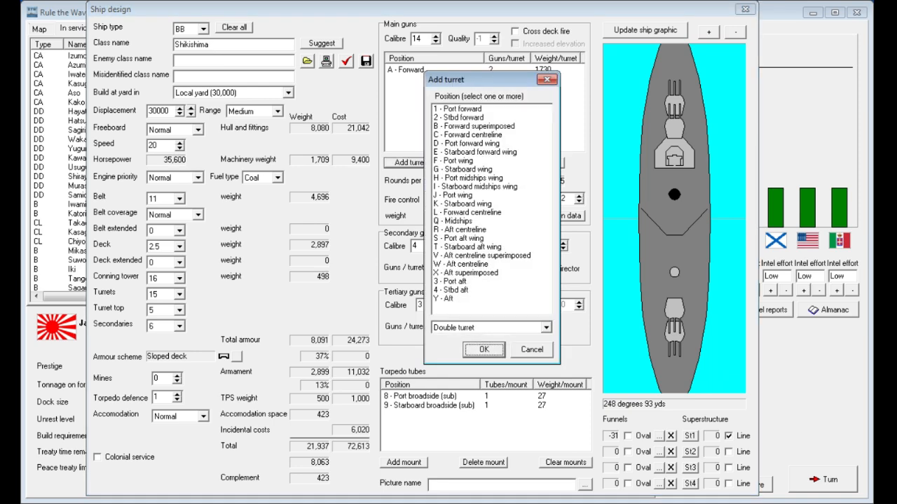
{"action": "left_click", "coordinate": [449, 300]}
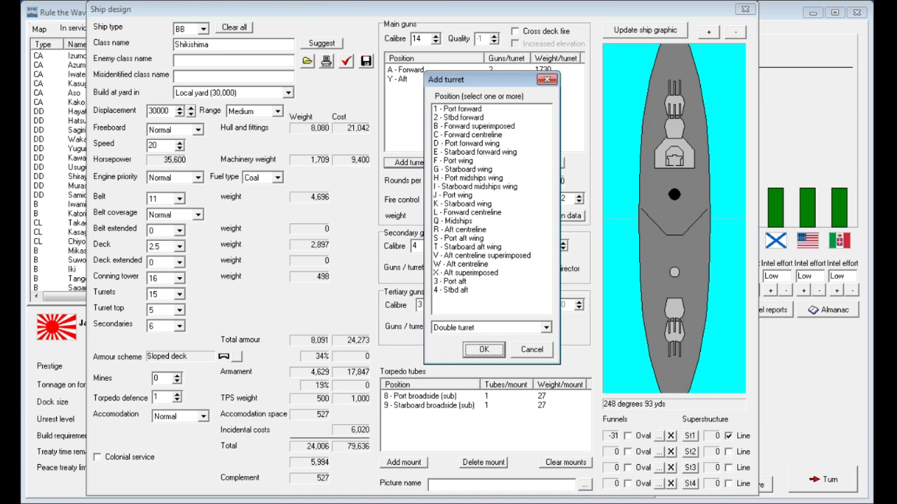
{"action": "left_click", "coordinate": [490, 126]}
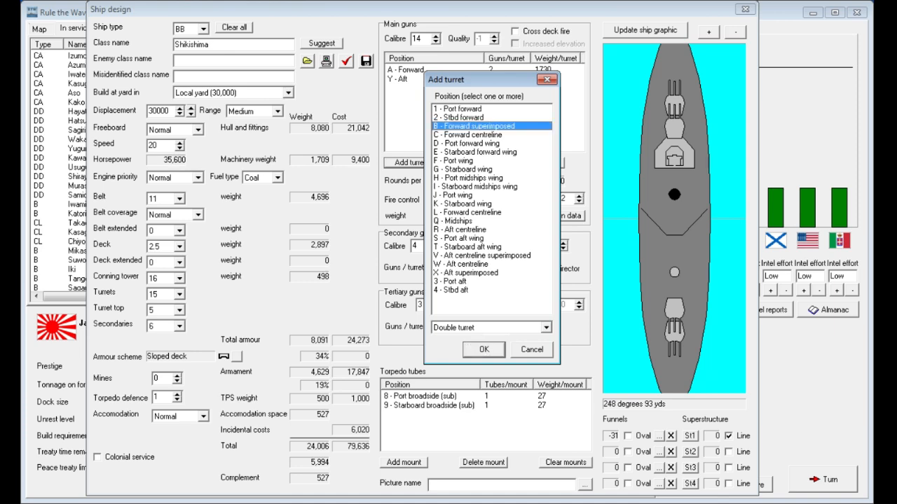
{"action": "left_click", "coordinate": [482, 349]}
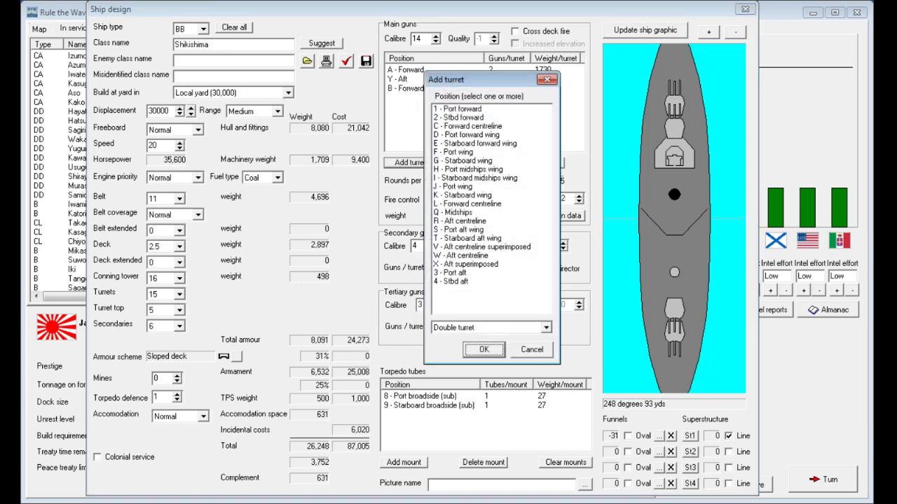
{"action": "left_click", "coordinate": [483, 349]}
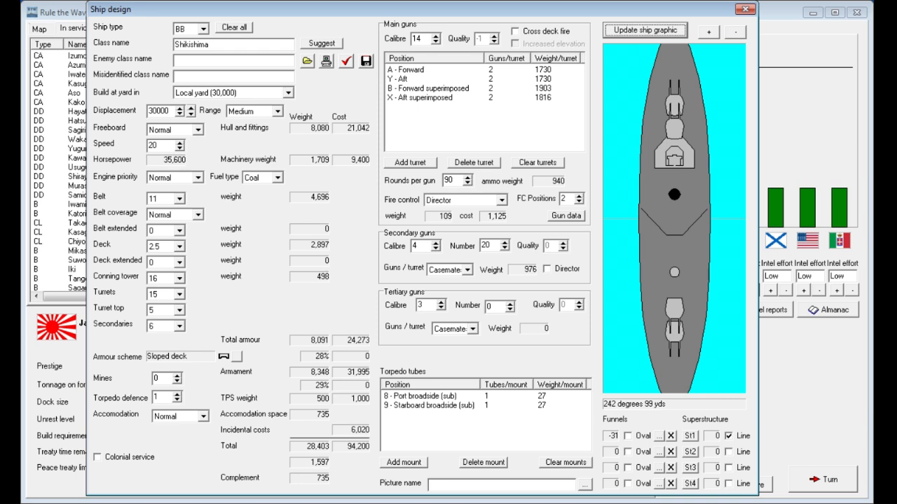
- Set Shikishima's deck armour to 3 inches using the Deck dropdown
{"action": "left_click", "coordinate": [181, 262]}
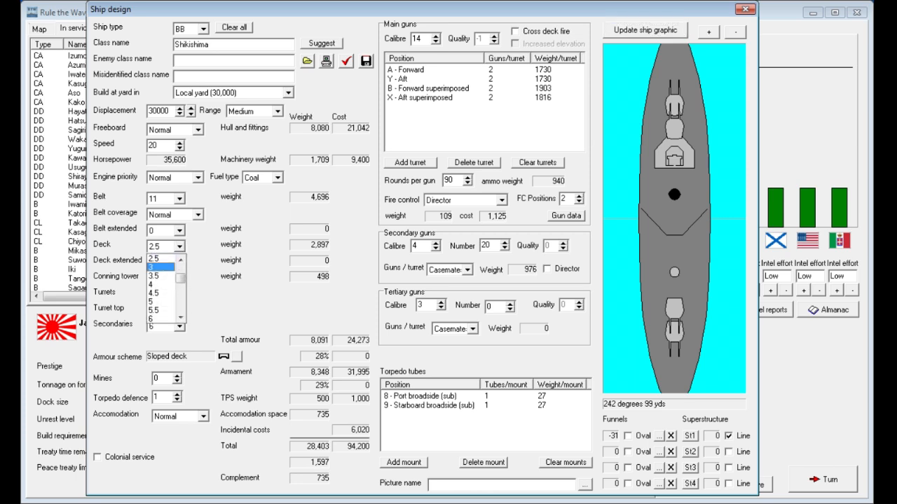
{"action": "left_click", "coordinate": [154, 265]}
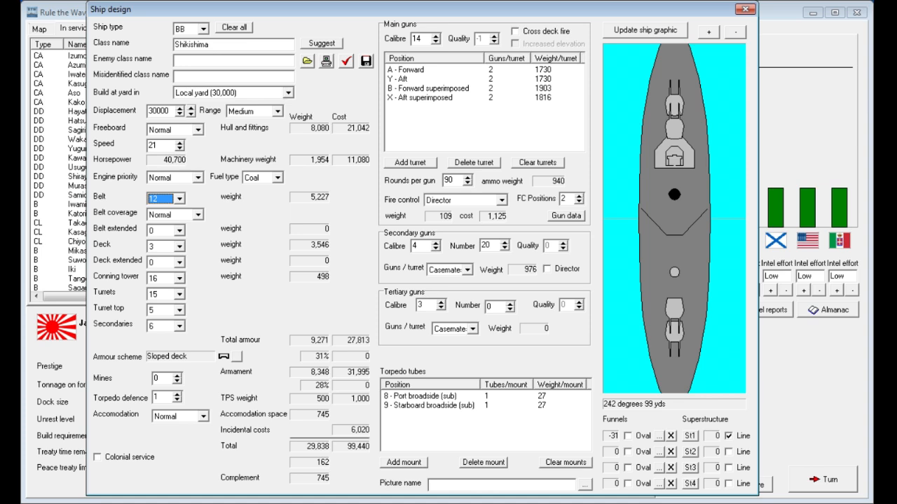
- Delete the torpedo tube mounts and set secondaries to sixteen 4-inch guns in single turrets
{"action": "left_click", "coordinate": [427, 396]}
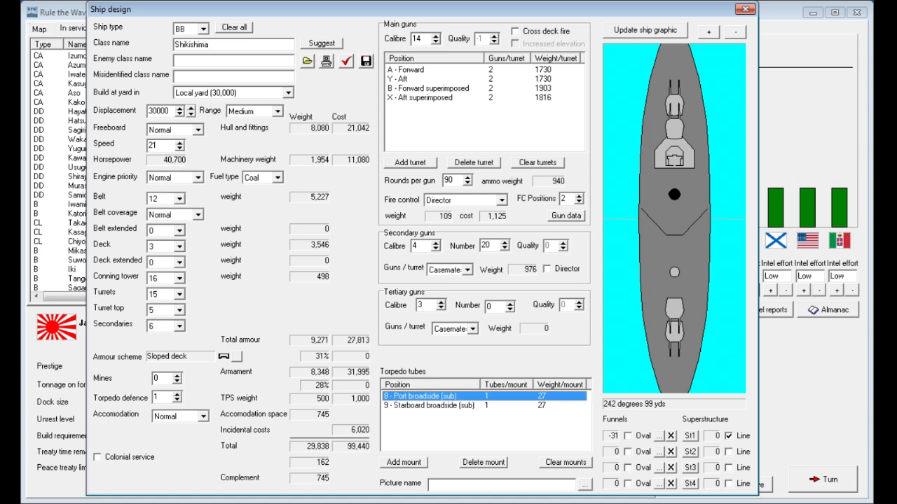
{"action": "left_click", "coordinate": [483, 462]}
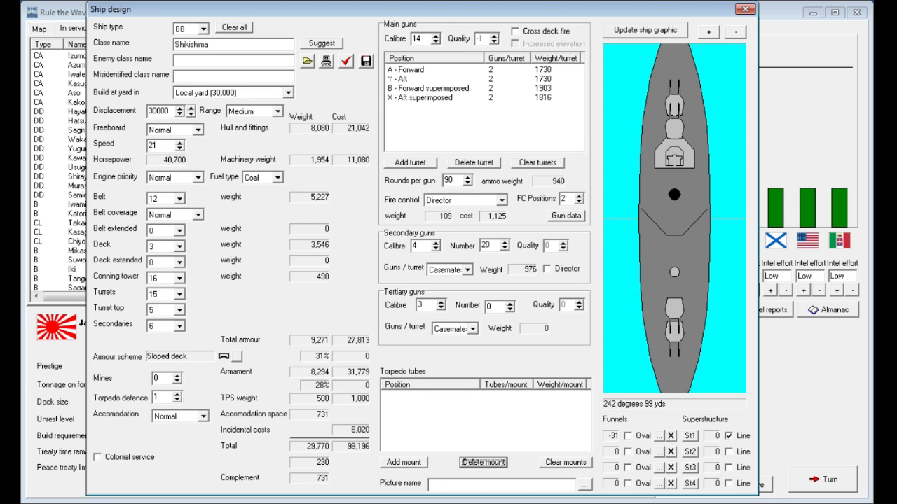
{"action": "left_click", "coordinate": [469, 269]}
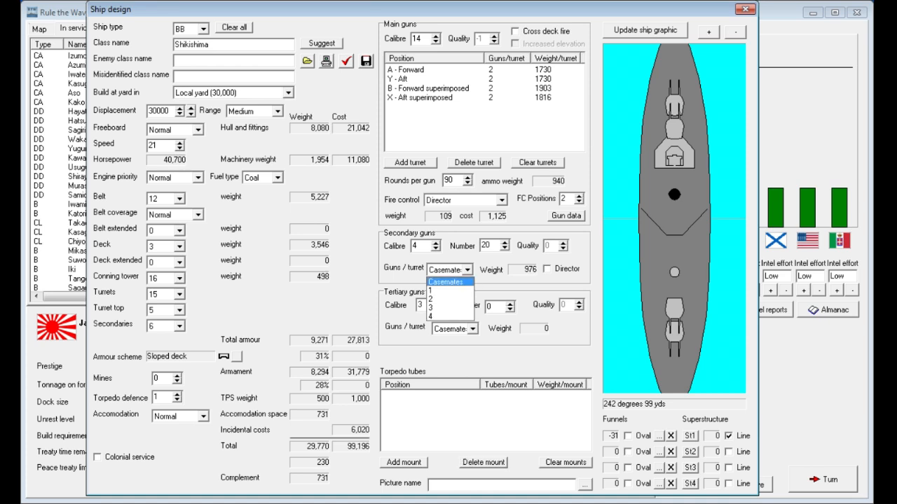
{"action": "left_click", "coordinate": [508, 248]}
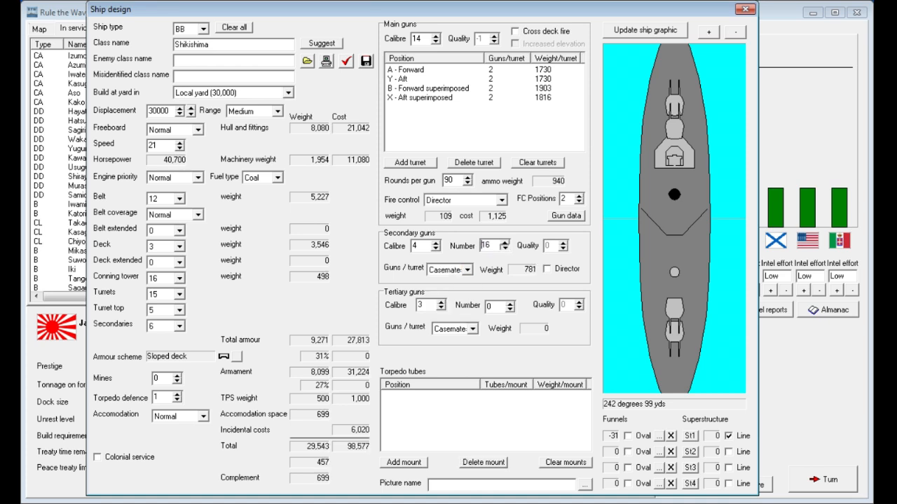
{"action": "left_click", "coordinate": [468, 269]}
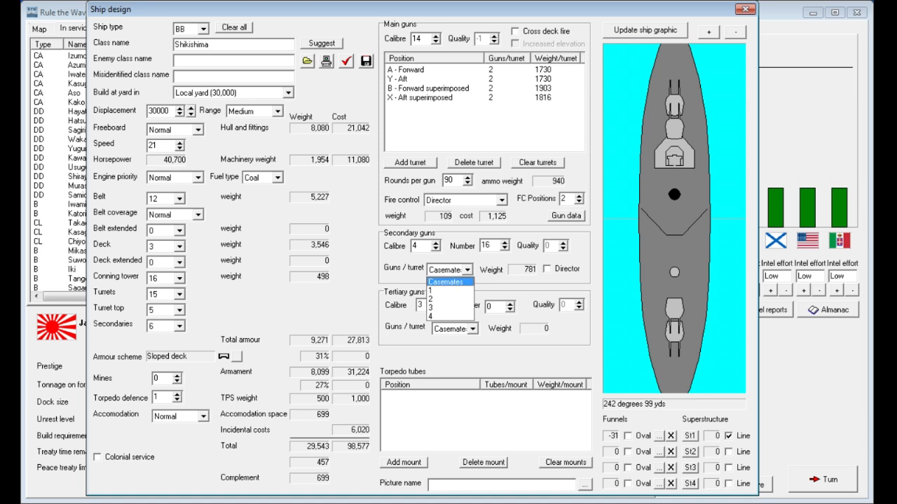
{"action": "left_click", "coordinate": [444, 289]}
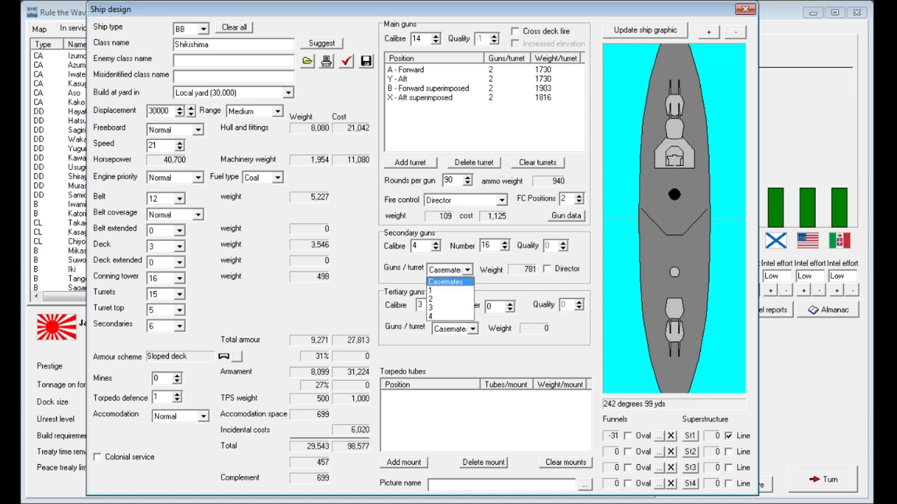
{"action": "left_click", "coordinate": [448, 288]}
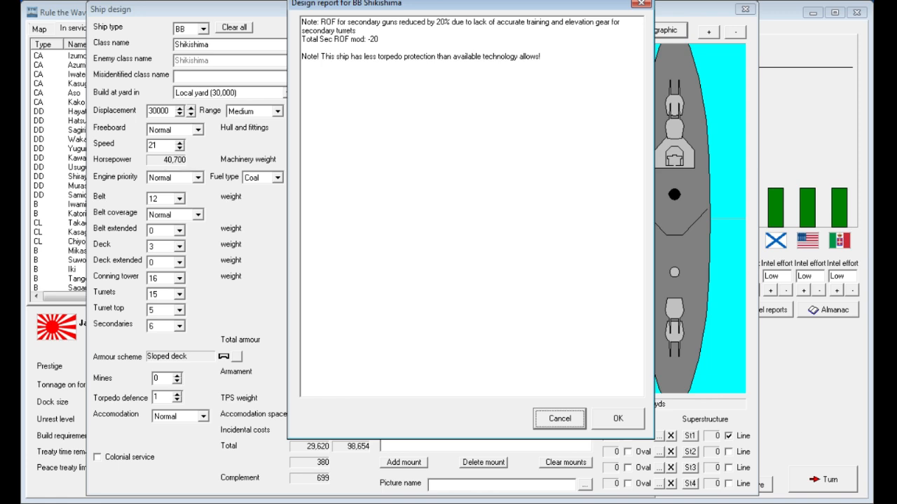
{"action": "left_click_drag", "start_coordinate": [468, 3], "coordinate": [451, 14]}
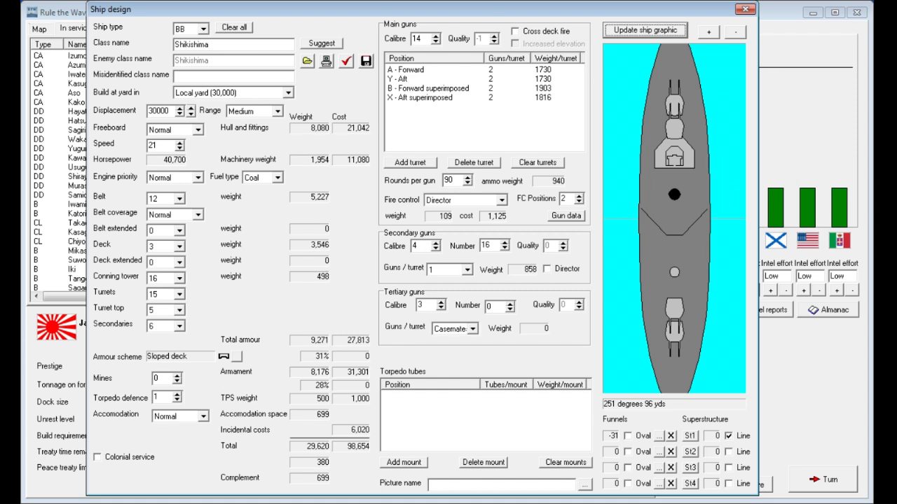
- Set torpedo defence to level 2 and mount the 4-inch secondaries two per turret
{"action": "left_click", "coordinate": [176, 395]}
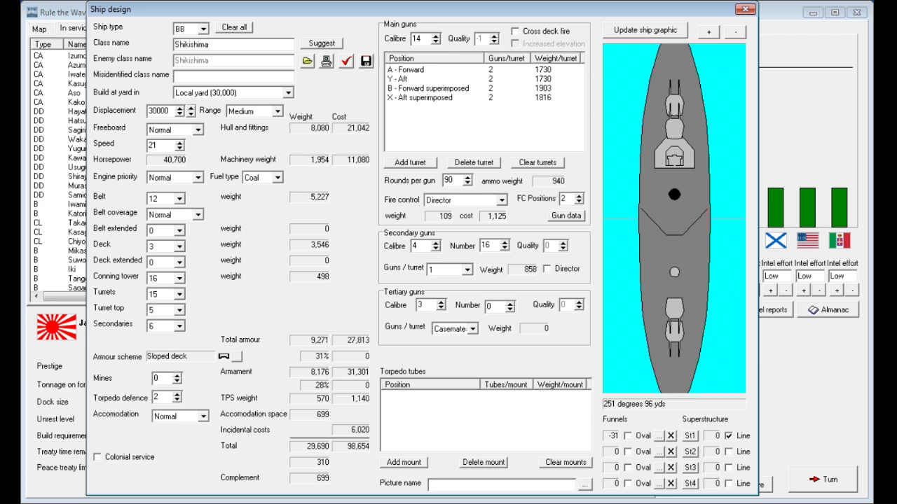
{"action": "left_click", "coordinate": [470, 269]}
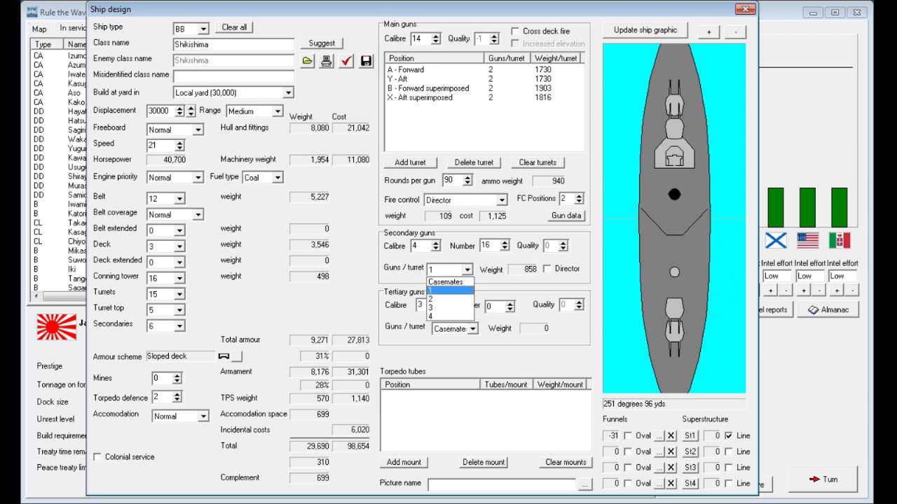
{"action": "left_click", "coordinate": [430, 293]}
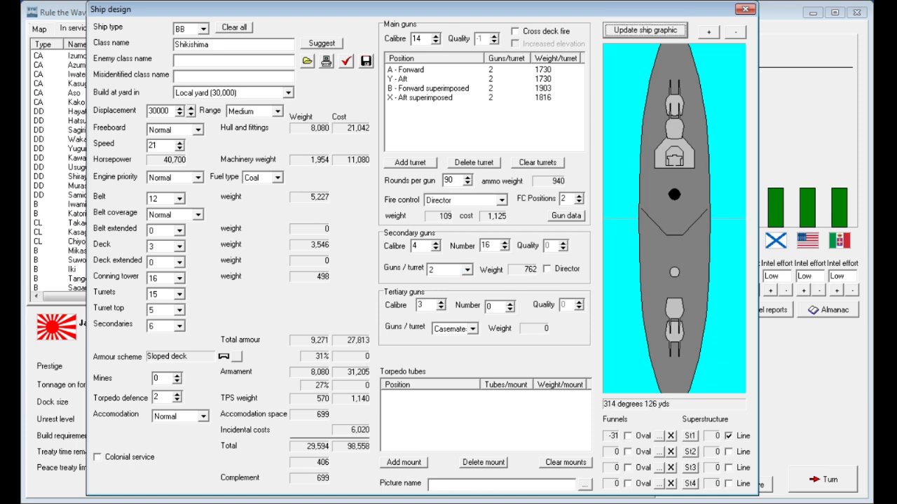
{"action": "left_click", "coordinate": [345, 60]}
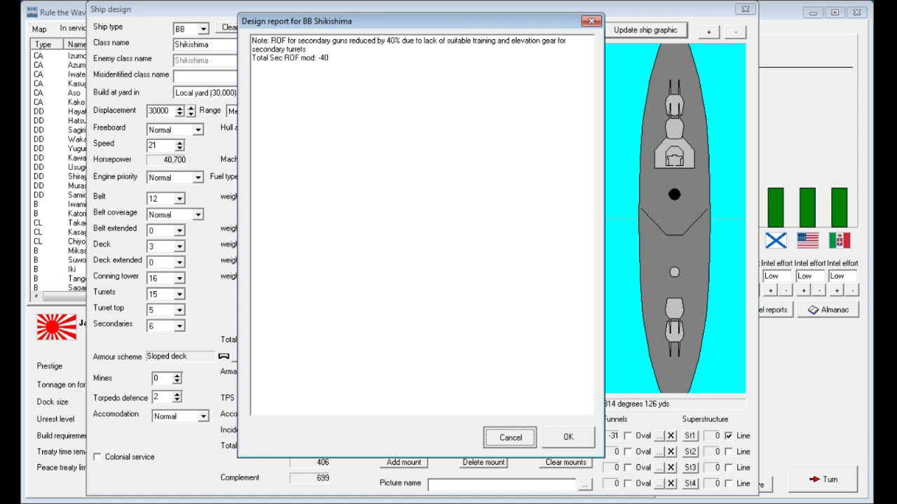
{"action": "left_click", "coordinate": [568, 437]}
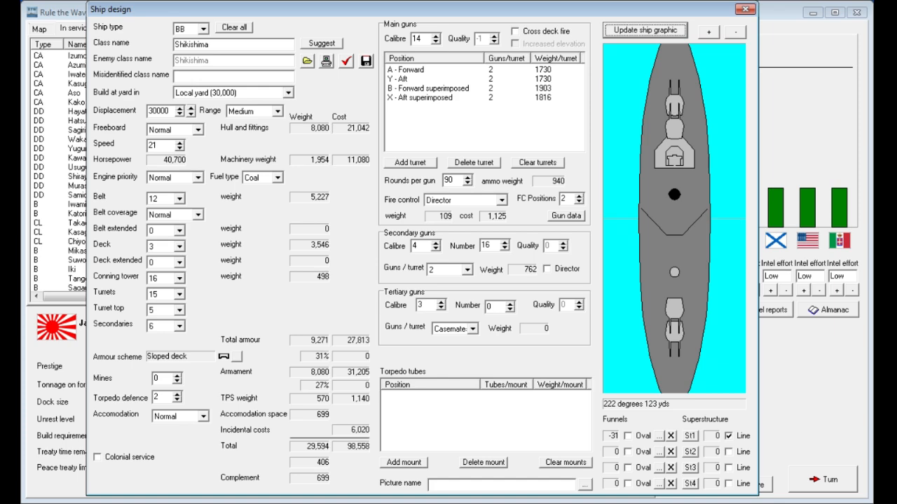
- Try a triple turret at A forward, revert to the twin turret, and close the report
{"action": "left_click", "coordinate": [409, 69]}
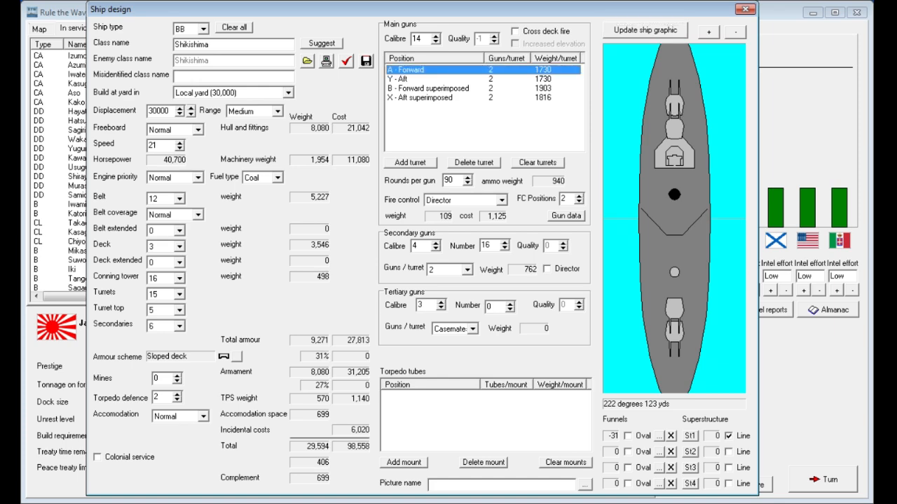
{"action": "left_click", "coordinate": [410, 162]}
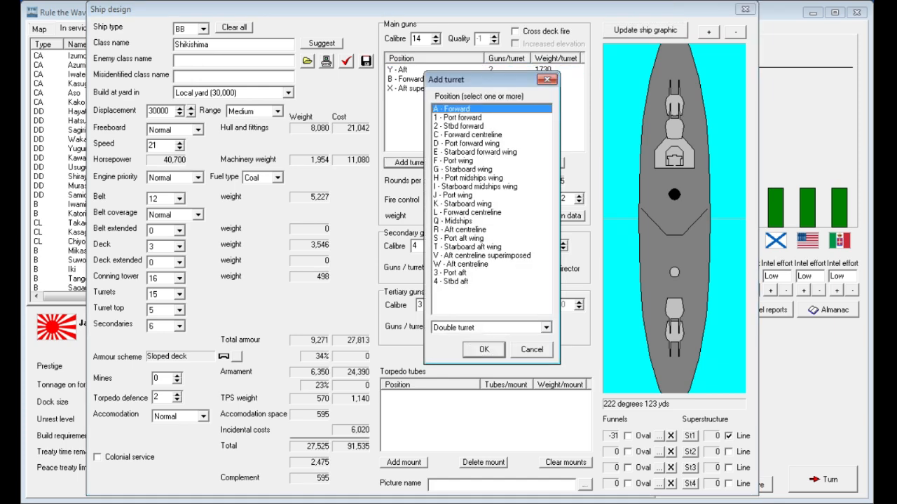
{"action": "left_click", "coordinate": [490, 327]}
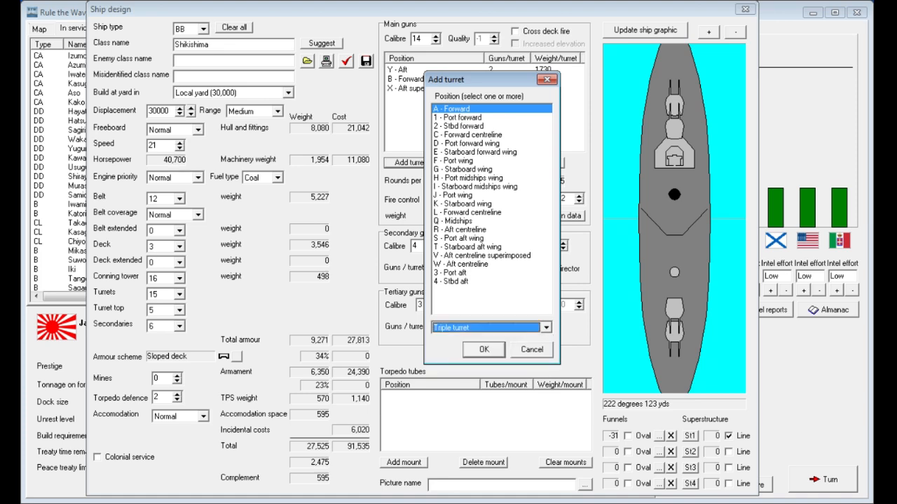
{"action": "left_click", "coordinate": [483, 349]}
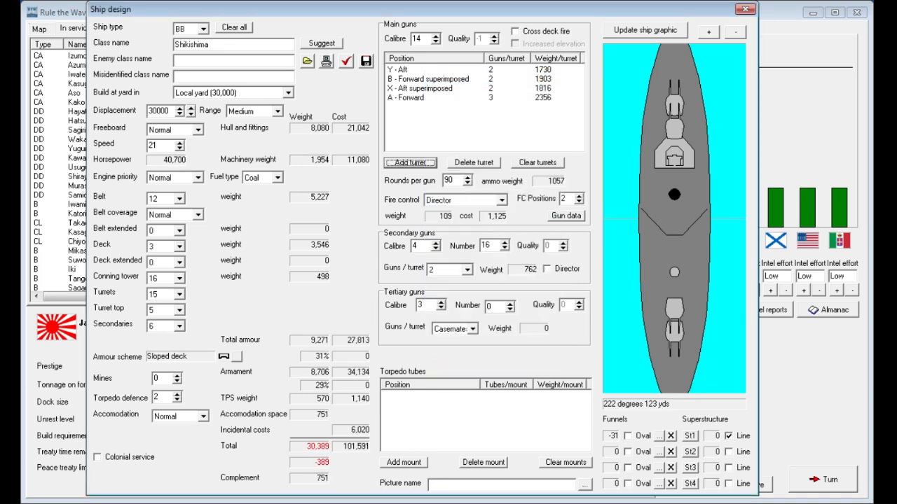
{"action": "left_click", "coordinate": [455, 97]}
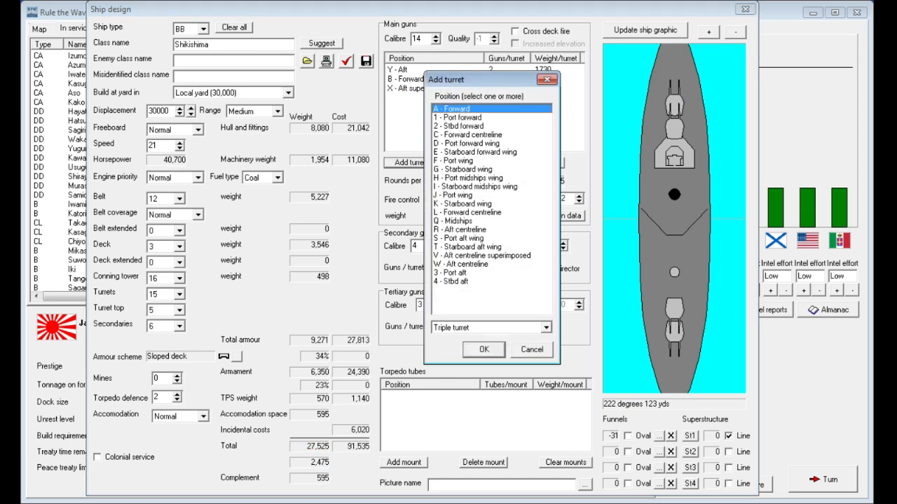
{"action": "left_click", "coordinate": [483, 350]}
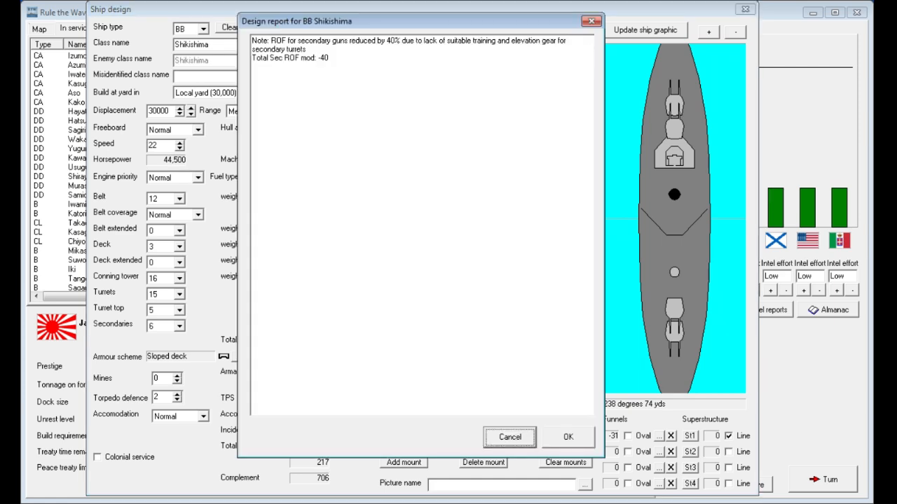
{"action": "left_click", "coordinate": [509, 437]}
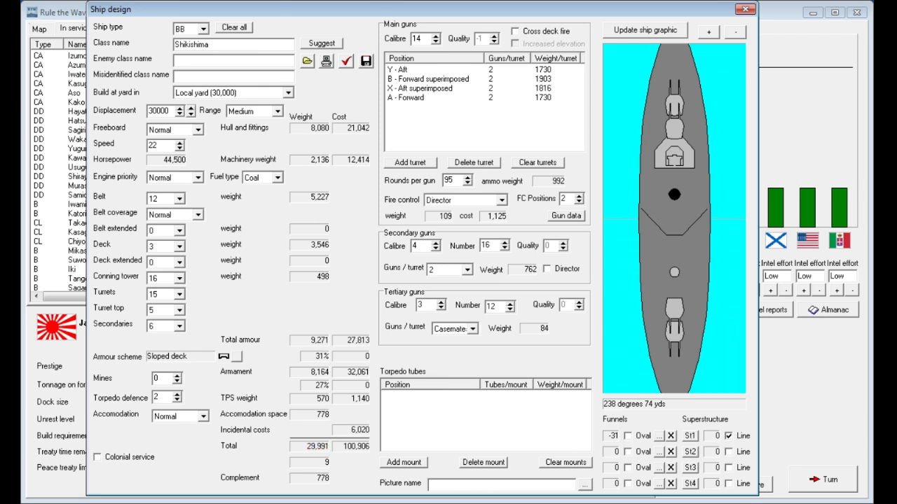
- Name the battleship design 'Gamer Class', validate it, and accept the design report
{"action": "left_click", "coordinate": [643, 30]}
{"action": "type", "text": "Gamer Class"}
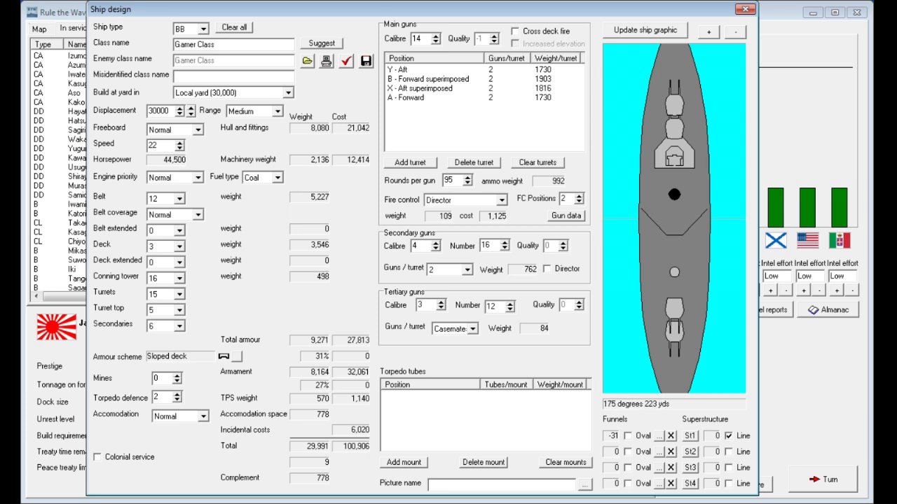
{"action": "left_click", "coordinate": [731, 452]}
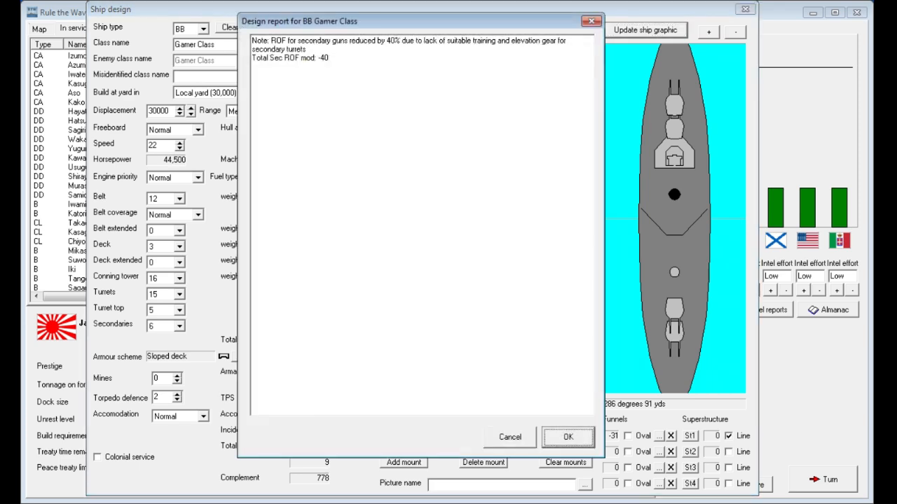
{"action": "left_click", "coordinate": [568, 436]}
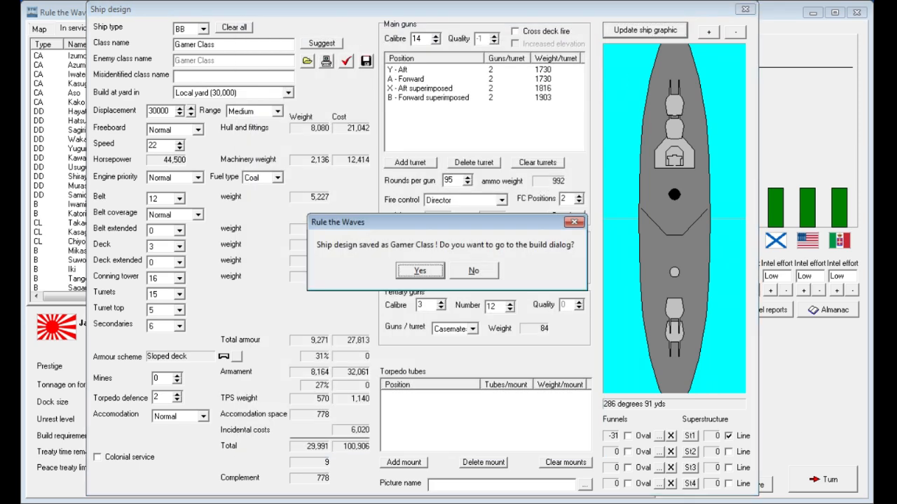
- Order one Gamer Class battleship named 'Gamer', accepting the extra development cost
{"action": "left_click", "coordinate": [419, 271]}
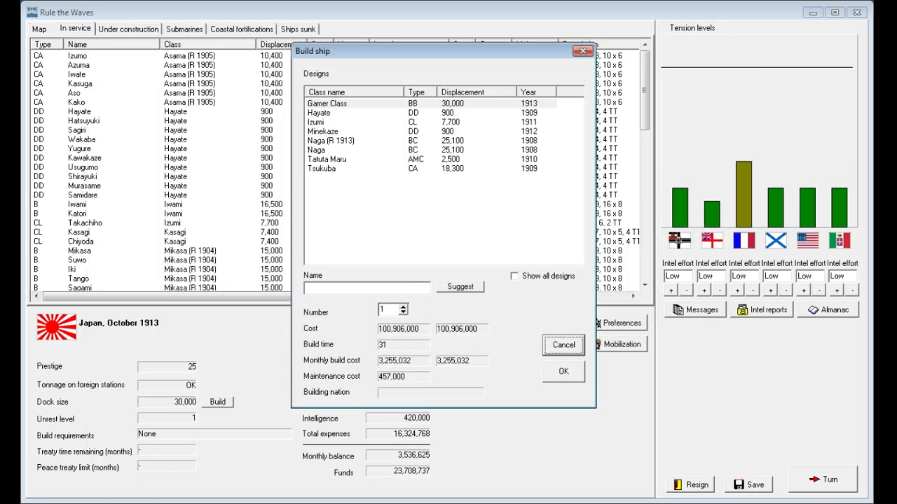
{"action": "left_click", "coordinate": [354, 103]}
{"action": "type", "text": "Gamer"}
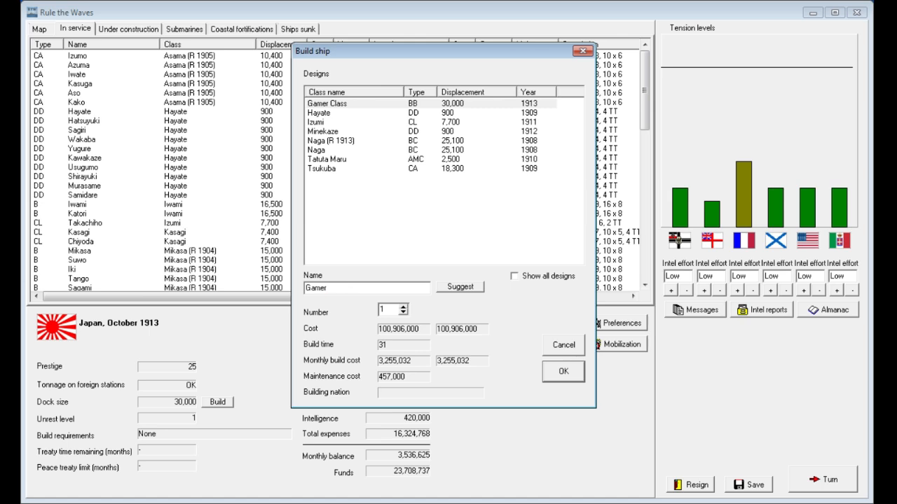
{"action": "left_click", "coordinate": [562, 370]}
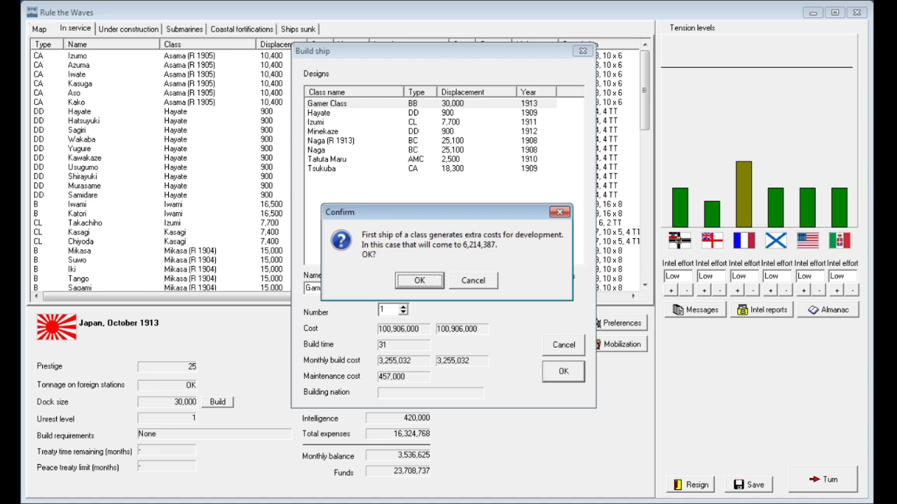
{"action": "left_click", "coordinate": [419, 280]}
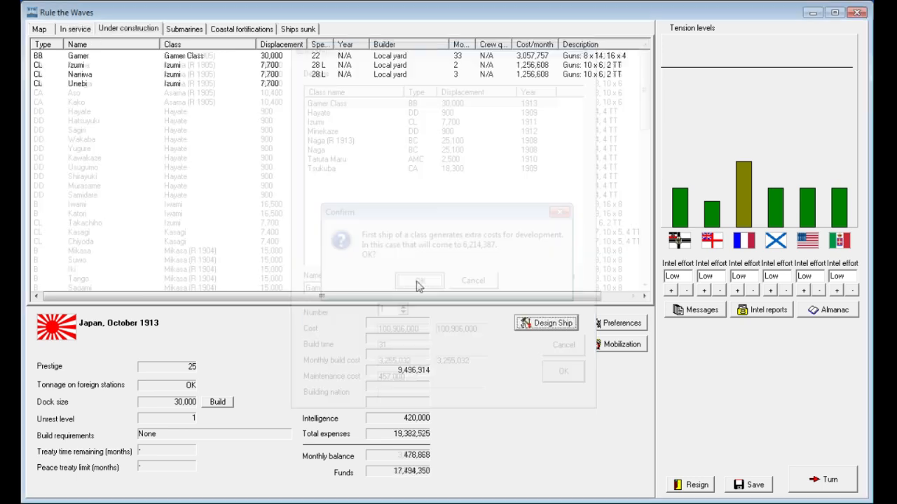
- Work through November's events: battleship criticism, US submarine offer, armour breakthrough
{"action": "left_click", "coordinate": [419, 280]}
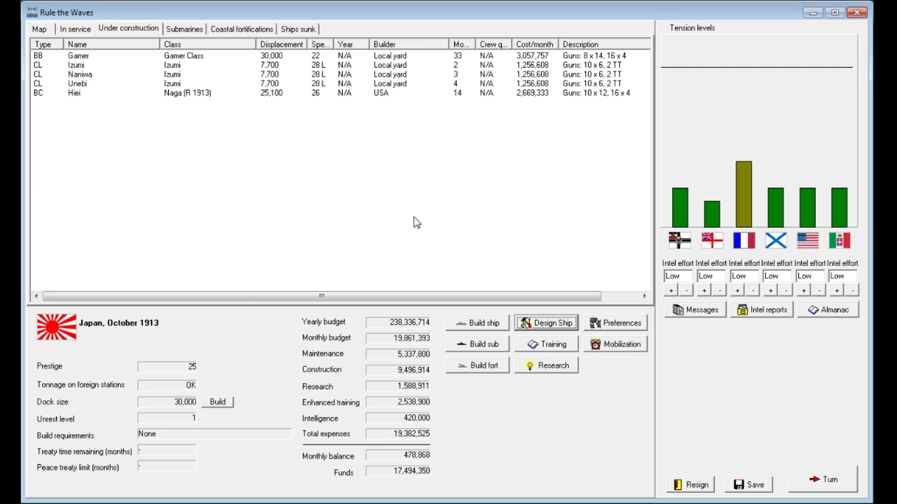
{"action": "mouse_move", "coordinate": [315, 155]}
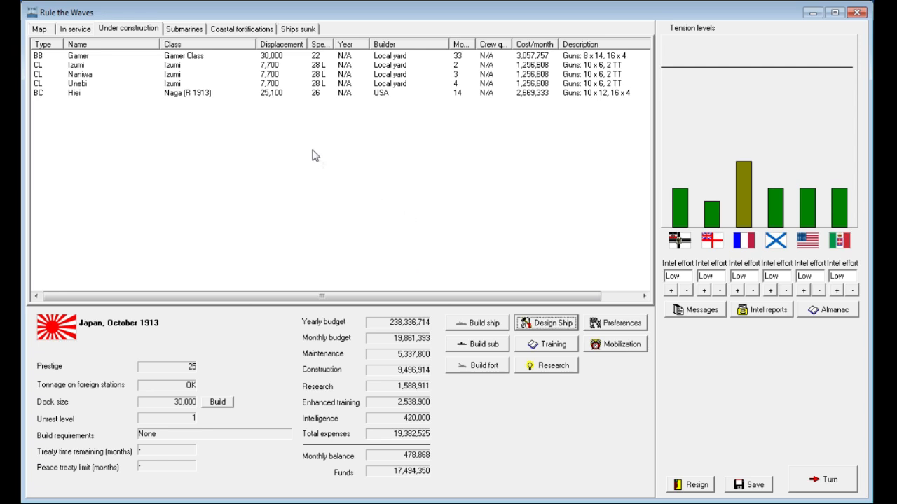
{"action": "mouse_move", "coordinate": [317, 143]}
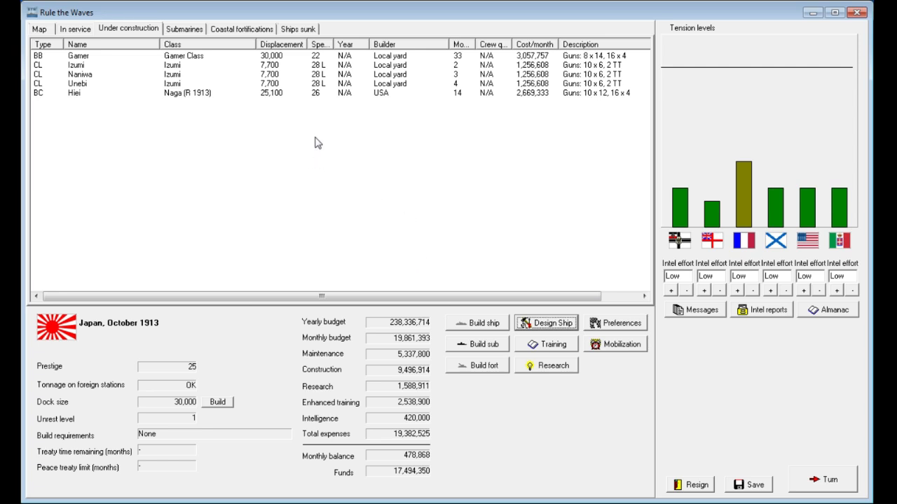
{"action": "mouse_move", "coordinate": [324, 127]}
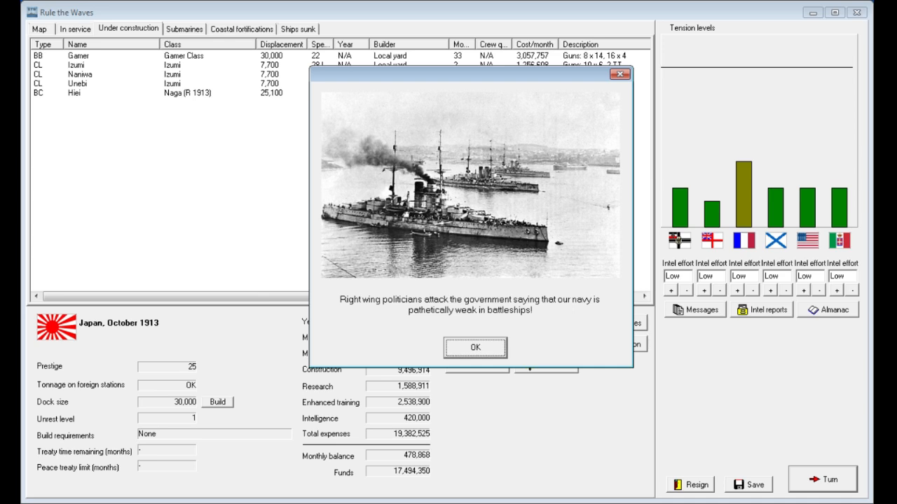
{"action": "left_click", "coordinate": [475, 347]}
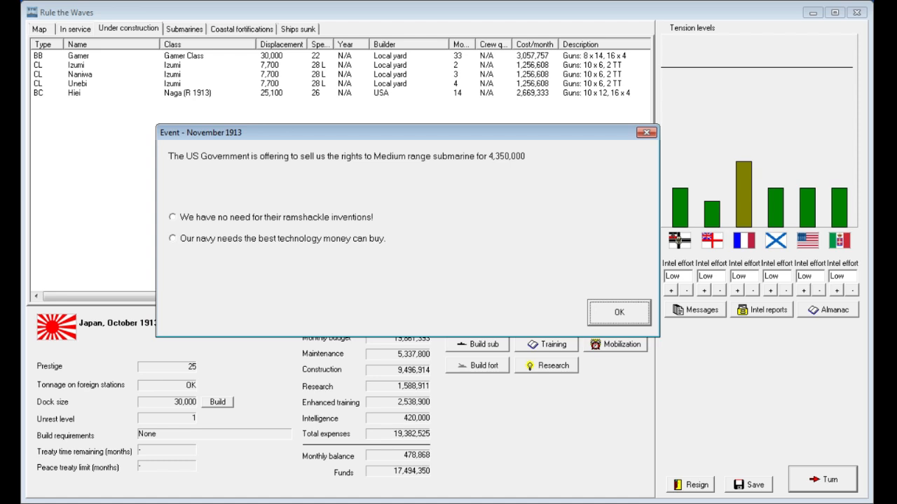
{"action": "left_click", "coordinate": [617, 312]}
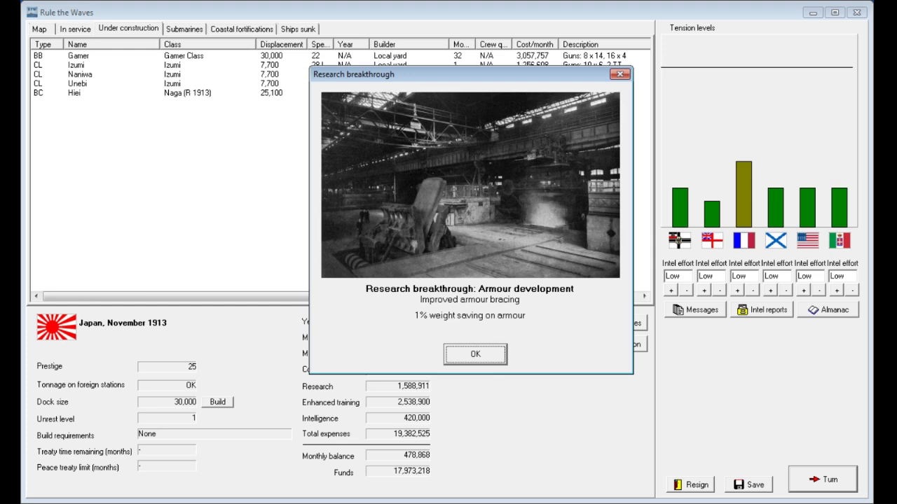
{"action": "left_click", "coordinate": [475, 353]}
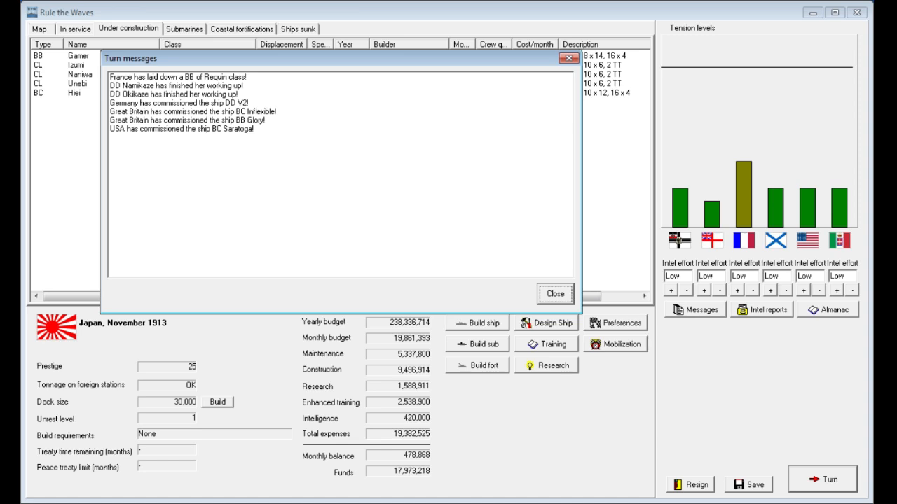
{"action": "left_click", "coordinate": [555, 293]}
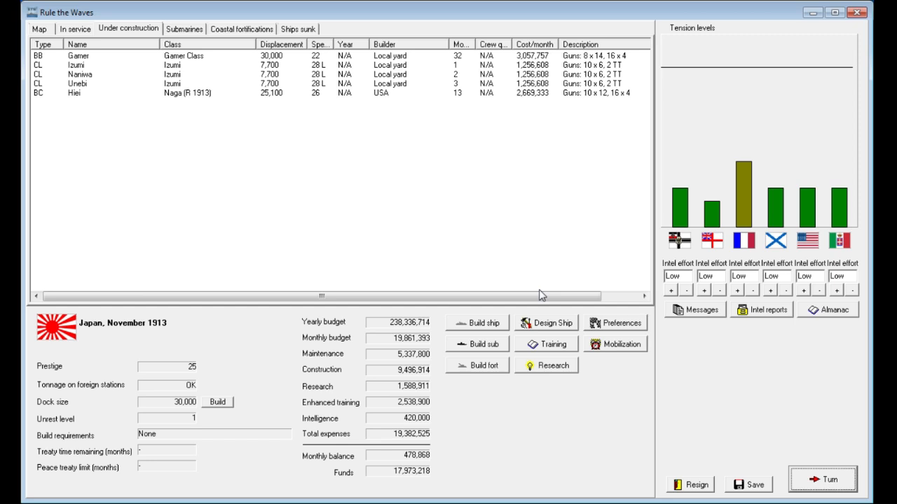
- Advance to December, handling Izumi's commissioning, the captured agent and damage control breakthrough
{"action": "left_click", "coordinate": [823, 479]}
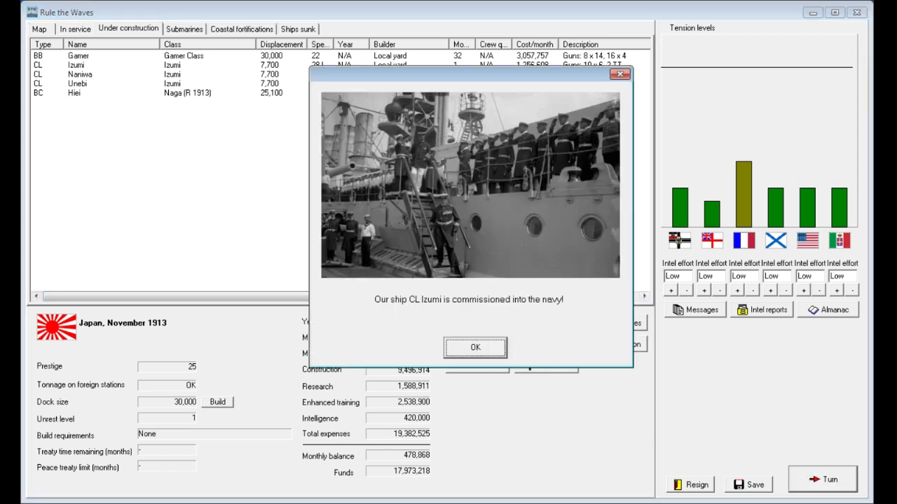
{"action": "left_click", "coordinate": [475, 347]}
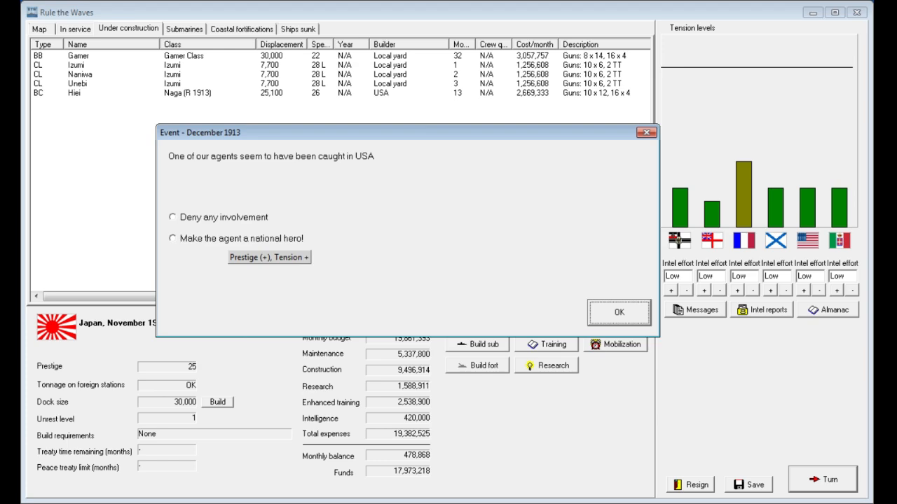
{"action": "left_click", "coordinate": [618, 312]}
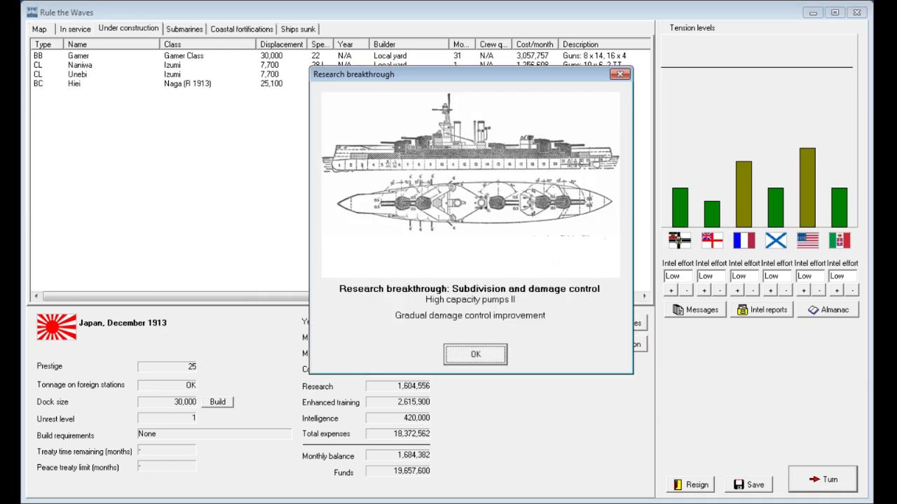
{"action": "left_click", "coordinate": [475, 354]}
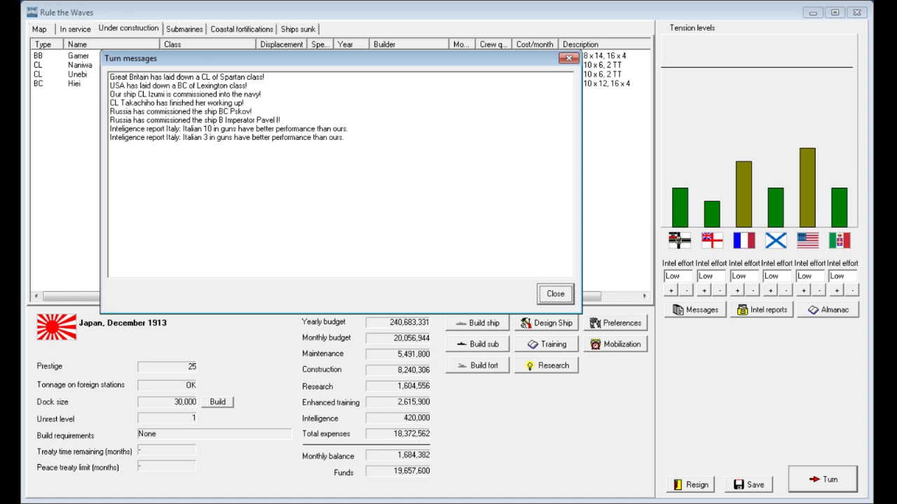
{"action": "left_click", "coordinate": [554, 294]}
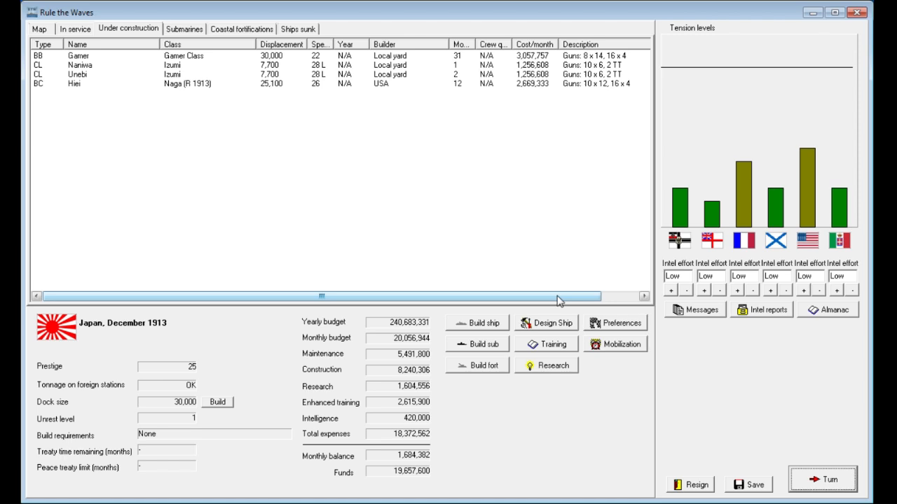
- Advance to January 1914, acknowledging dock increase, Ibuki, Naniwa and dismissing Italian TNT request
{"action": "left_click", "coordinate": [822, 479]}
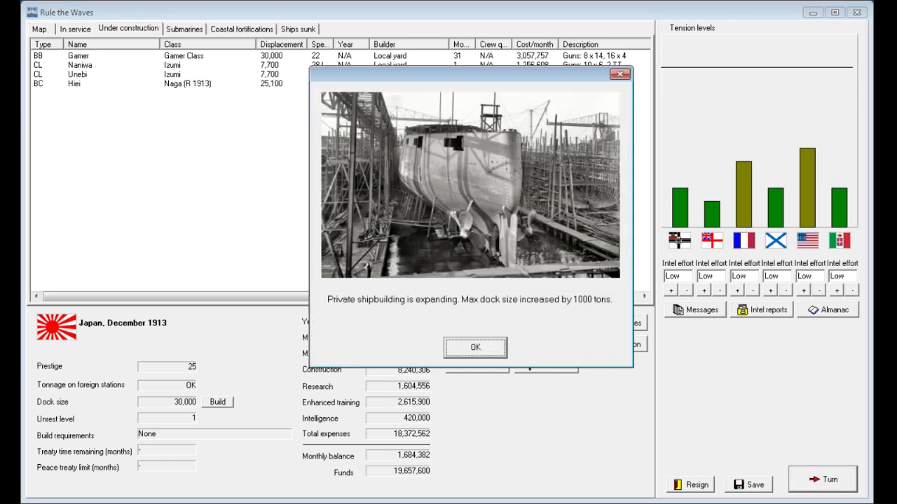
{"action": "left_click", "coordinate": [475, 347]}
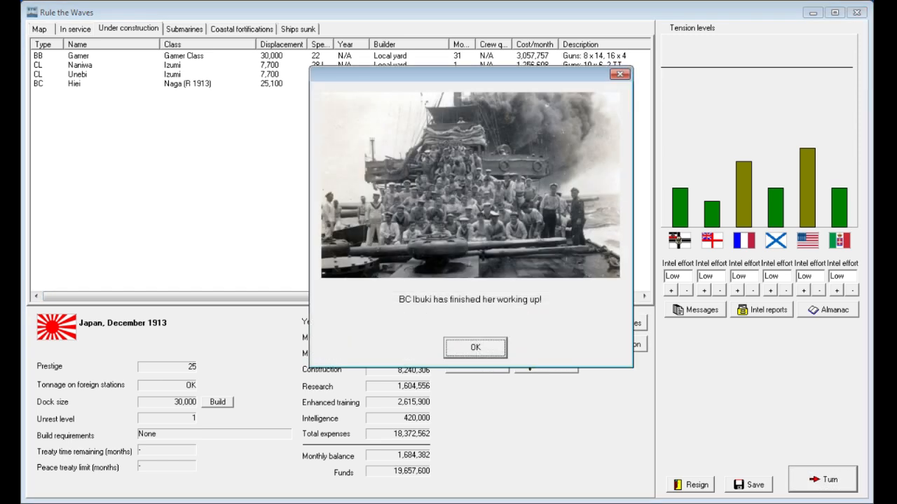
{"action": "left_click", "coordinate": [475, 347]}
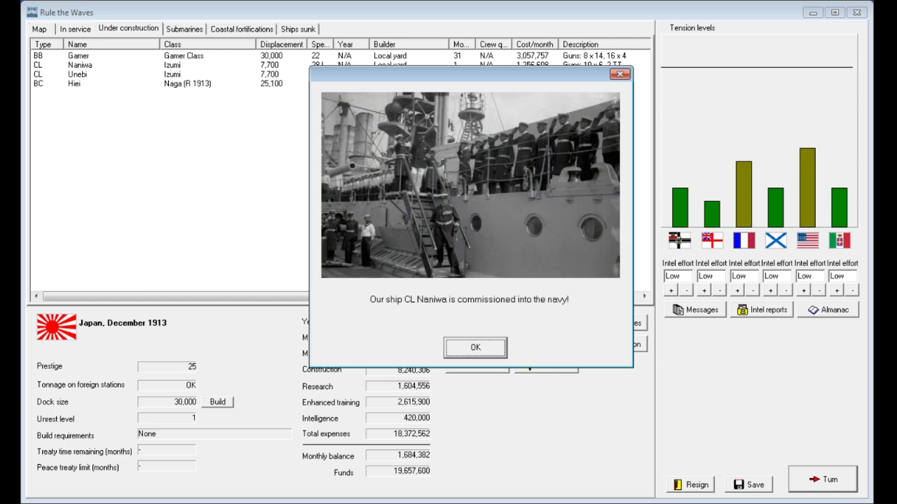
{"action": "left_click", "coordinate": [475, 348]}
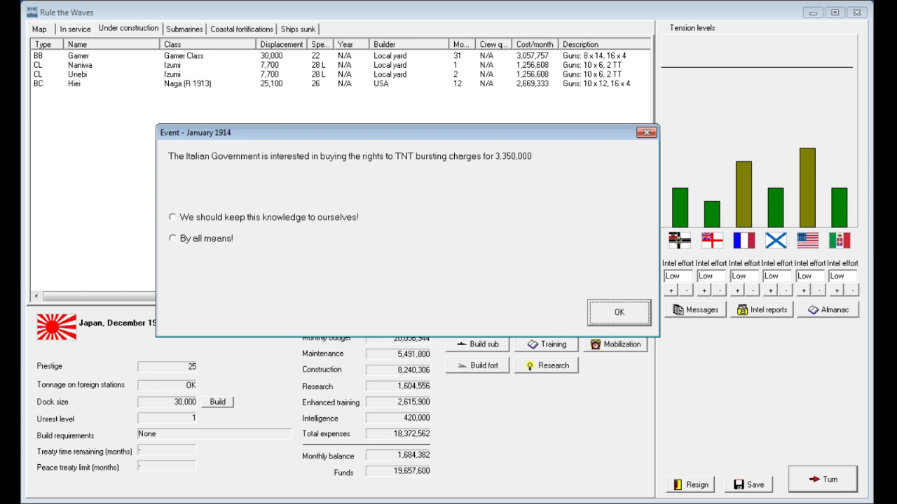
{"action": "left_click", "coordinate": [618, 312]}
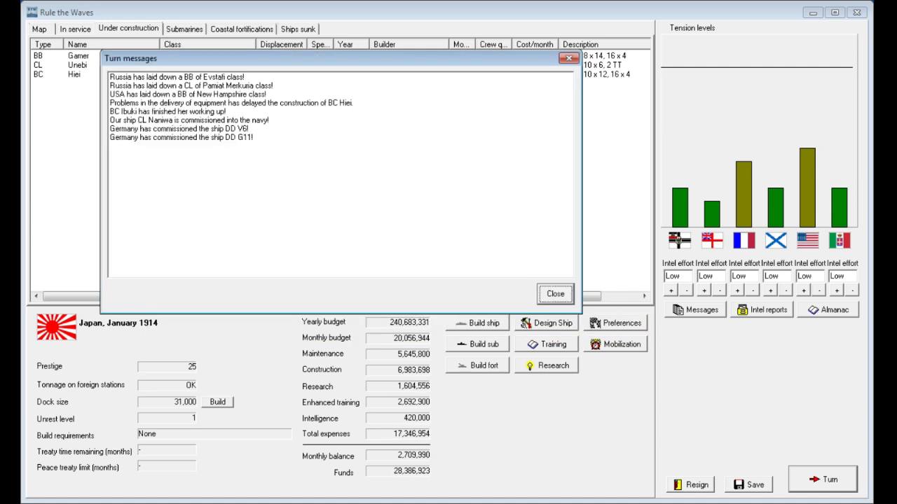
- Close January's messages and scroll the under-construction list showing Gamer, Unebi and Hiei
{"action": "left_click", "coordinate": [555, 293]}
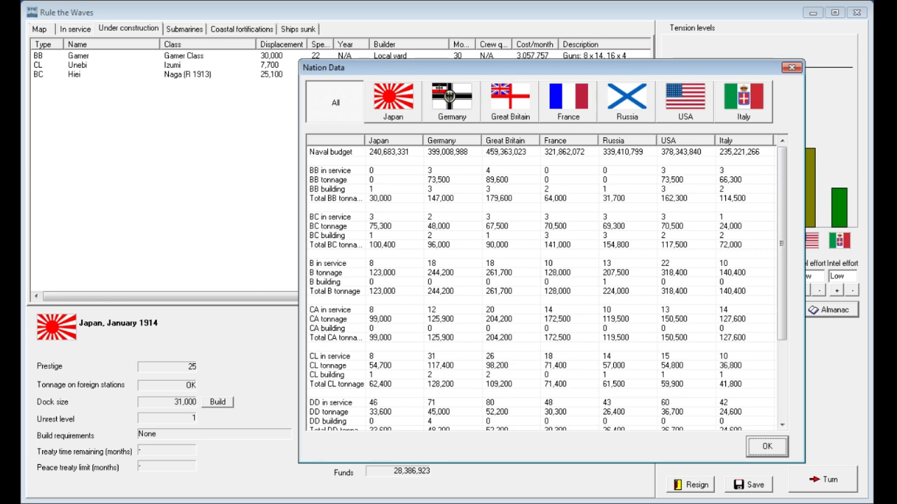
{"action": "left_click", "coordinate": [334, 327]}
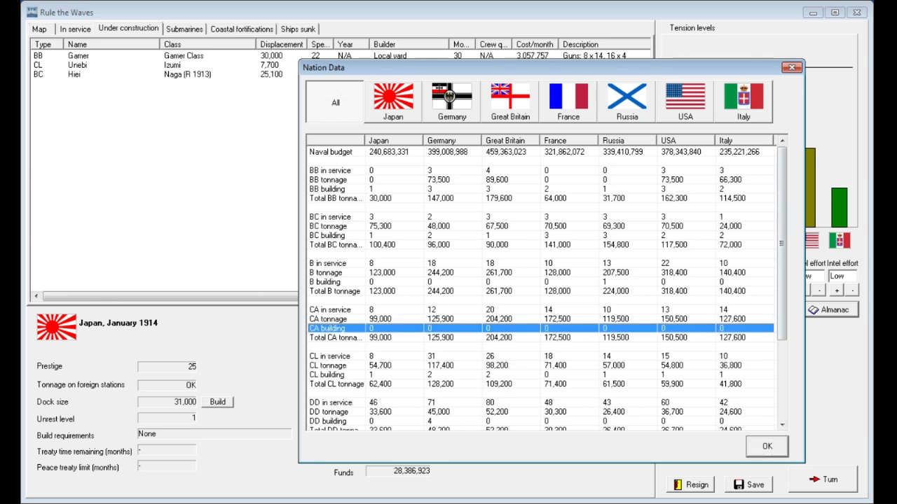
{"action": "scroll", "scroll_direction": "down", "scroll_amount": 3}
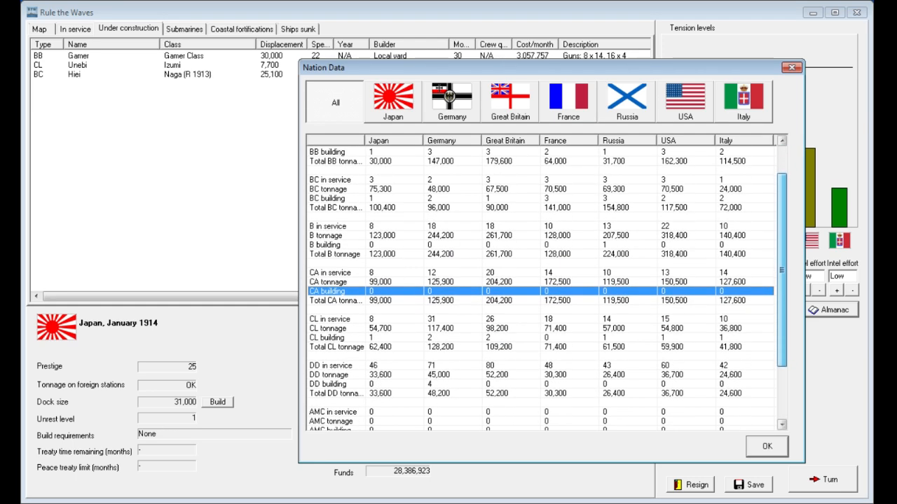
{"action": "scroll", "scroll_direction": "down", "scroll_amount": 3}
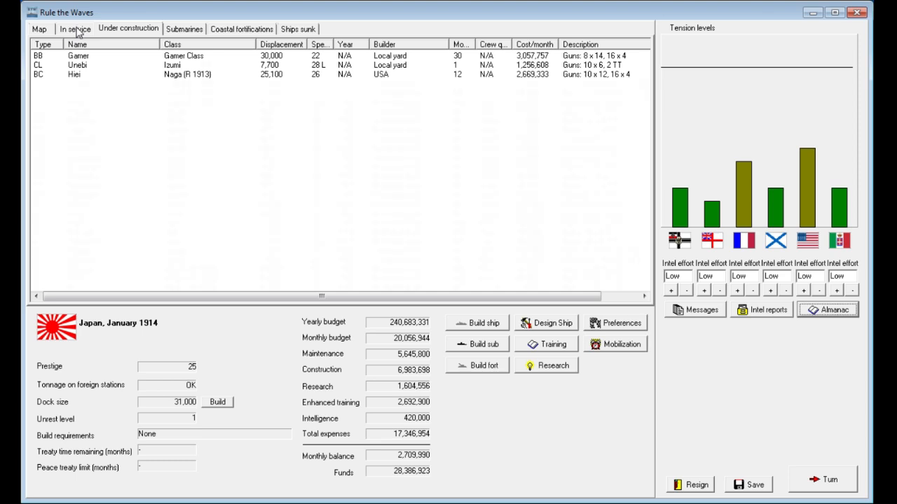
- Switch between in-service and under-construction lists, ending on ships in service
{"action": "left_click", "coordinate": [74, 29]}
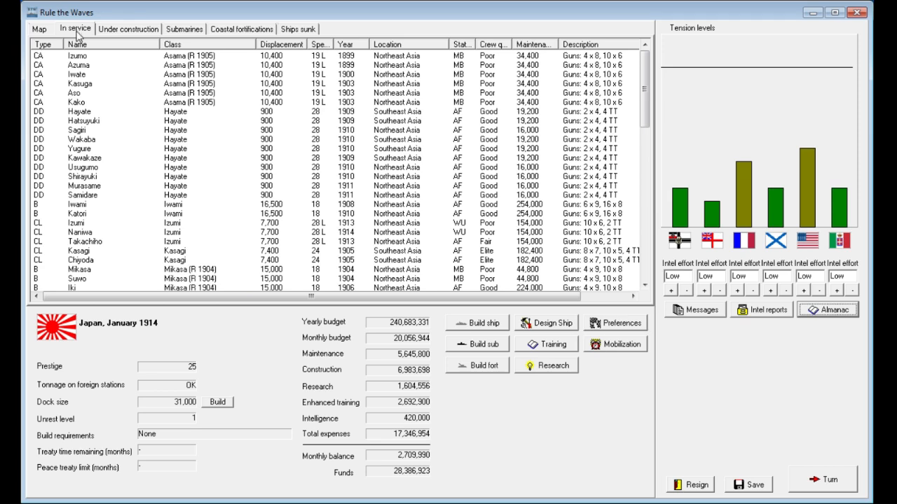
{"action": "left_click", "coordinate": [128, 29]}
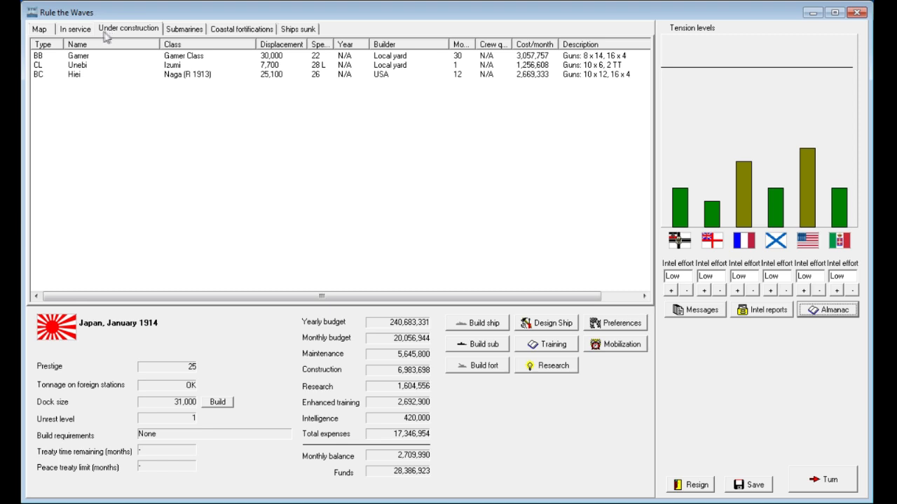
{"action": "left_click", "coordinate": [74, 28]}
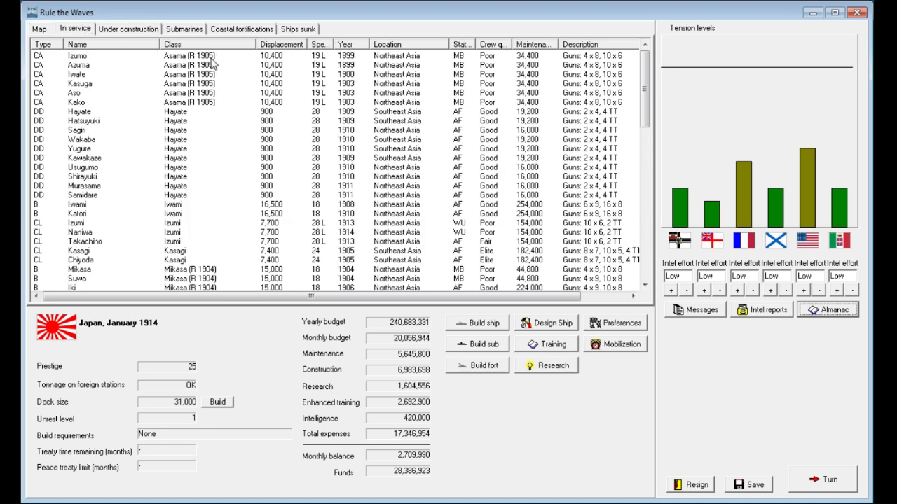
{"action": "mouse_move", "coordinate": [830, 321]}
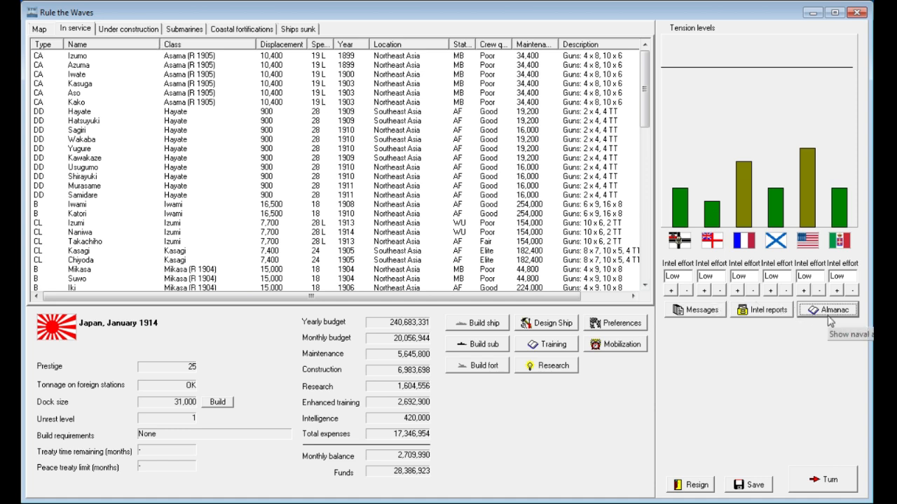
{"action": "mouse_move", "coordinate": [356, 146]}
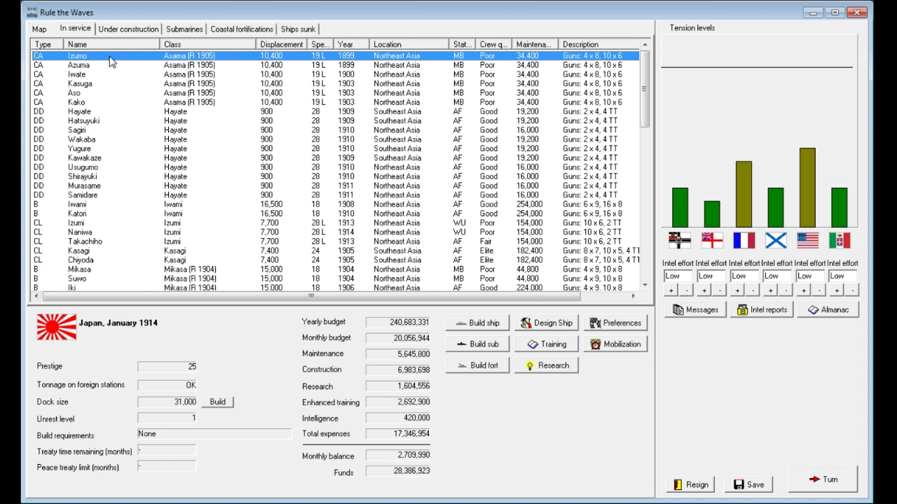
{"action": "mouse_move", "coordinate": [523, 105]}
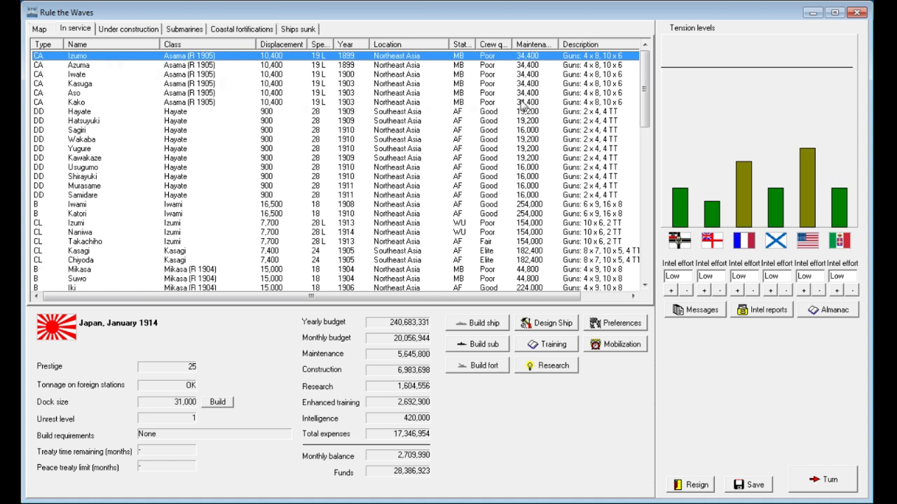
- Group the in-service fleet by ship type, selecting Iwate, Izumo and Kotetsu
{"action": "left_click", "coordinate": [74, 93]}
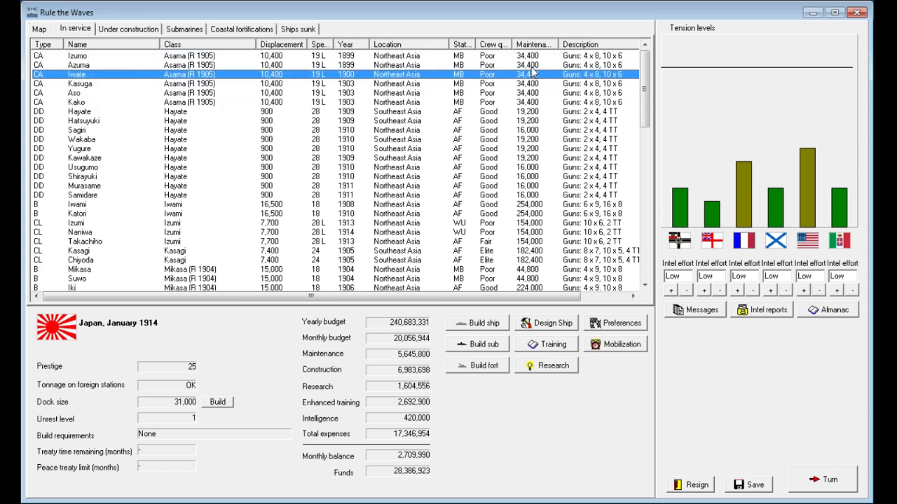
{"action": "left_click", "coordinate": [77, 55]}
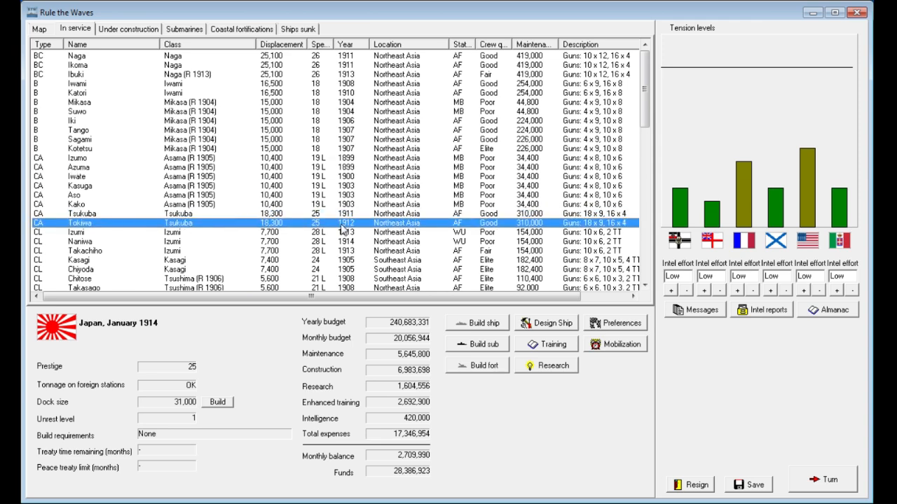
{"action": "double_click", "coordinate": [79, 222]}
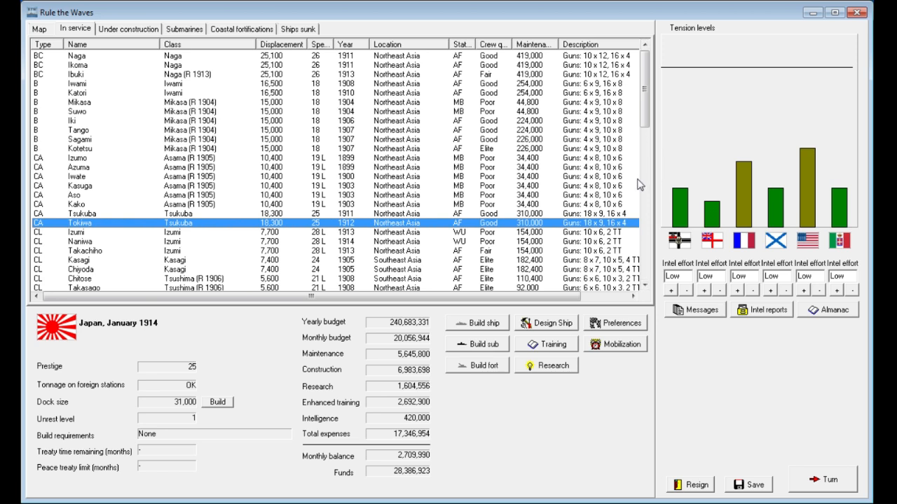
{"action": "mouse_move", "coordinate": [586, 174]}
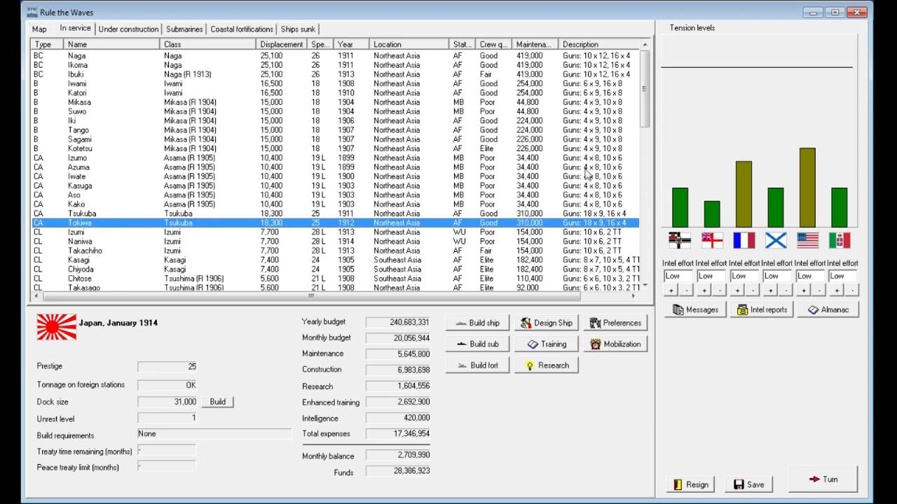
{"action": "left_click", "coordinate": [77, 157]}
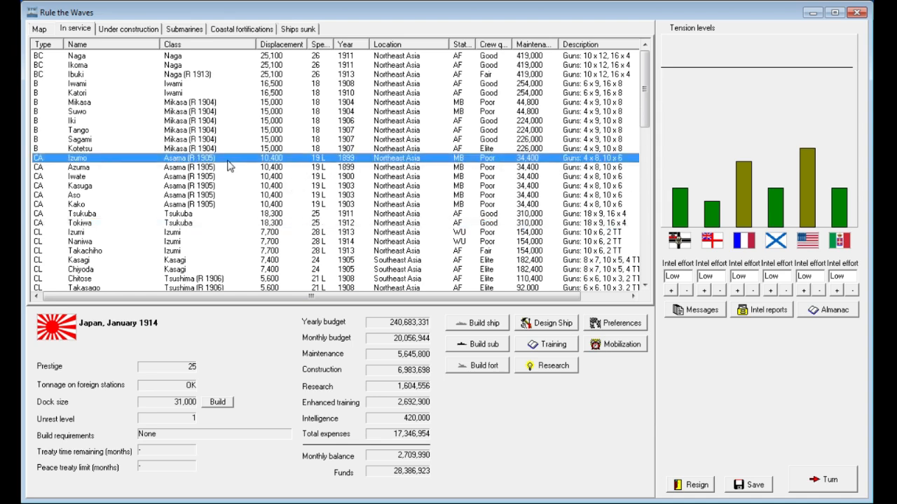
{"action": "left_click", "coordinate": [79, 148]}
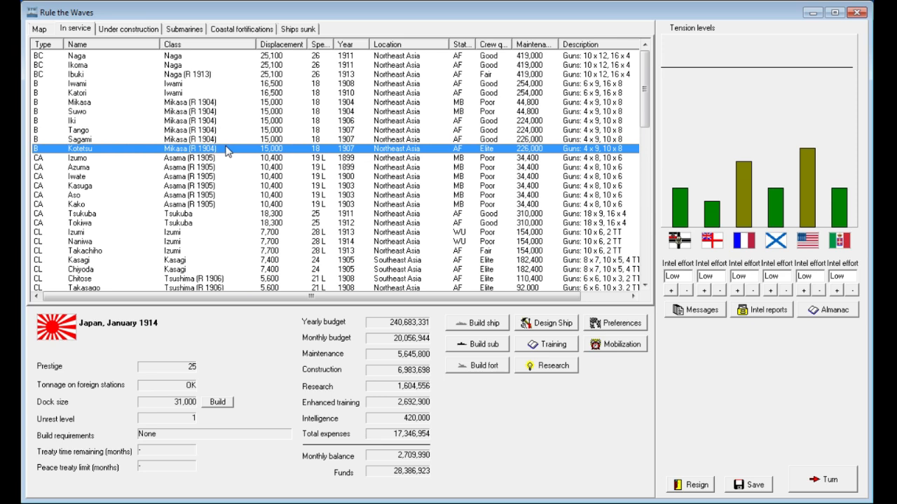
{"action": "mouse_move", "coordinate": [233, 168]}
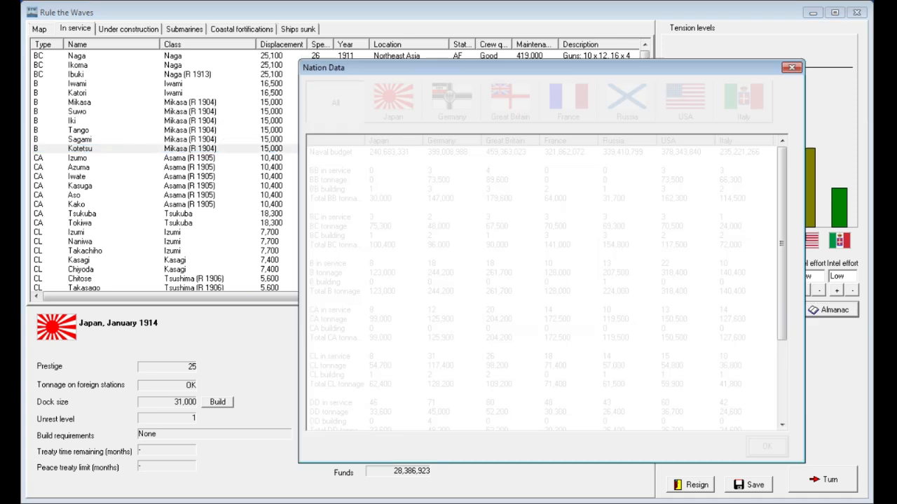
- Compare BC in service, BB in service and BB building across nations, then close Nation Data
{"action": "left_click", "coordinate": [333, 216]}
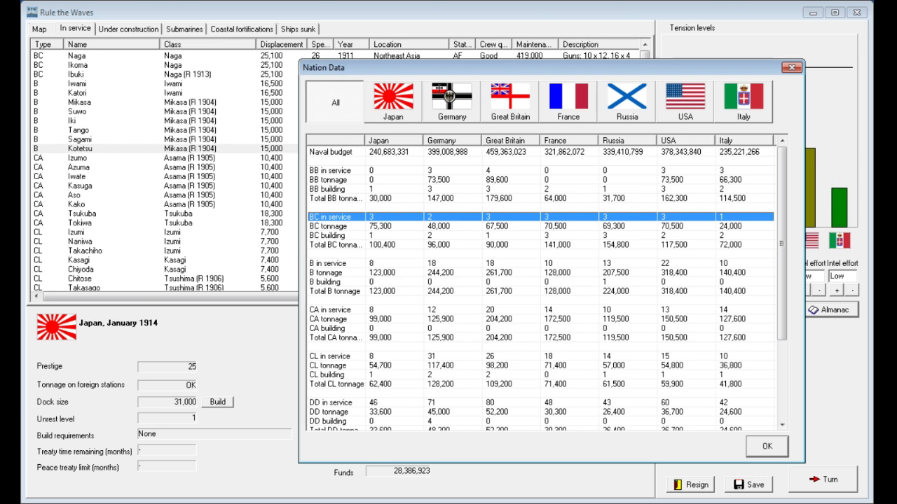
{"action": "left_click", "coordinate": [333, 170]}
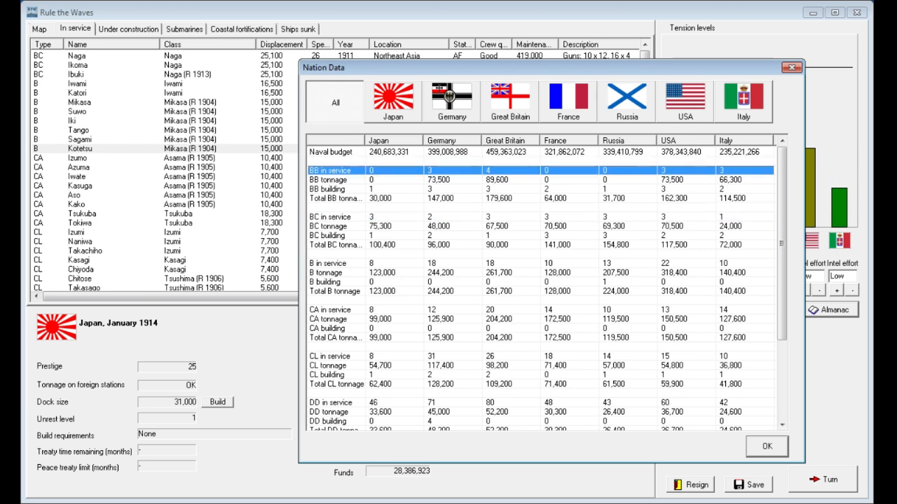
{"action": "left_click", "coordinate": [326, 189]}
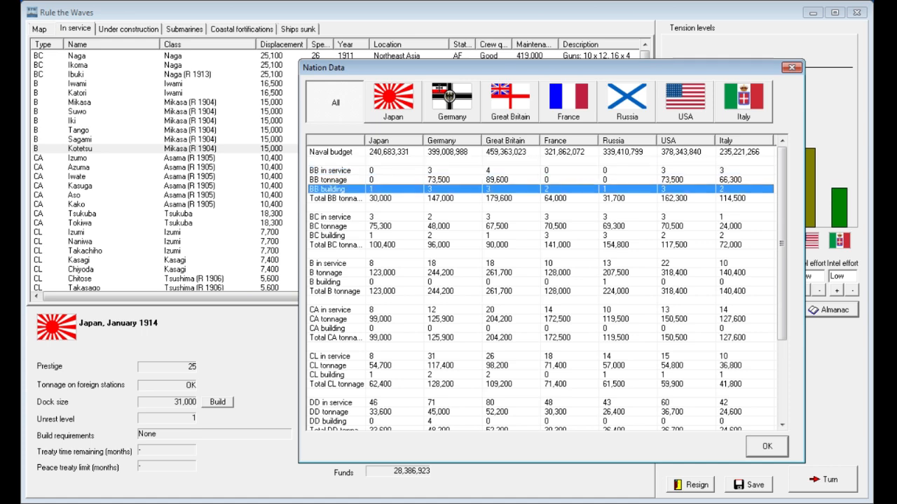
{"action": "left_click", "coordinate": [765, 446]}
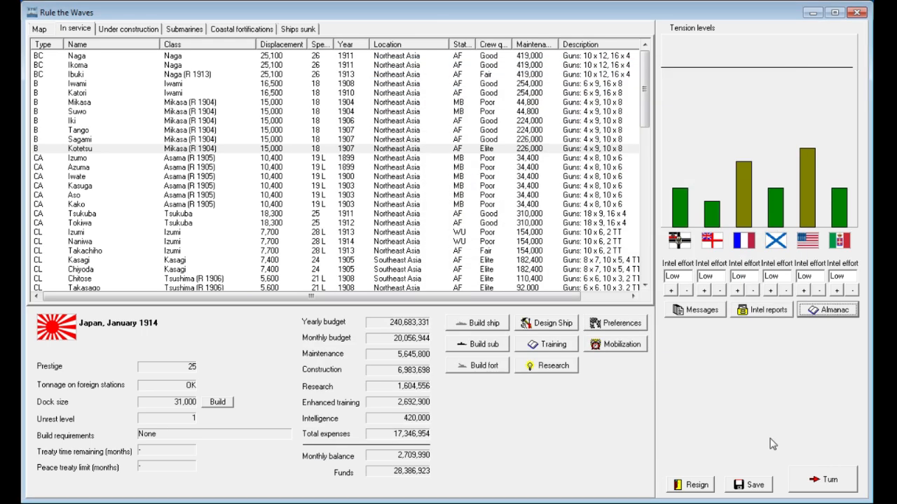
{"action": "scroll", "scroll_direction": "down", "scroll_amount": 3}
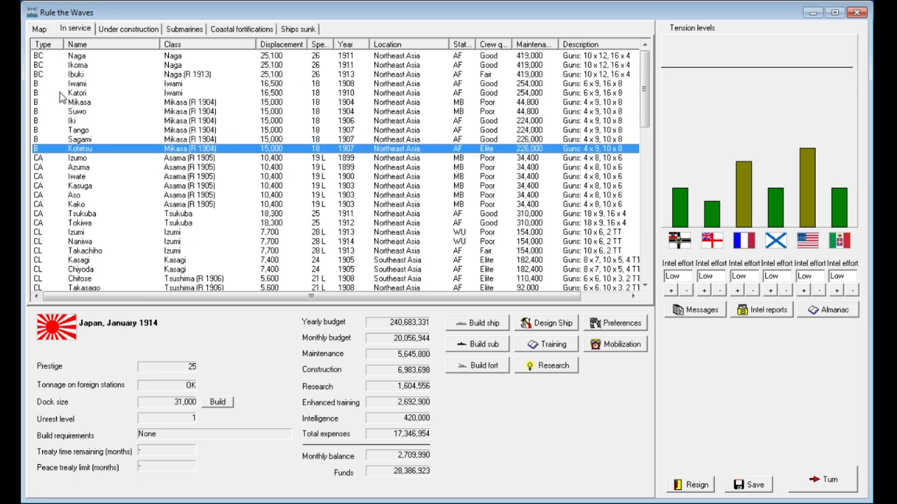
{"action": "left_click", "coordinate": [77, 92]}
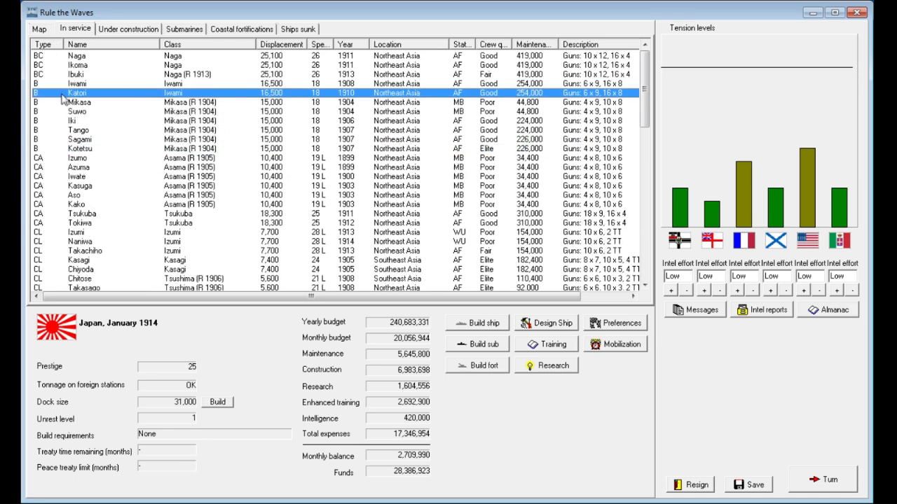
{"action": "mouse_move", "coordinate": [203, 147]}
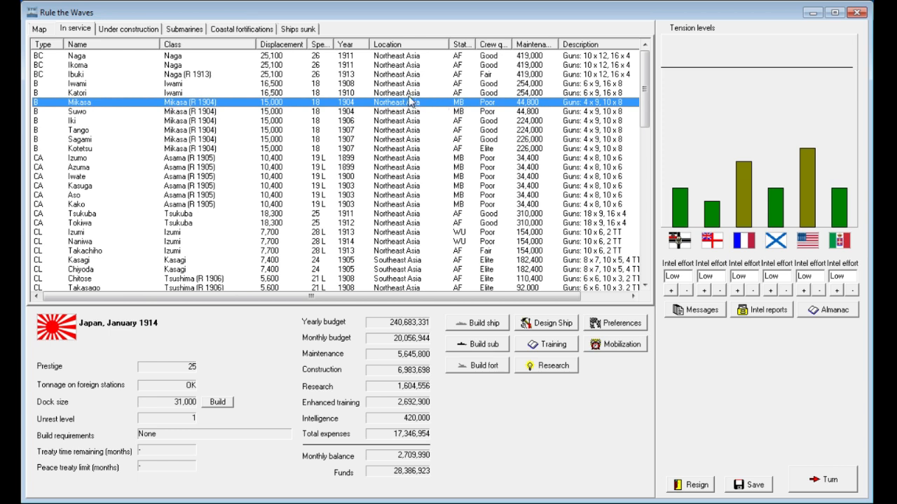
{"action": "left_click", "coordinate": [105, 93]}
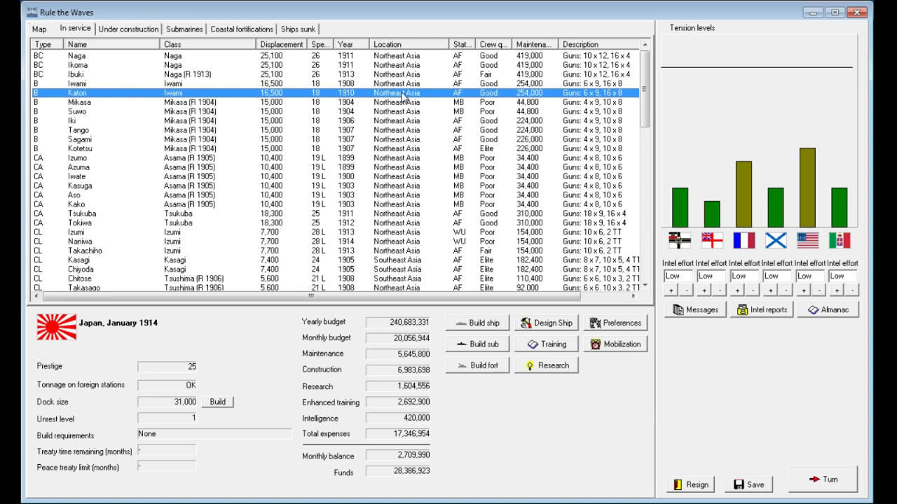
{"action": "mouse_move", "coordinate": [609, 364]}
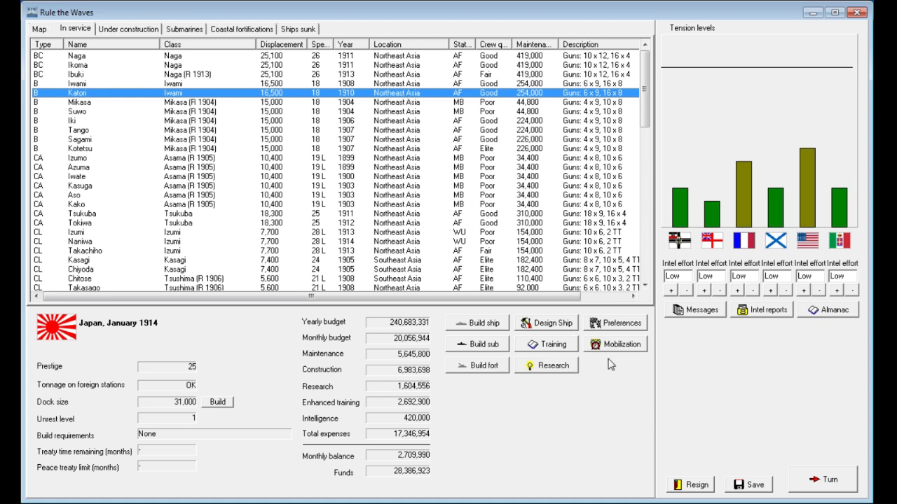
{"action": "mouse_move", "coordinate": [739, 311]}
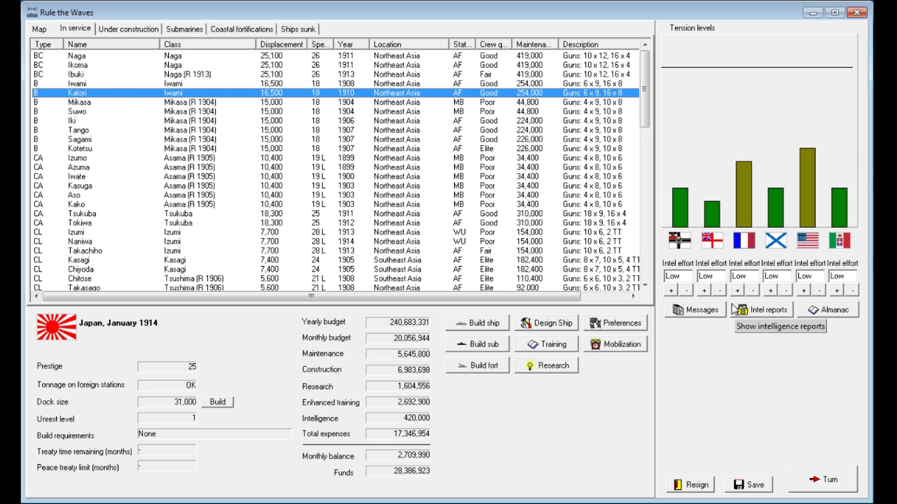
{"action": "mouse_move", "coordinate": [734, 310]}
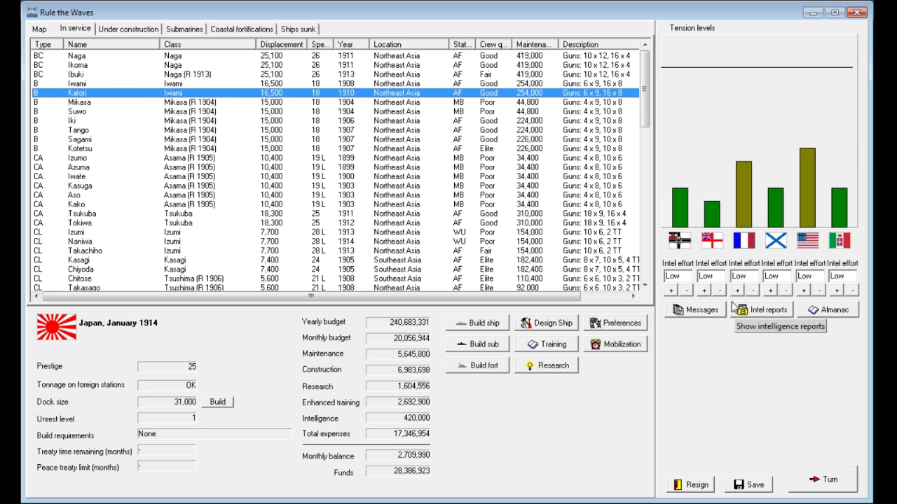
{"action": "mouse_move", "coordinate": [761, 309]}
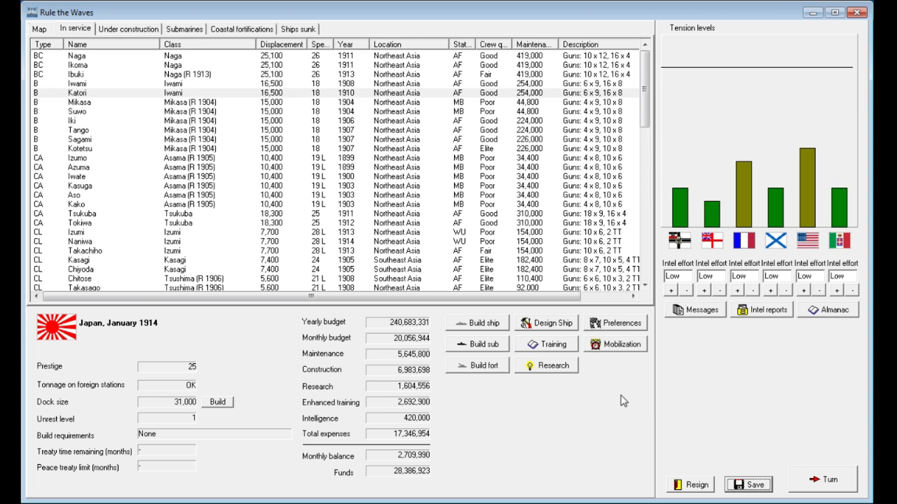
{"action": "mouse_move", "coordinate": [610, 431]}
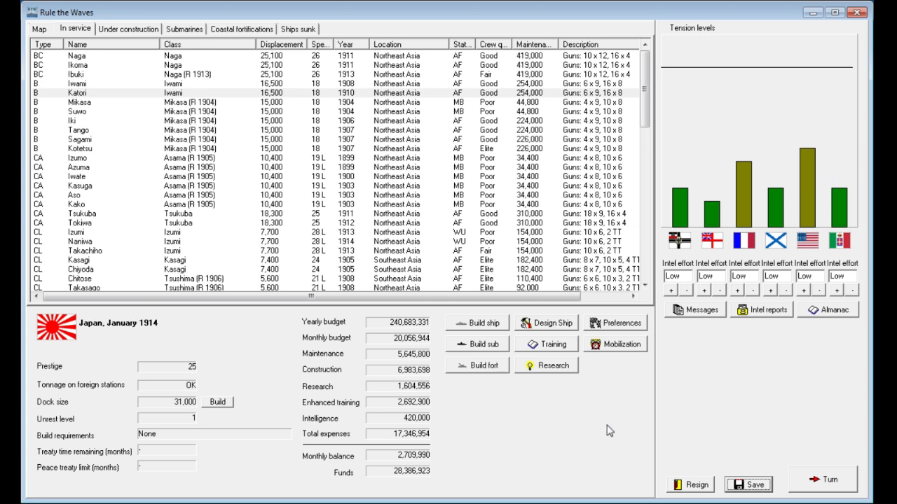
{"action": "mouse_move", "coordinate": [655, 412]}
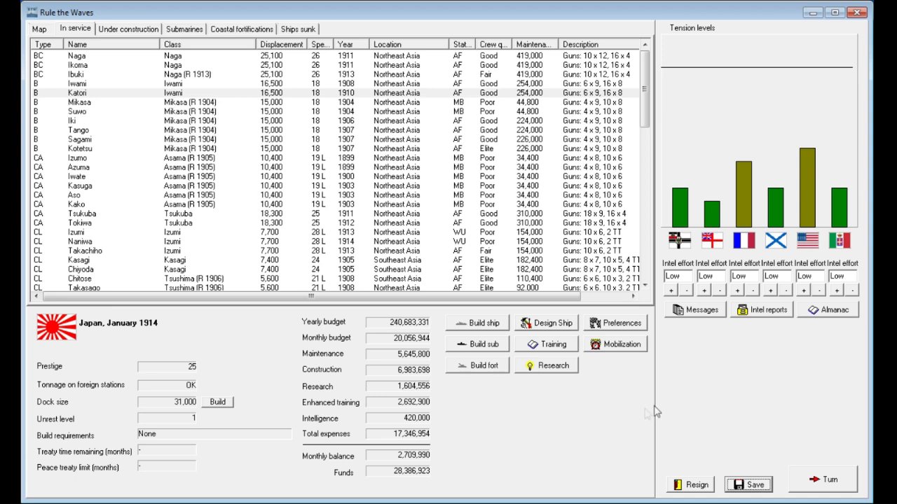